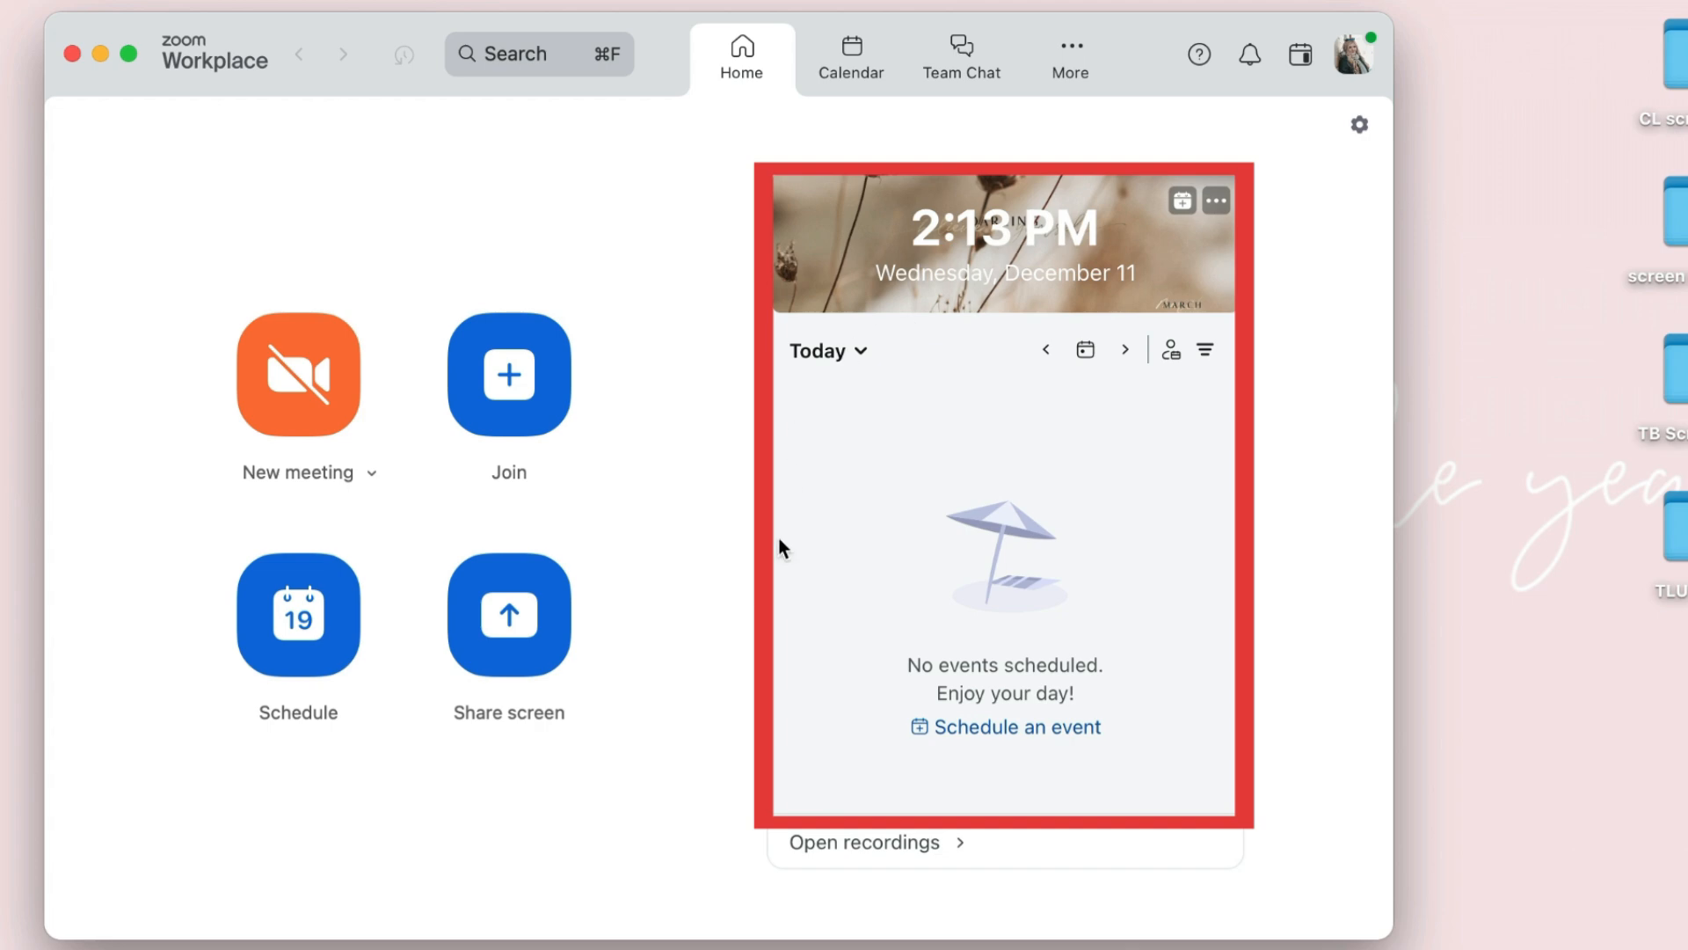
pyautogui.moveTo(1164, 443)
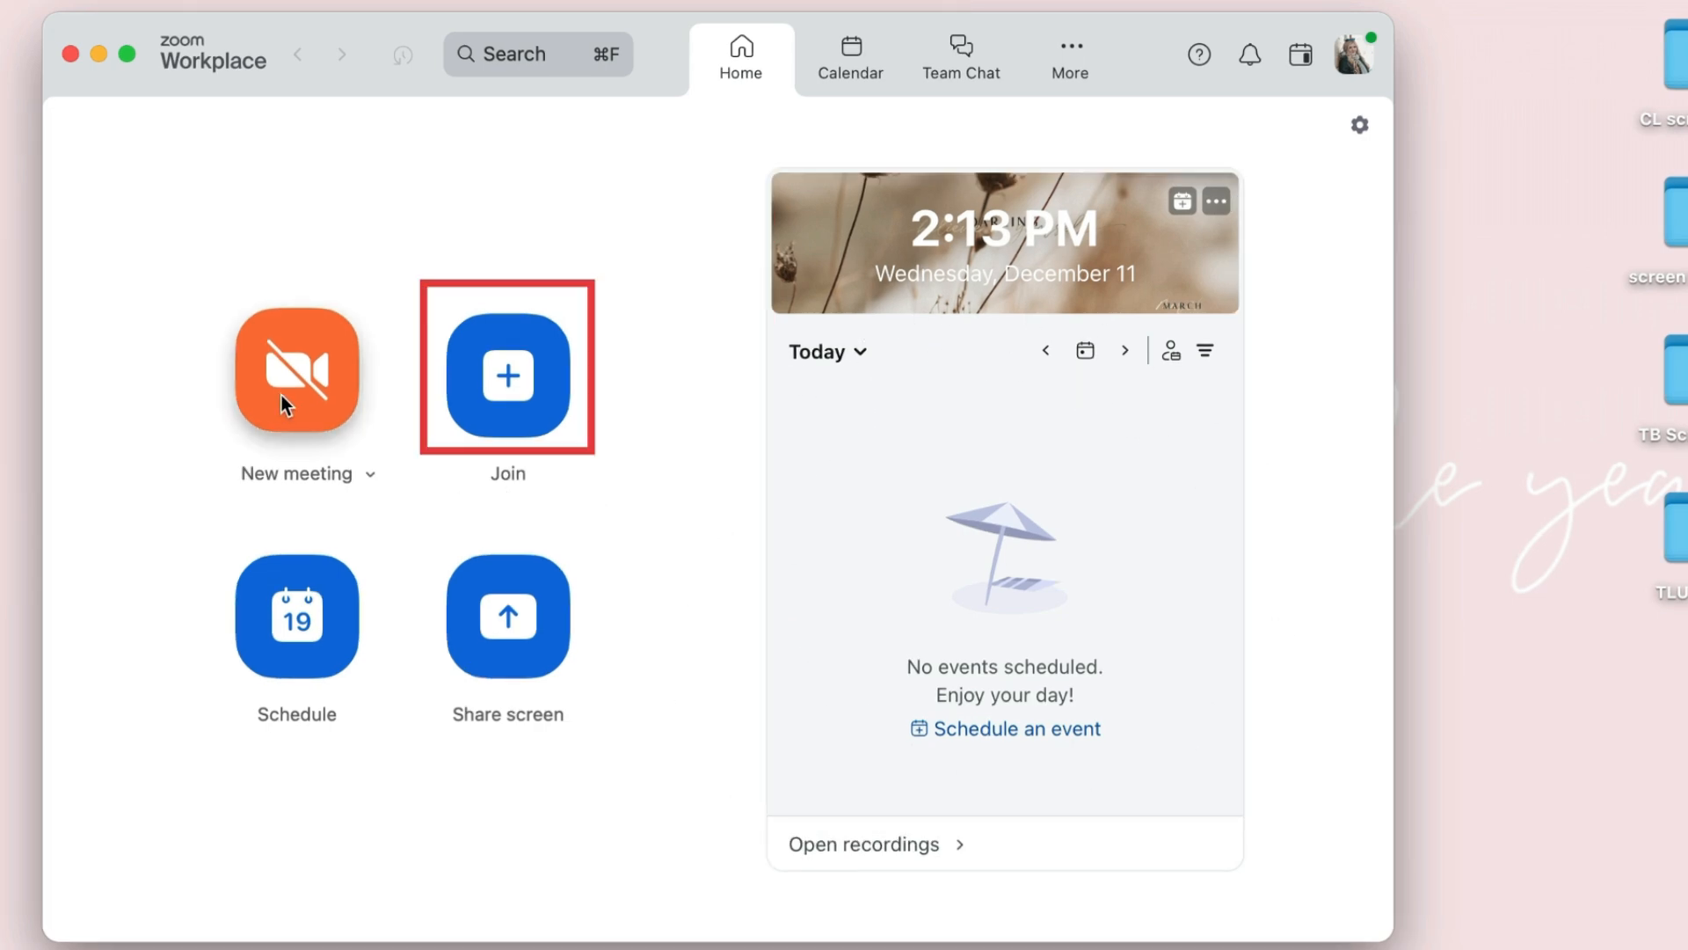
pyautogui.moveTo(329, 656)
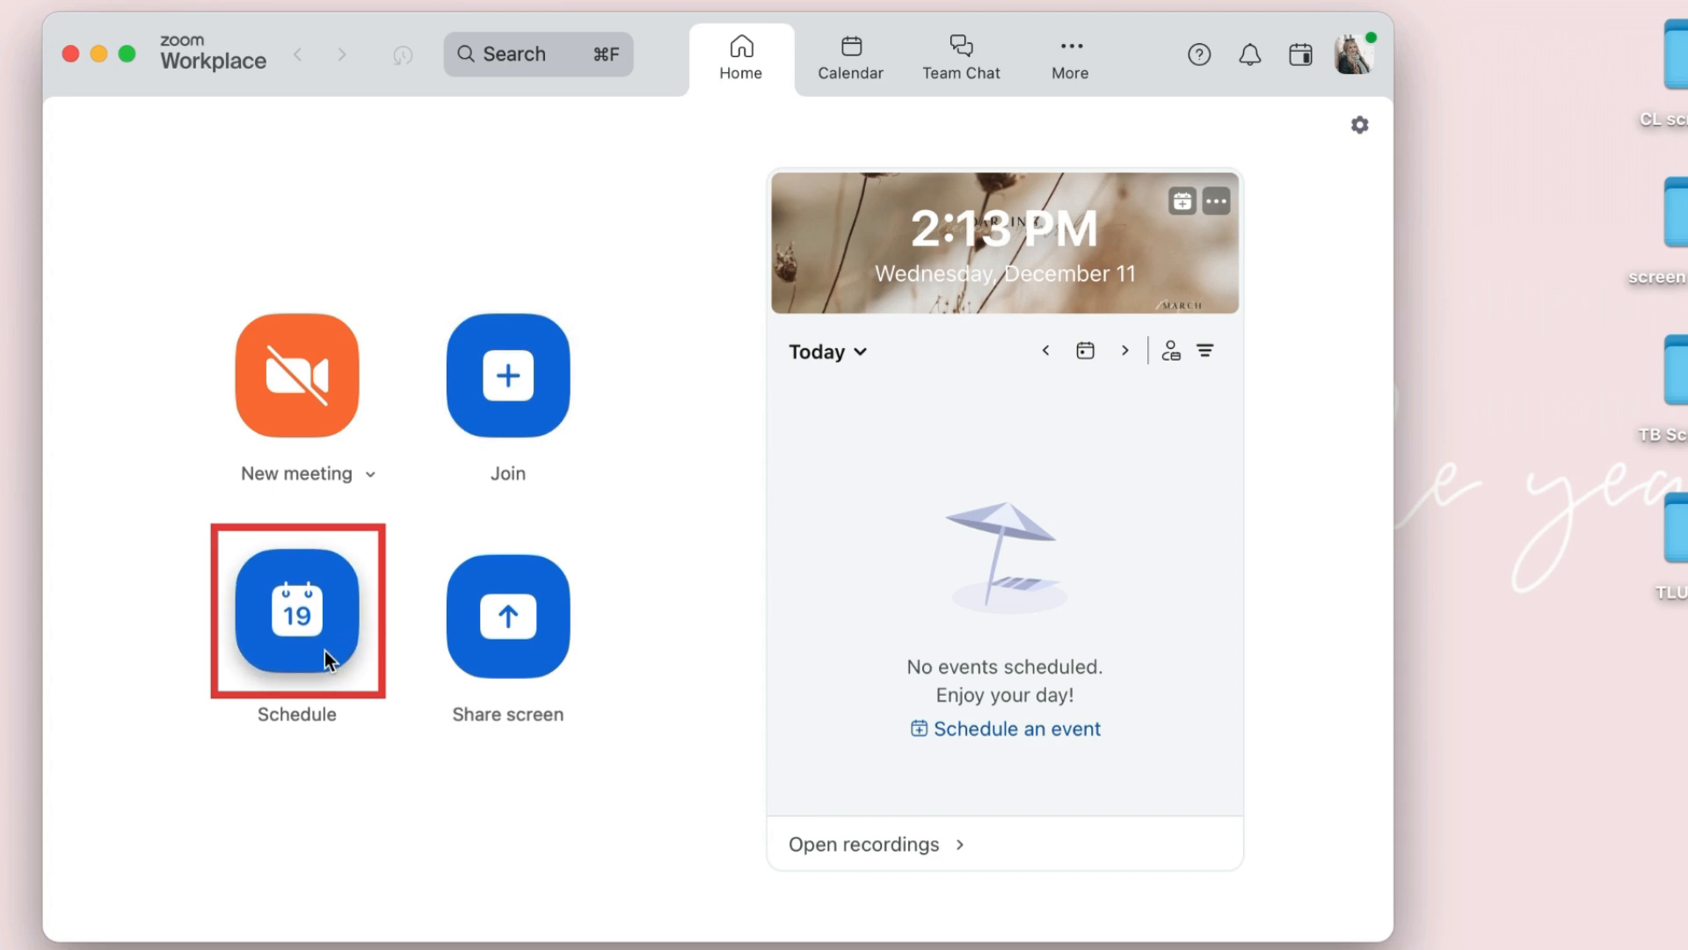
pyautogui.moveTo(506, 644)
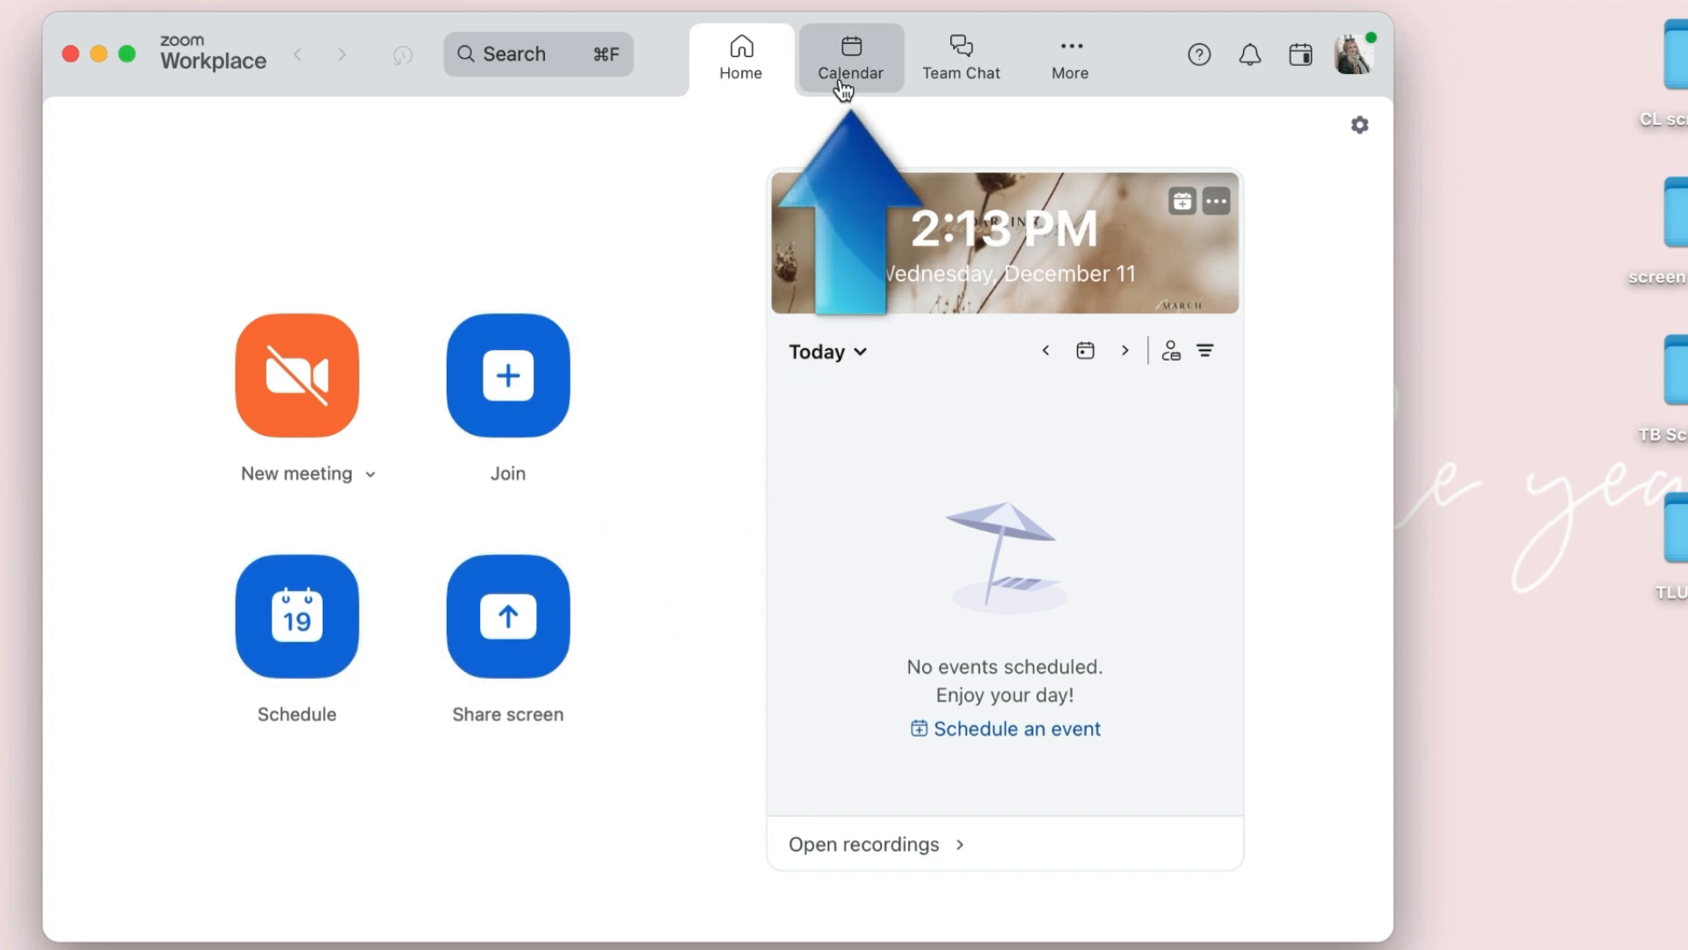
# Show the December 2024 calendar, trying Day and full Week layouts before settling on Work week.
pyautogui.click(851, 56)
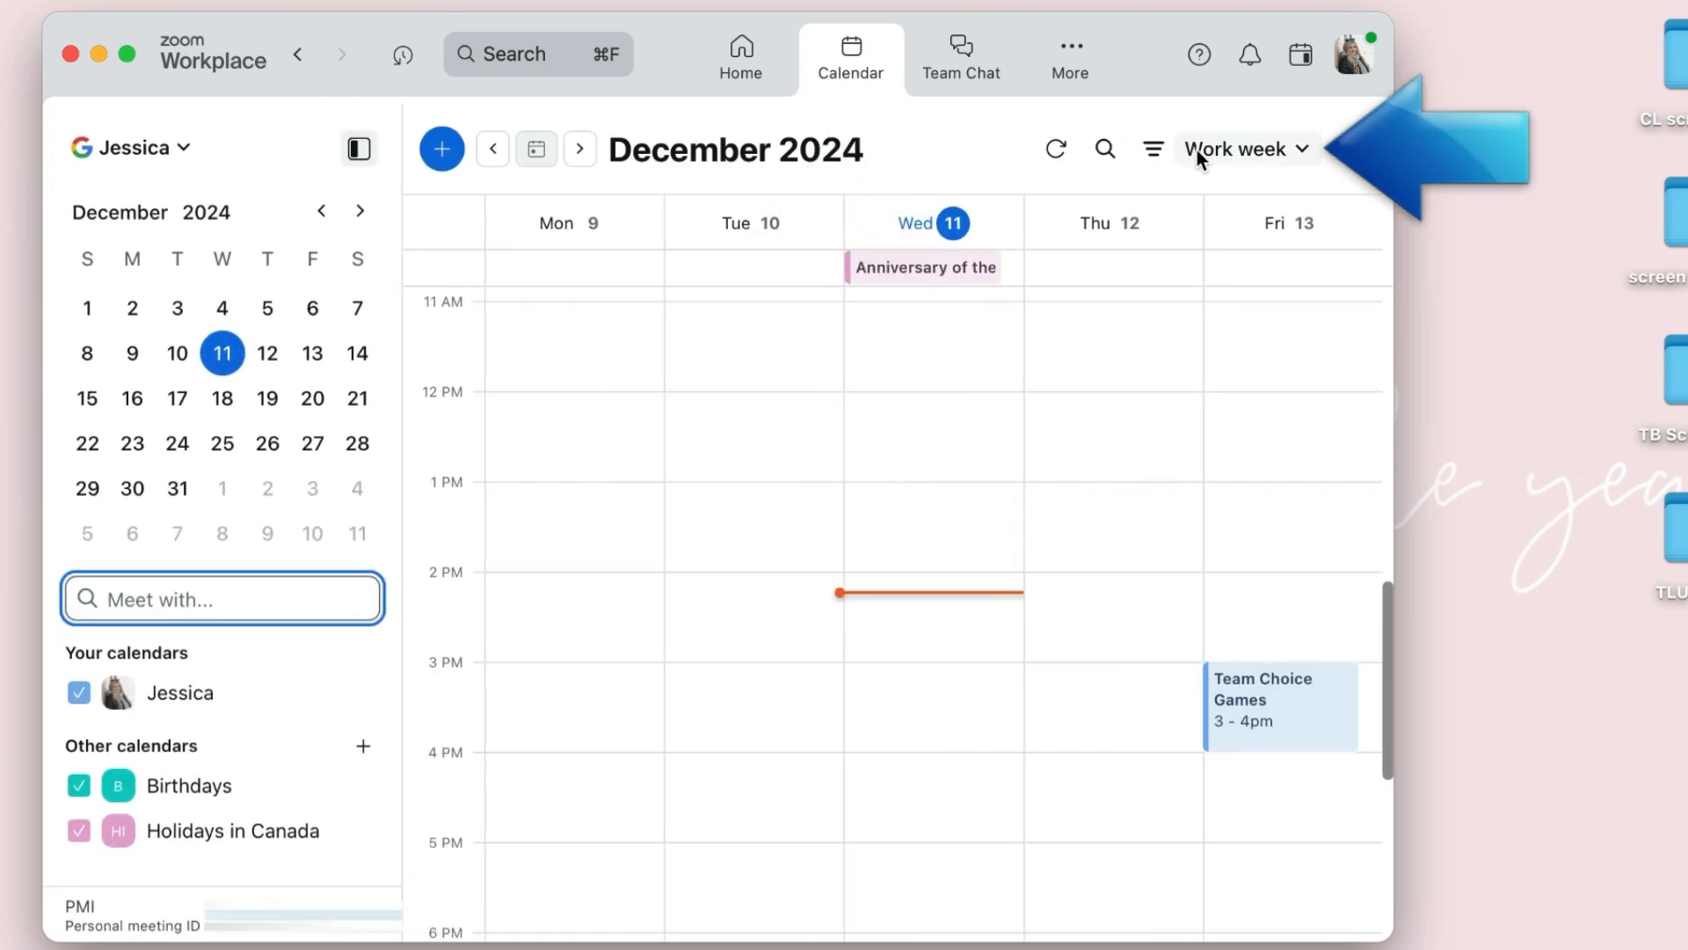
pyautogui.click(1152, 148)
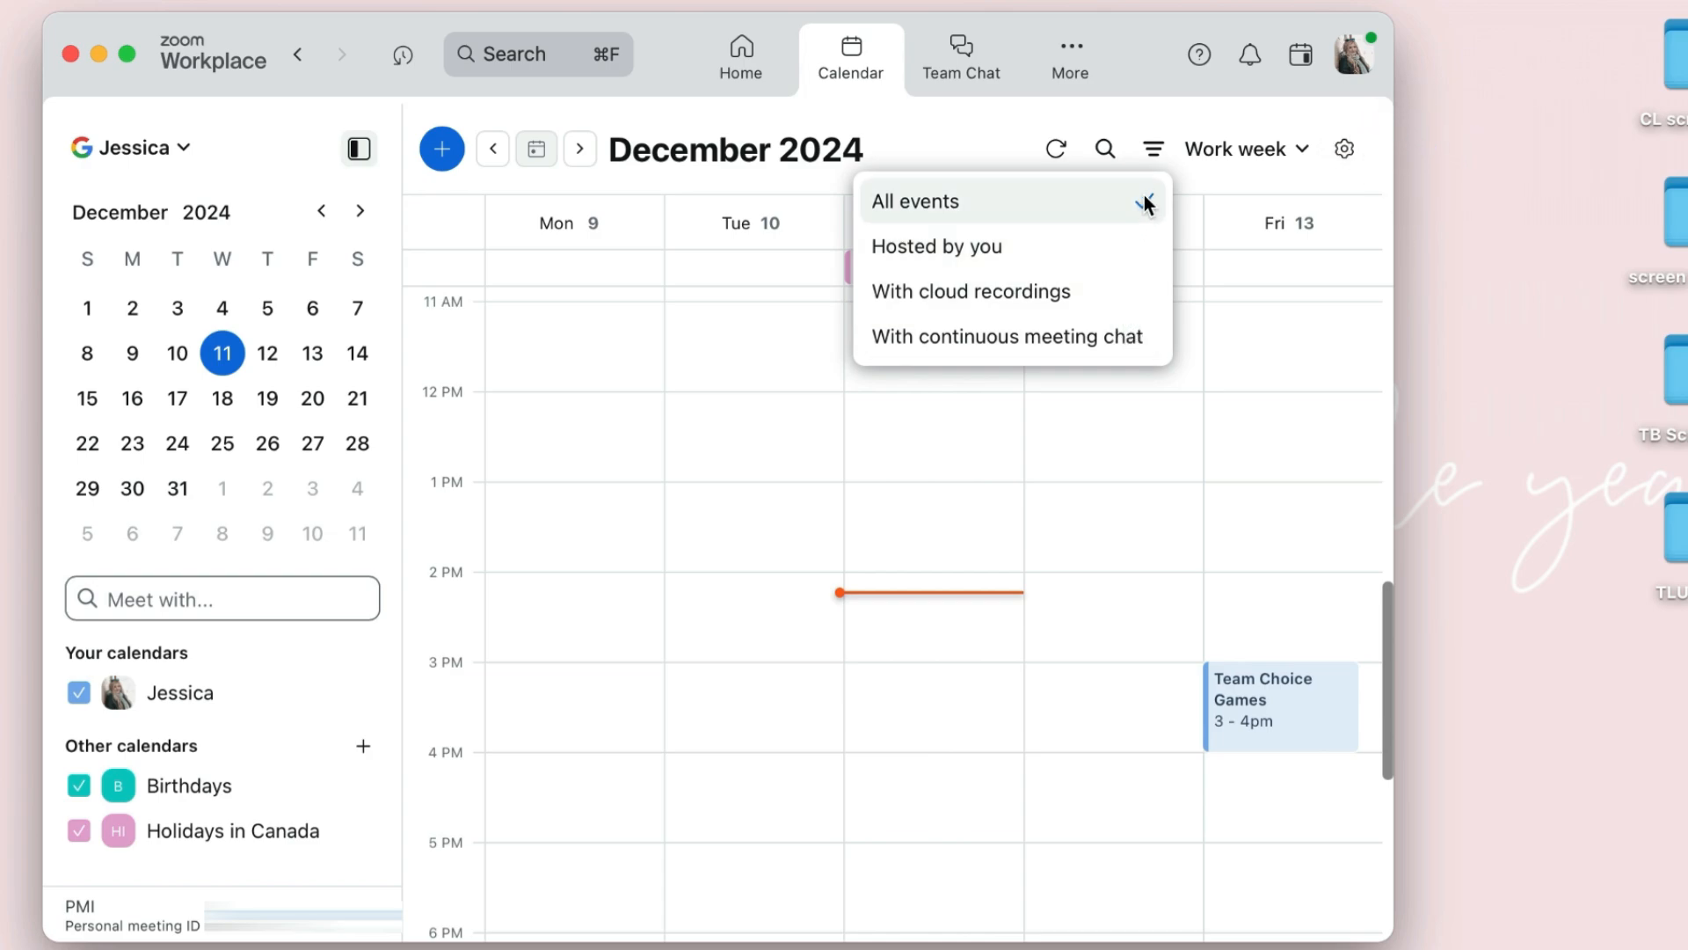
pyautogui.click(1236, 148)
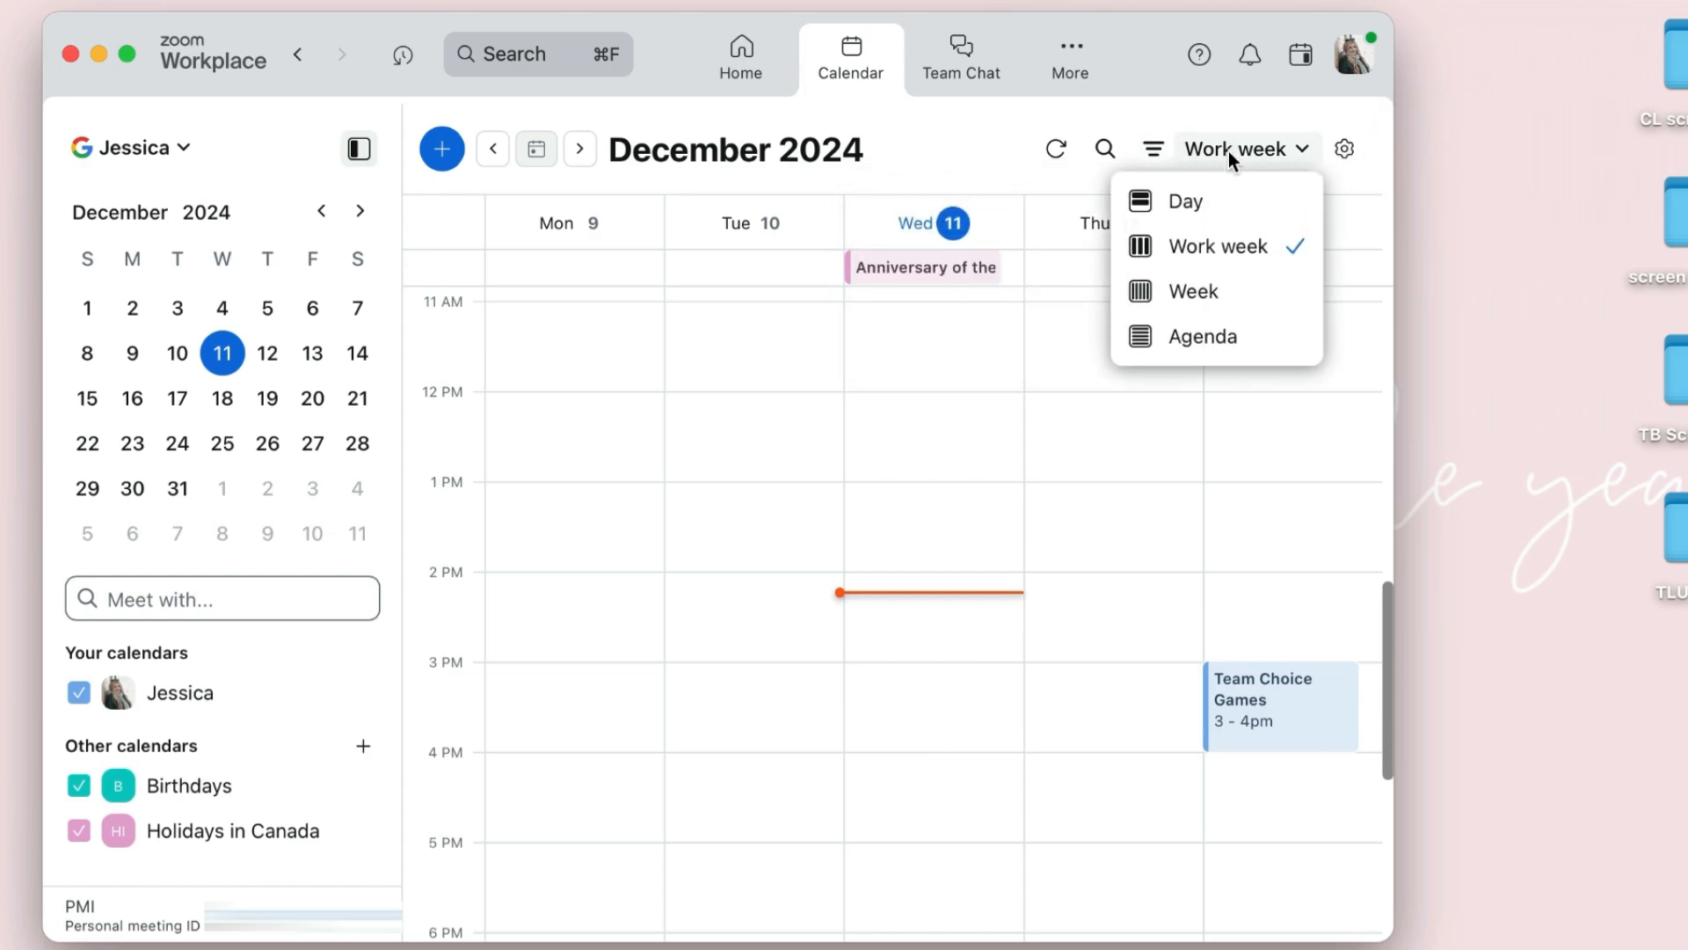
pyautogui.click(1187, 200)
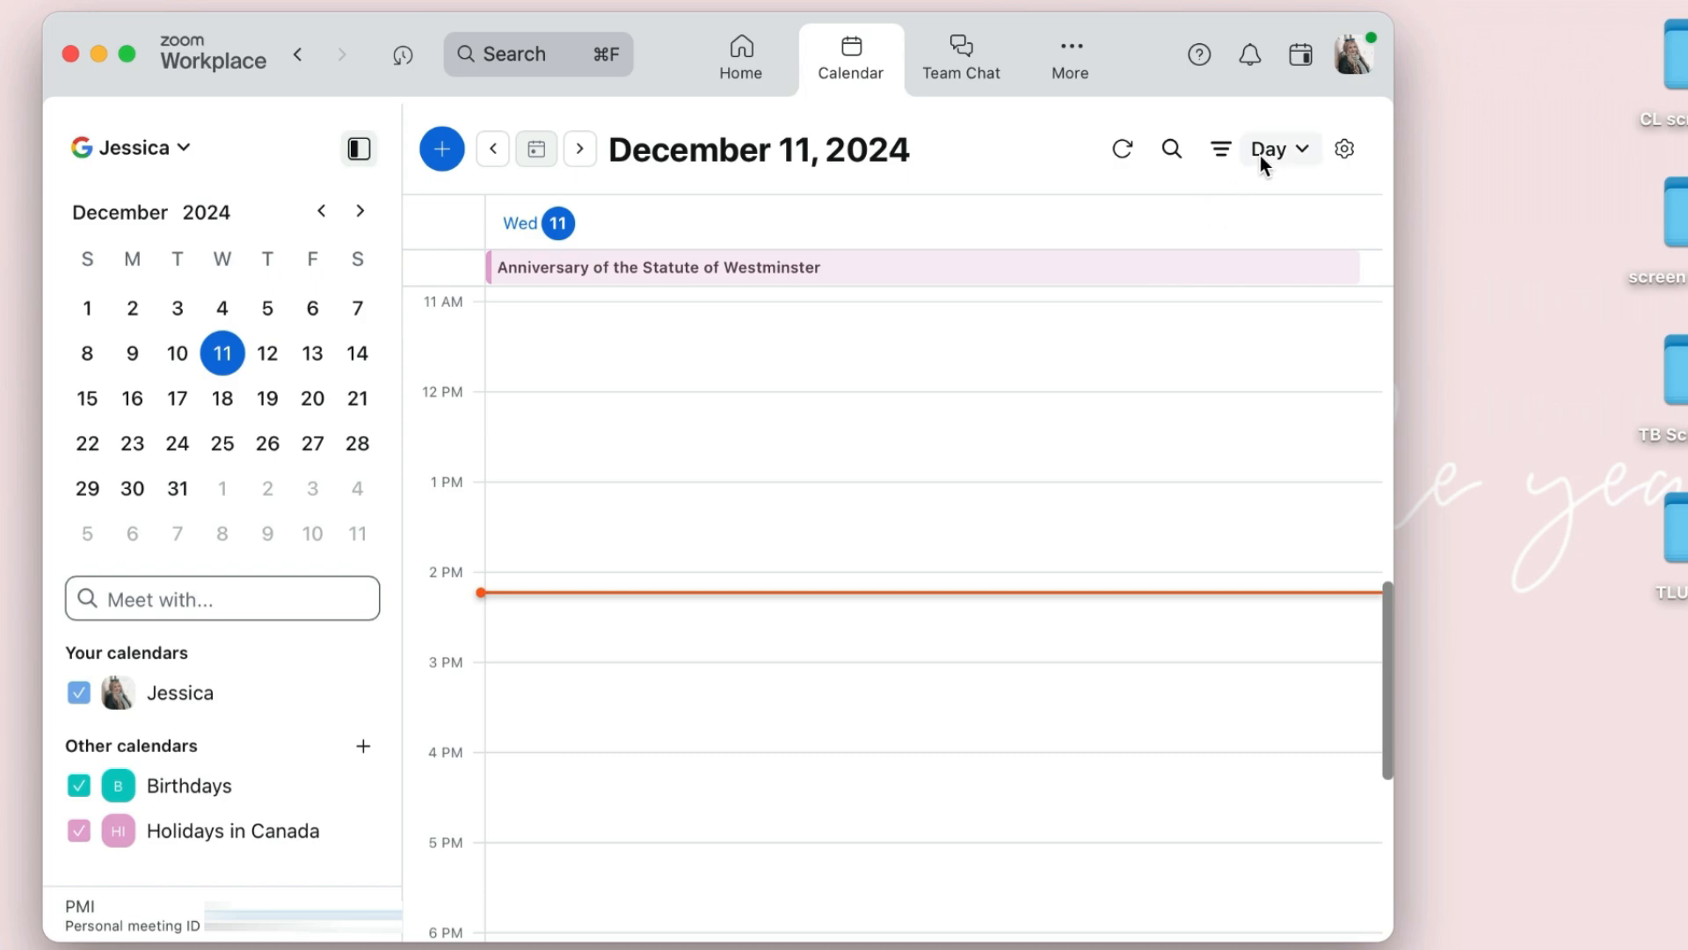
pyautogui.click(1279, 148)
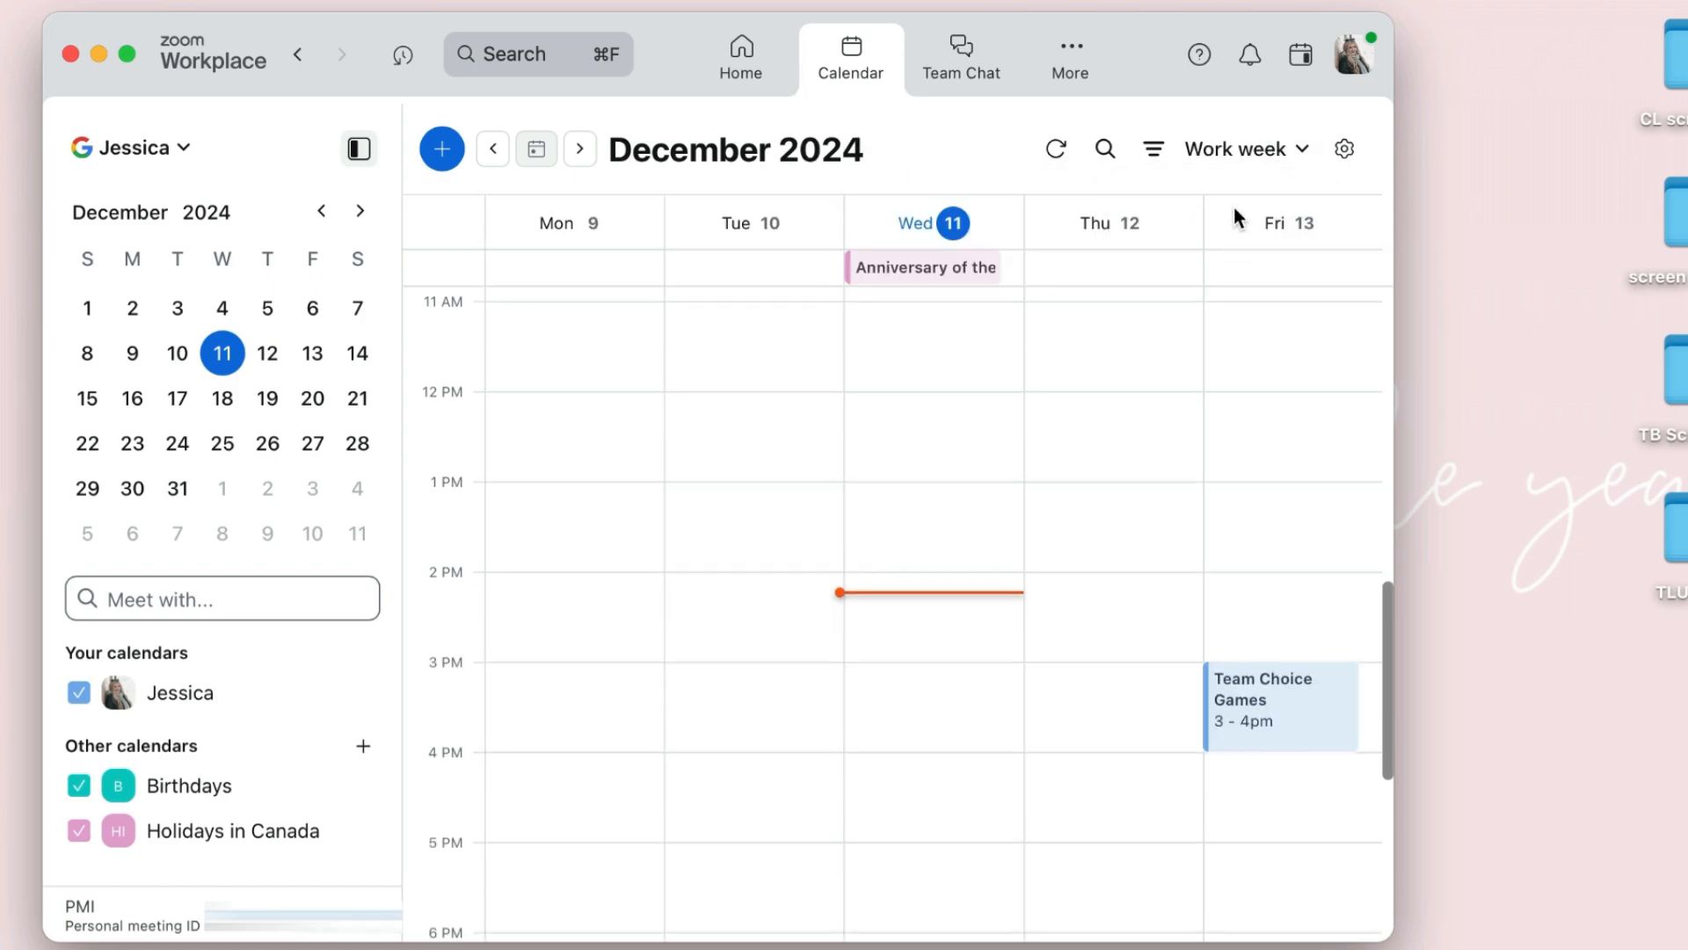
pyautogui.click(1245, 148)
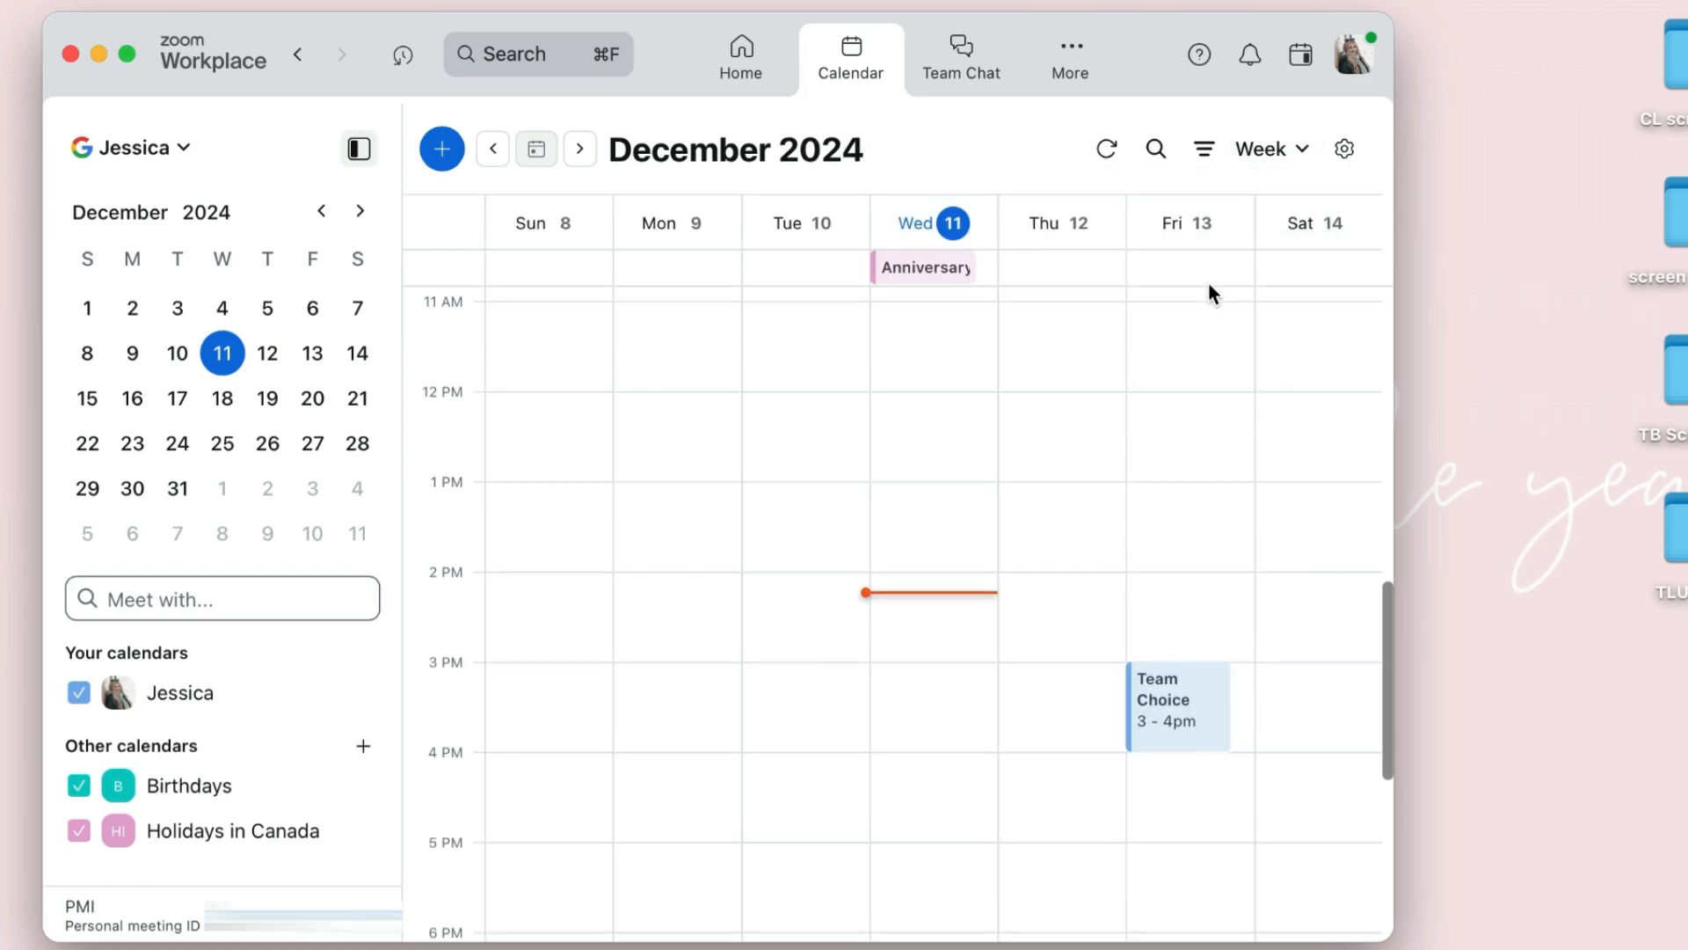
pyautogui.click(1269, 148)
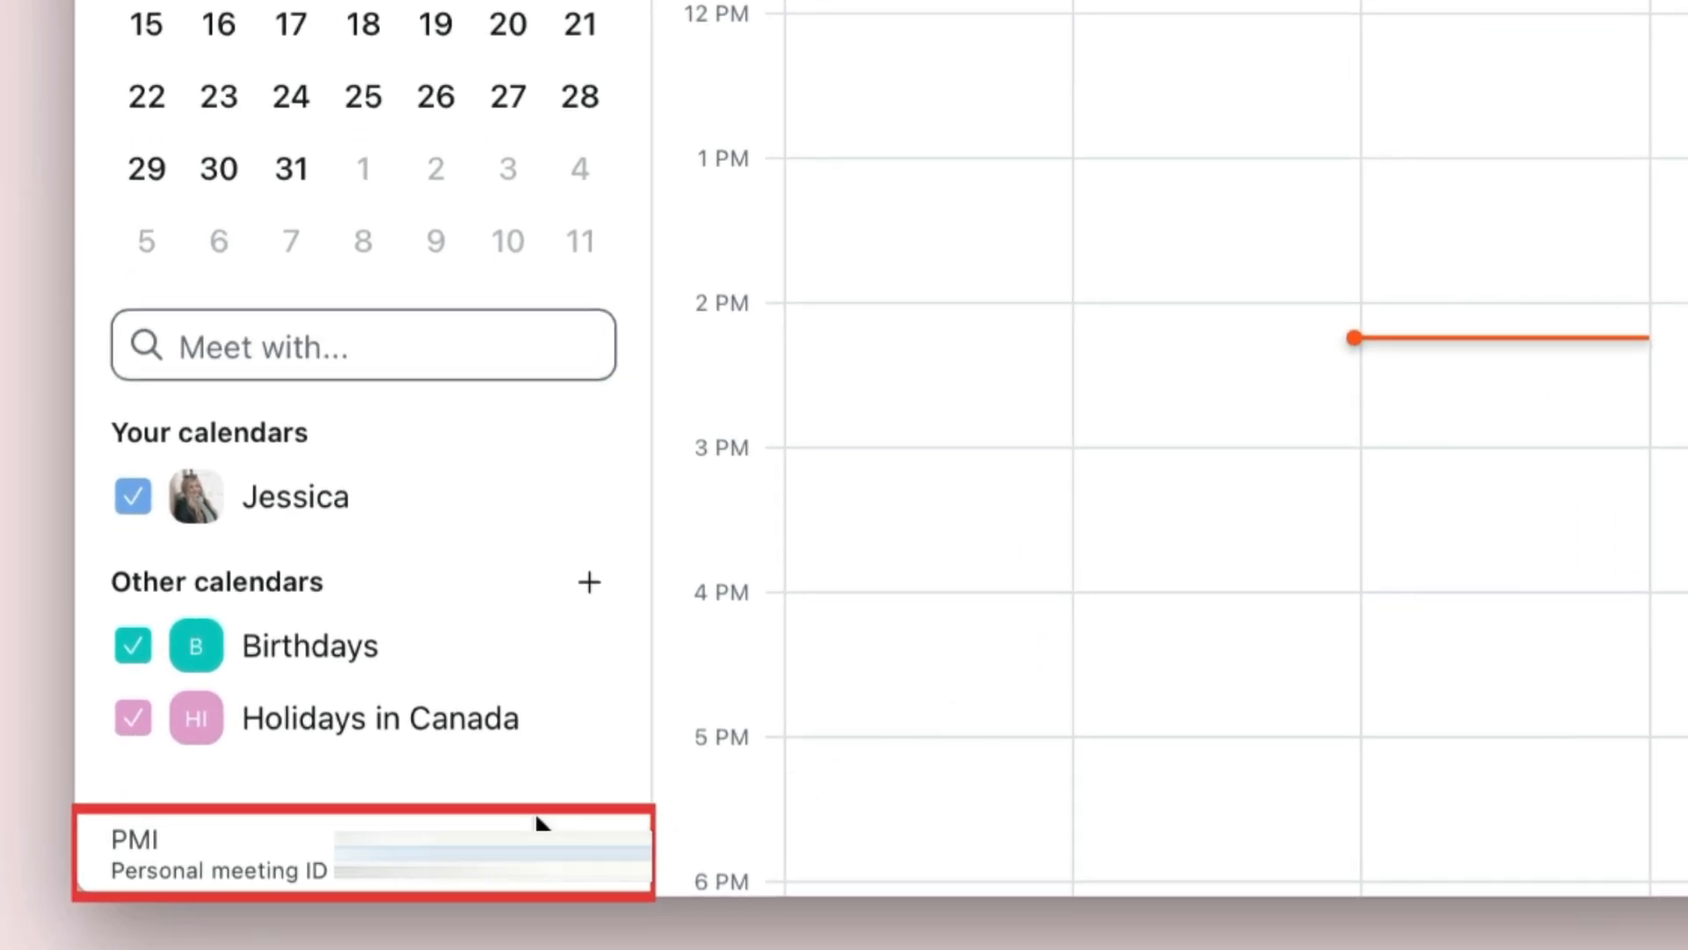
pyautogui.moveTo(376, 813)
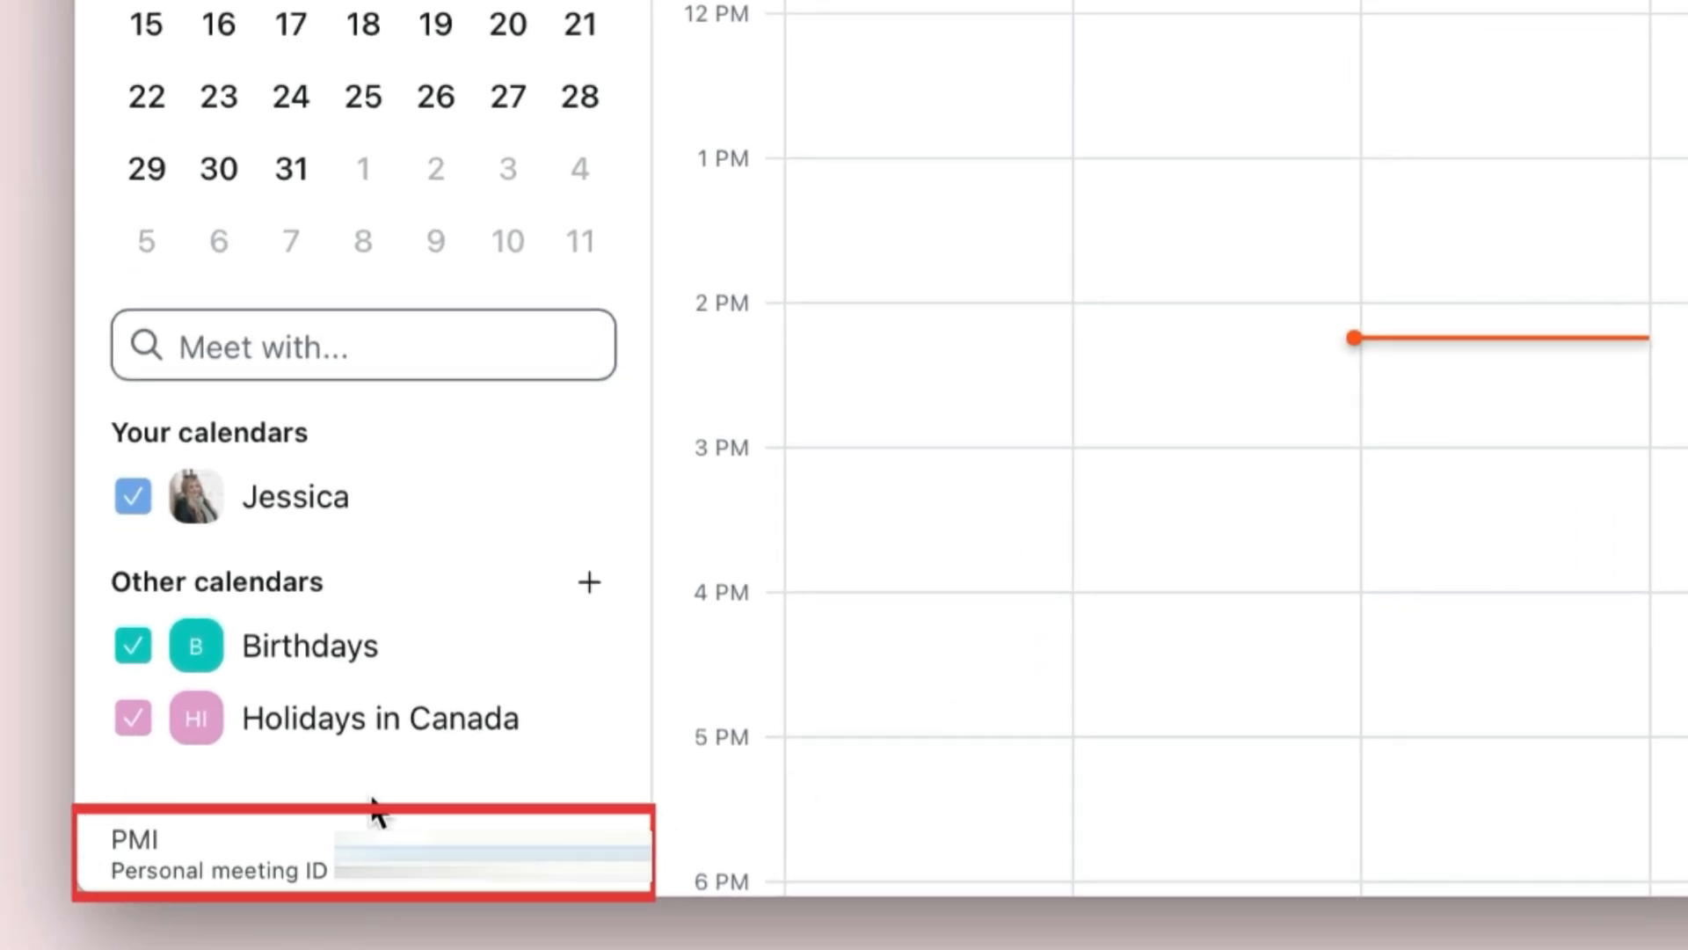
pyautogui.moveTo(67, 849)
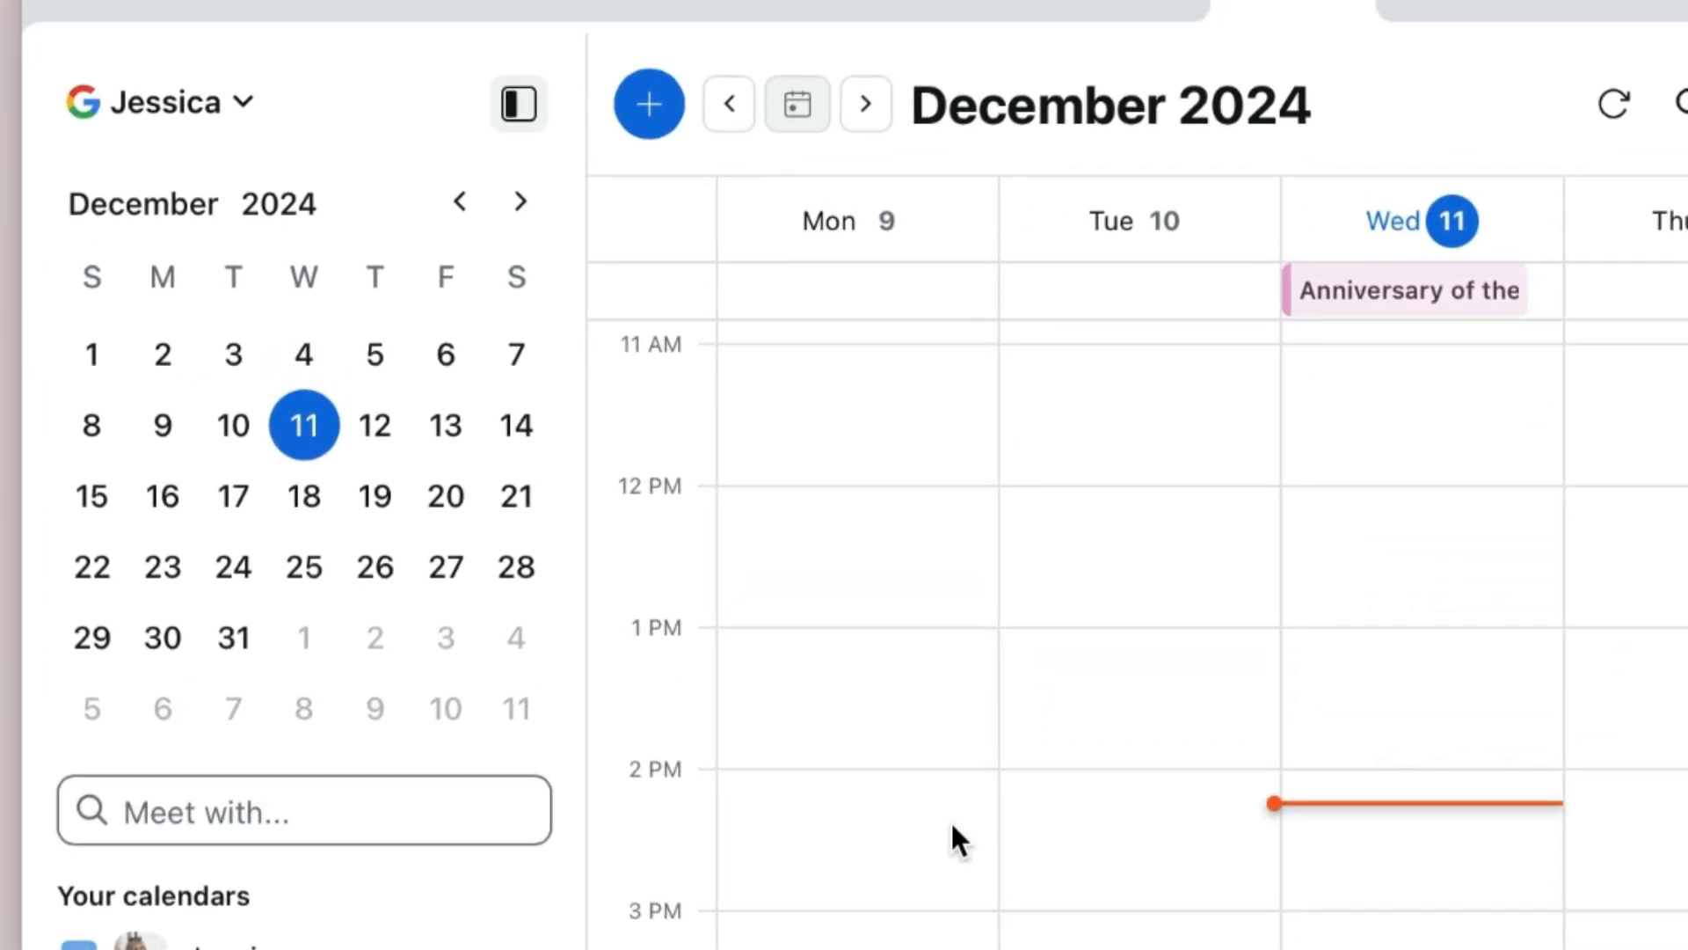
# Go to Team Chat and reveal the new Chat, Channel, Folder and Shared space choices.
pyautogui.click(1446, 81)
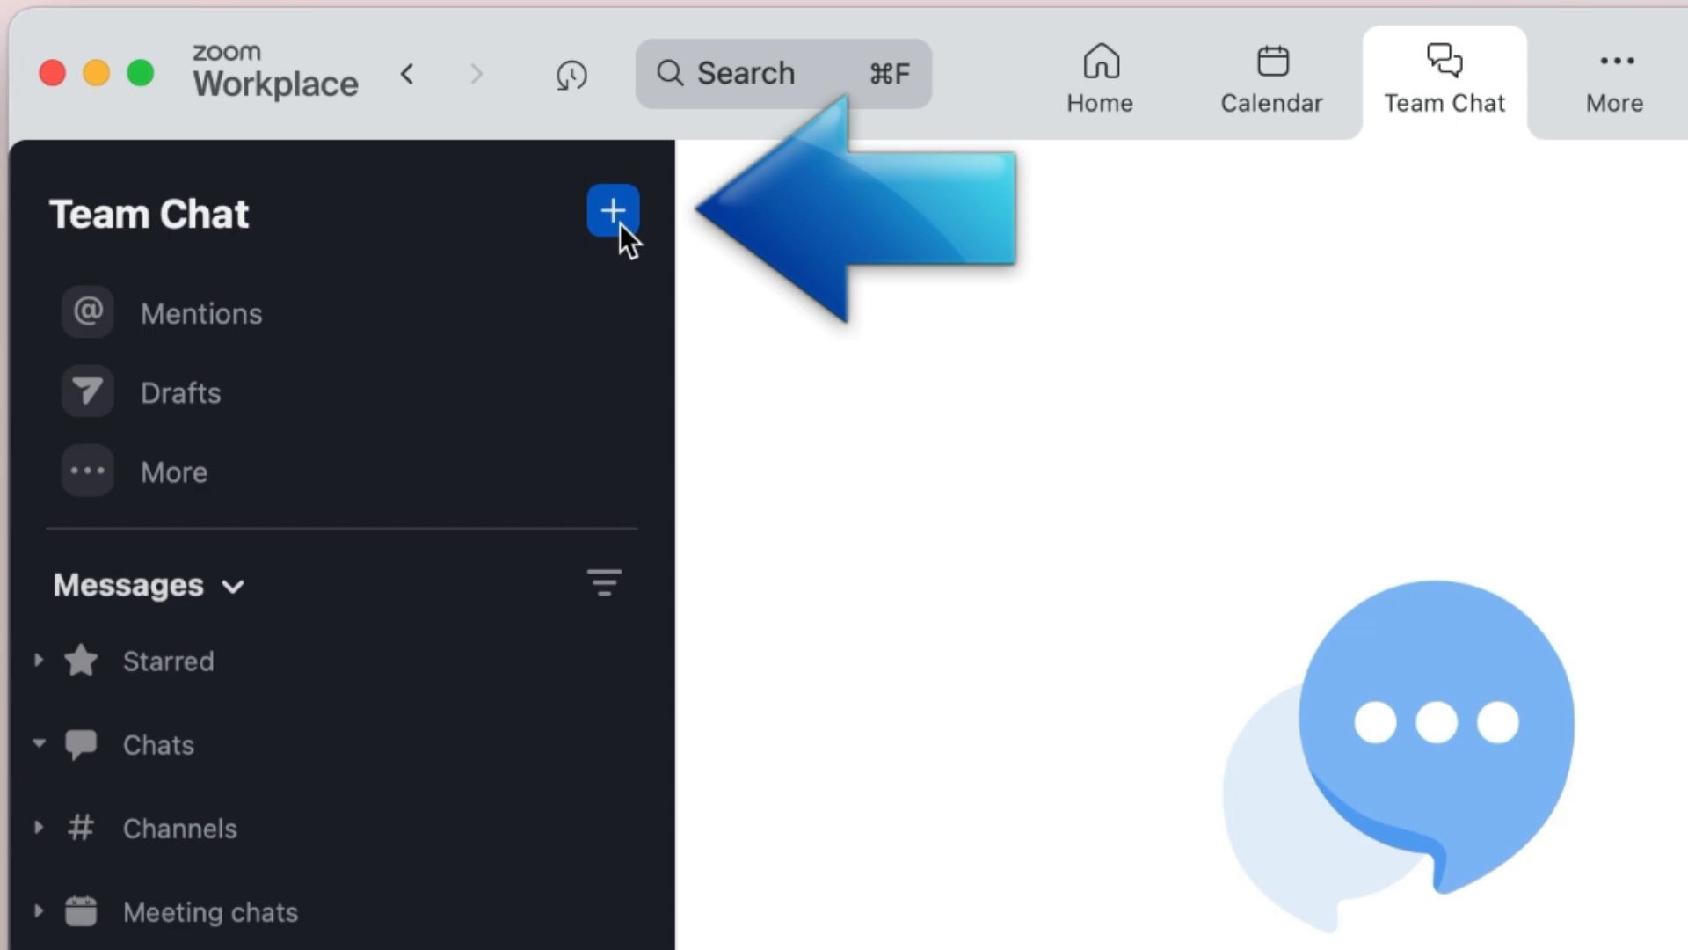
pyautogui.click(612, 211)
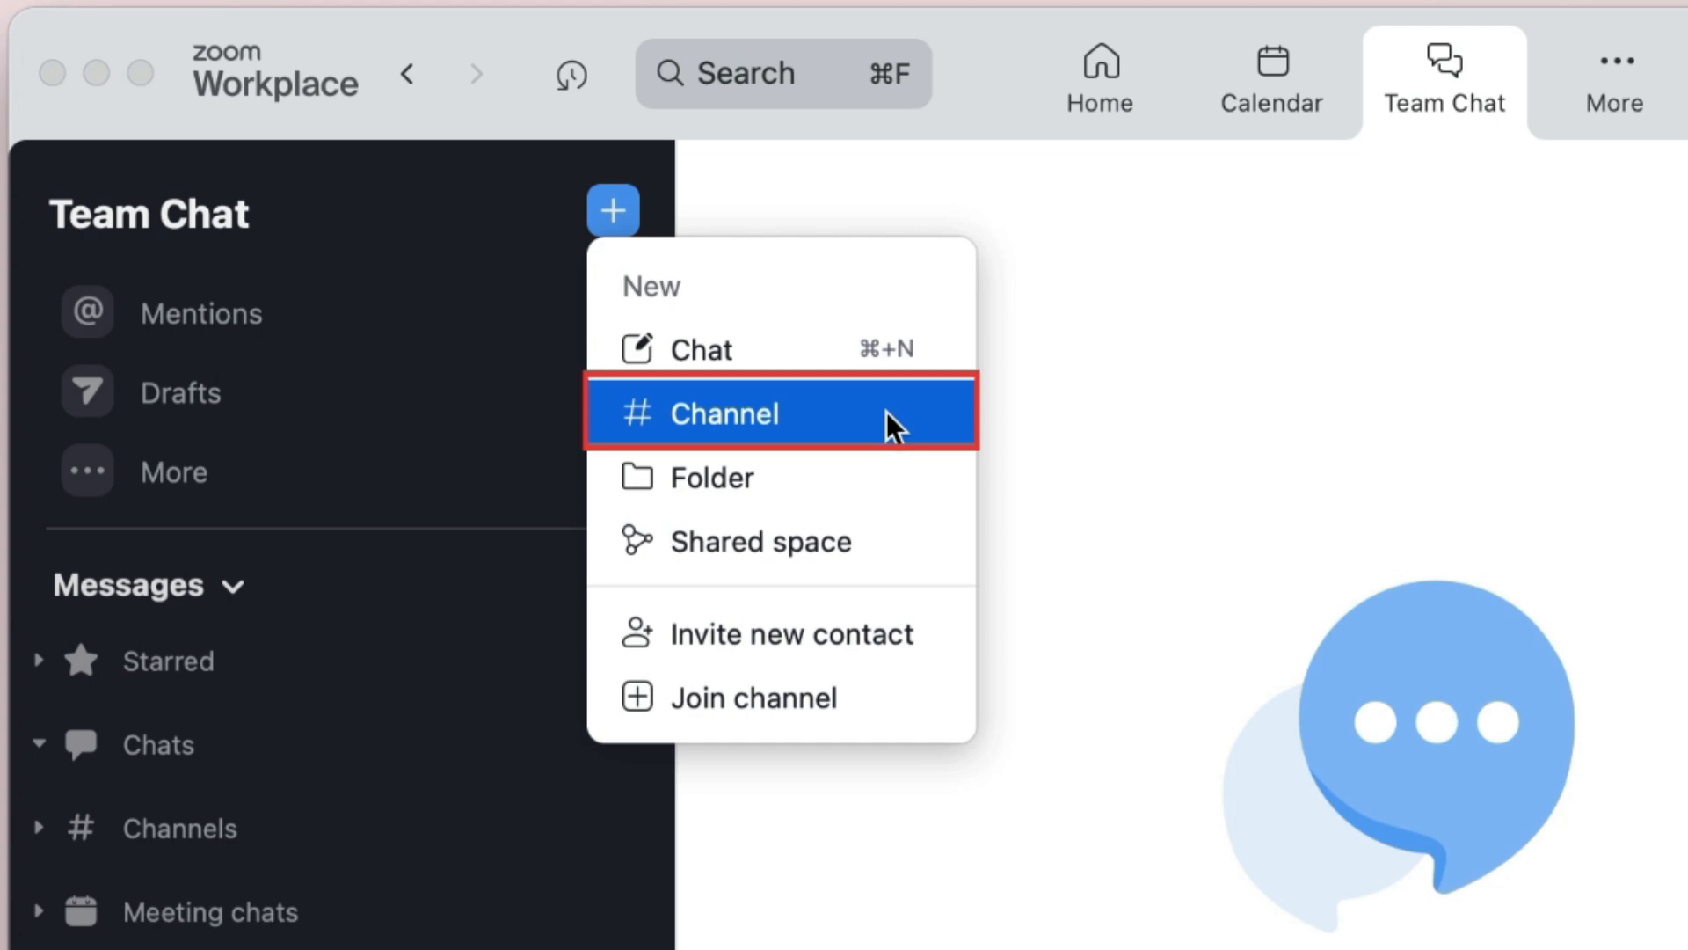
# Create a private channel named Example Channel.
pyautogui.click(732, 411)
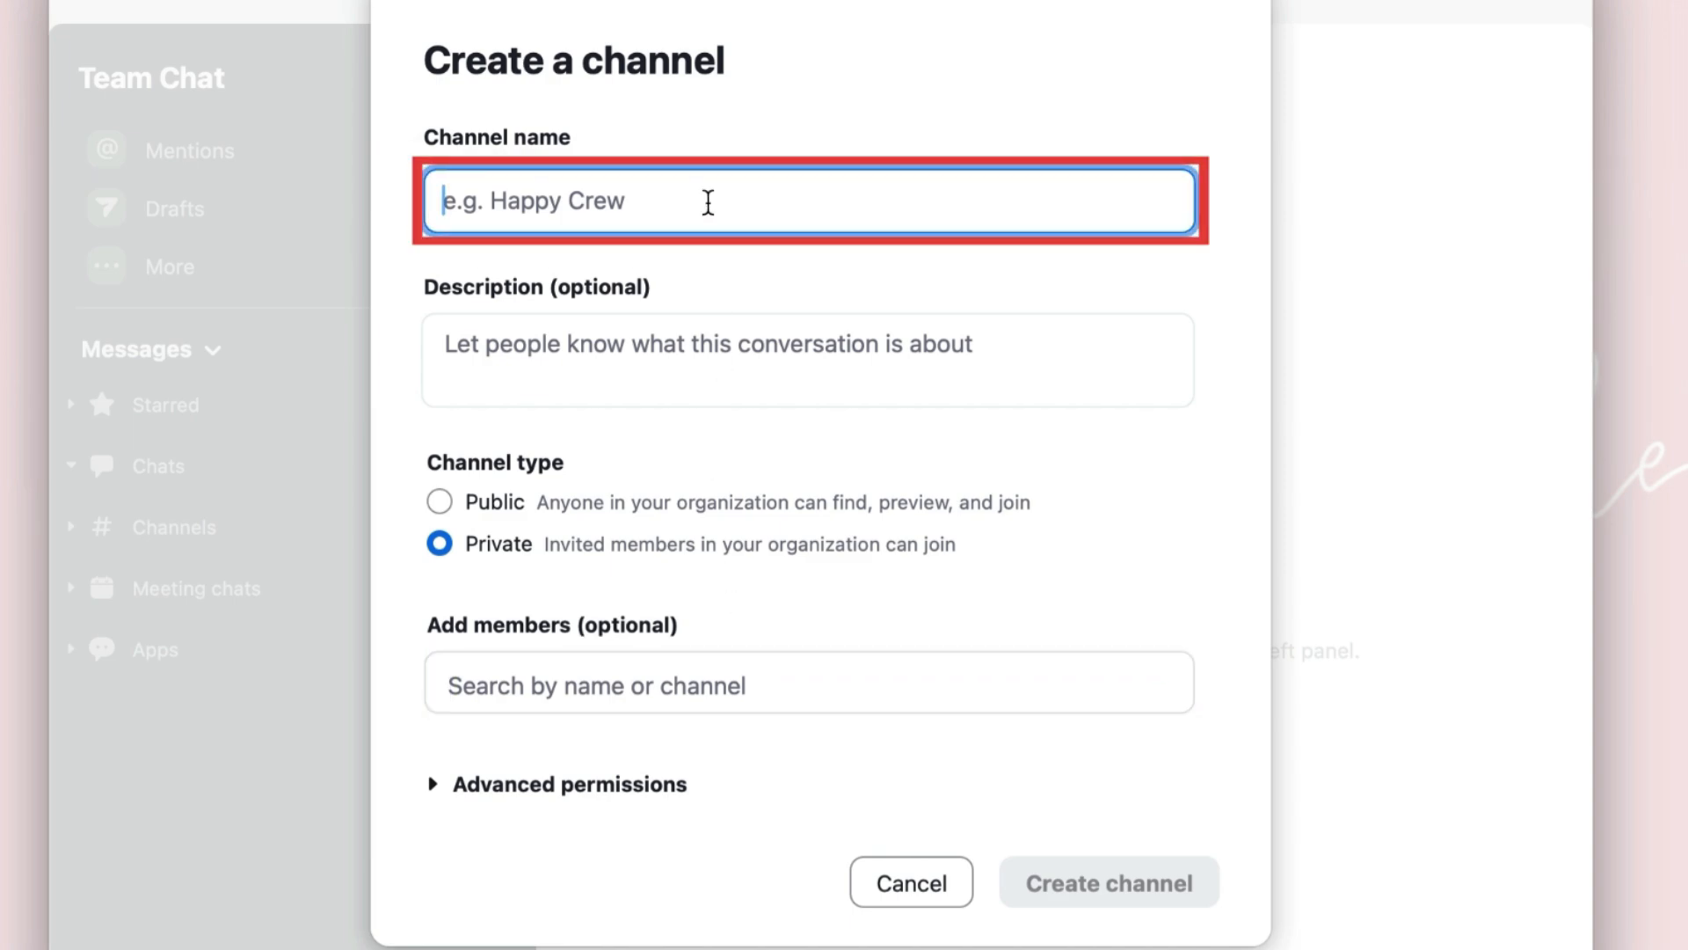
pyautogui.write('Example Ch')
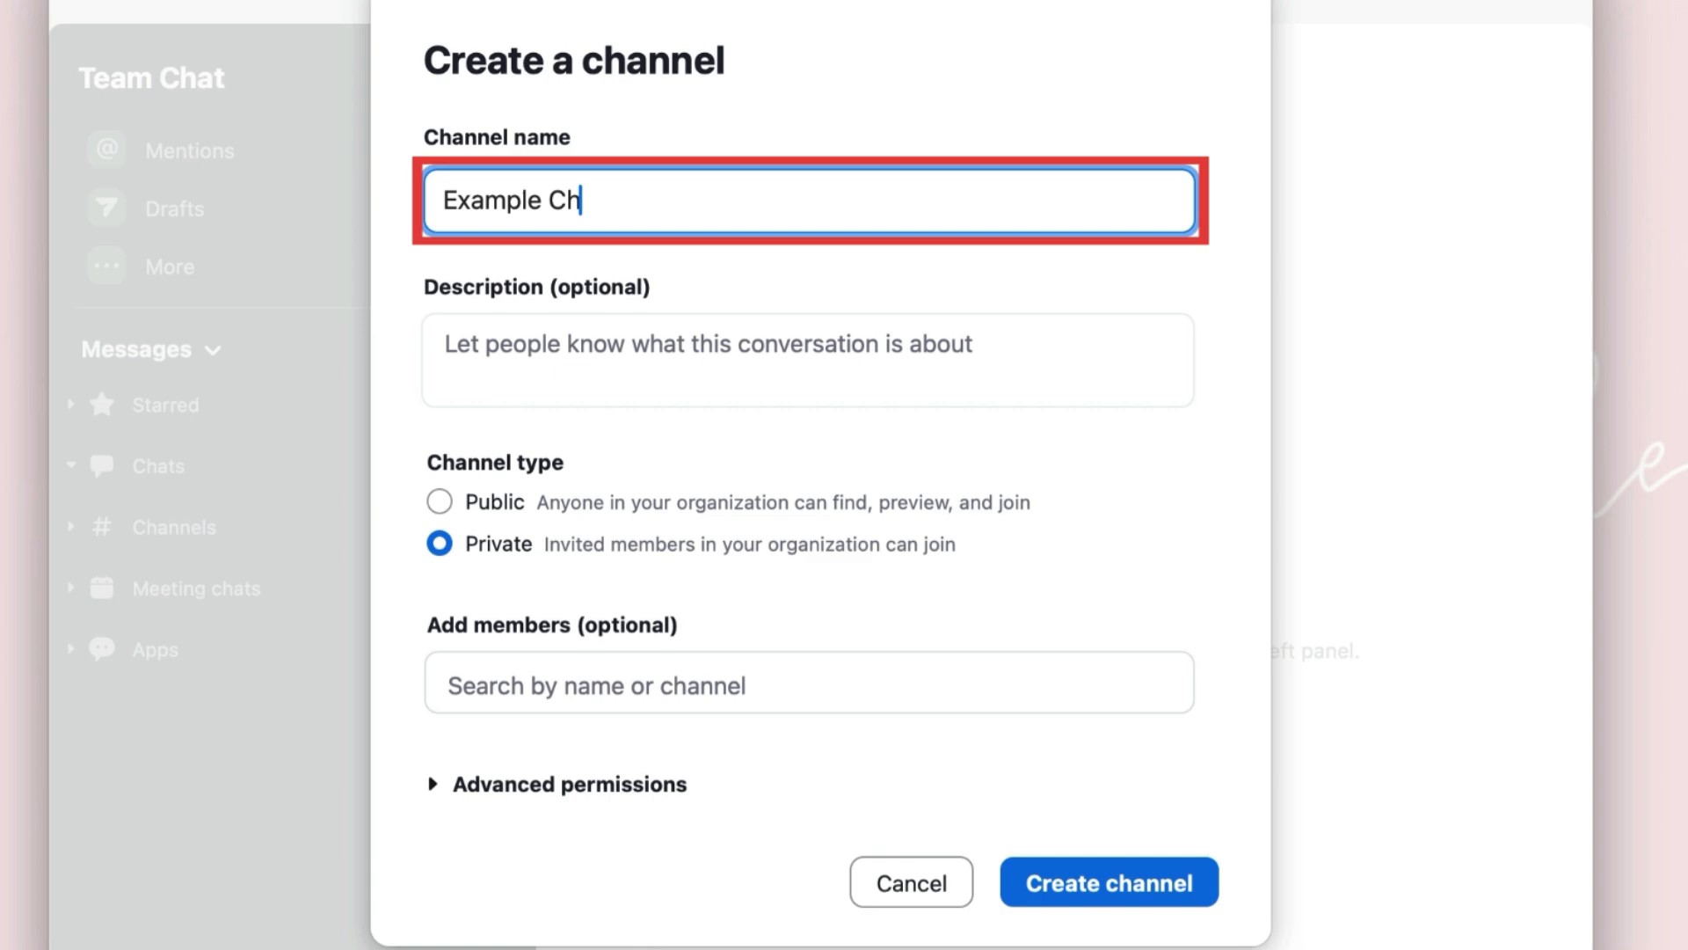
pyautogui.write('annel')
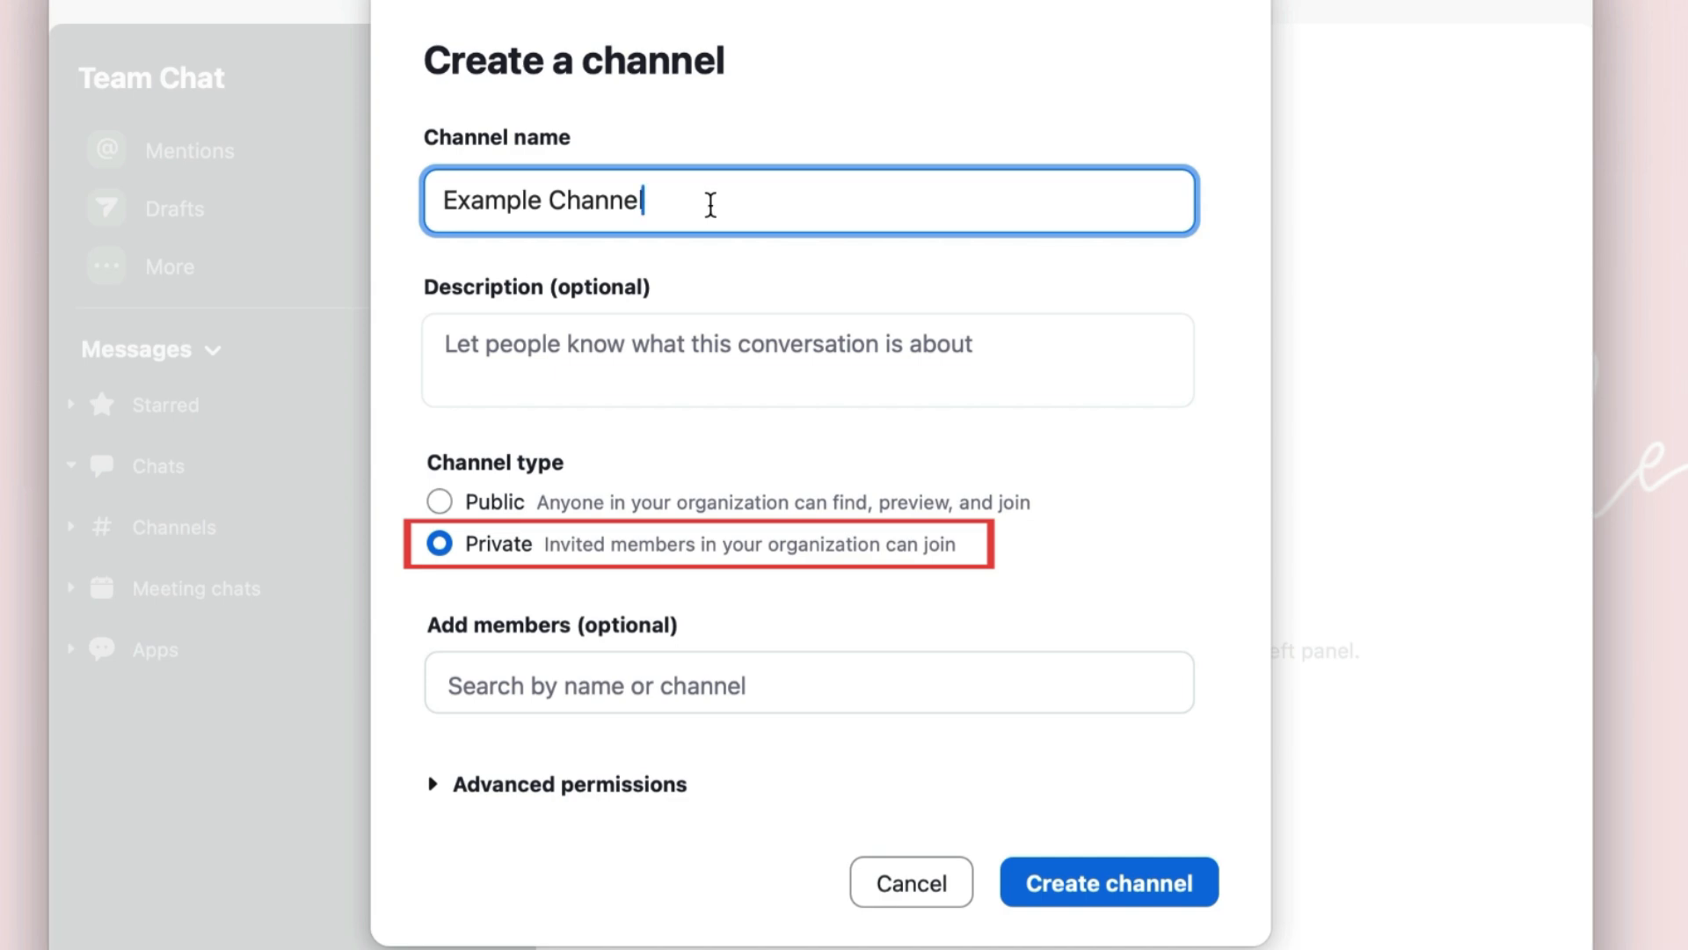
pyautogui.moveTo(493, 508)
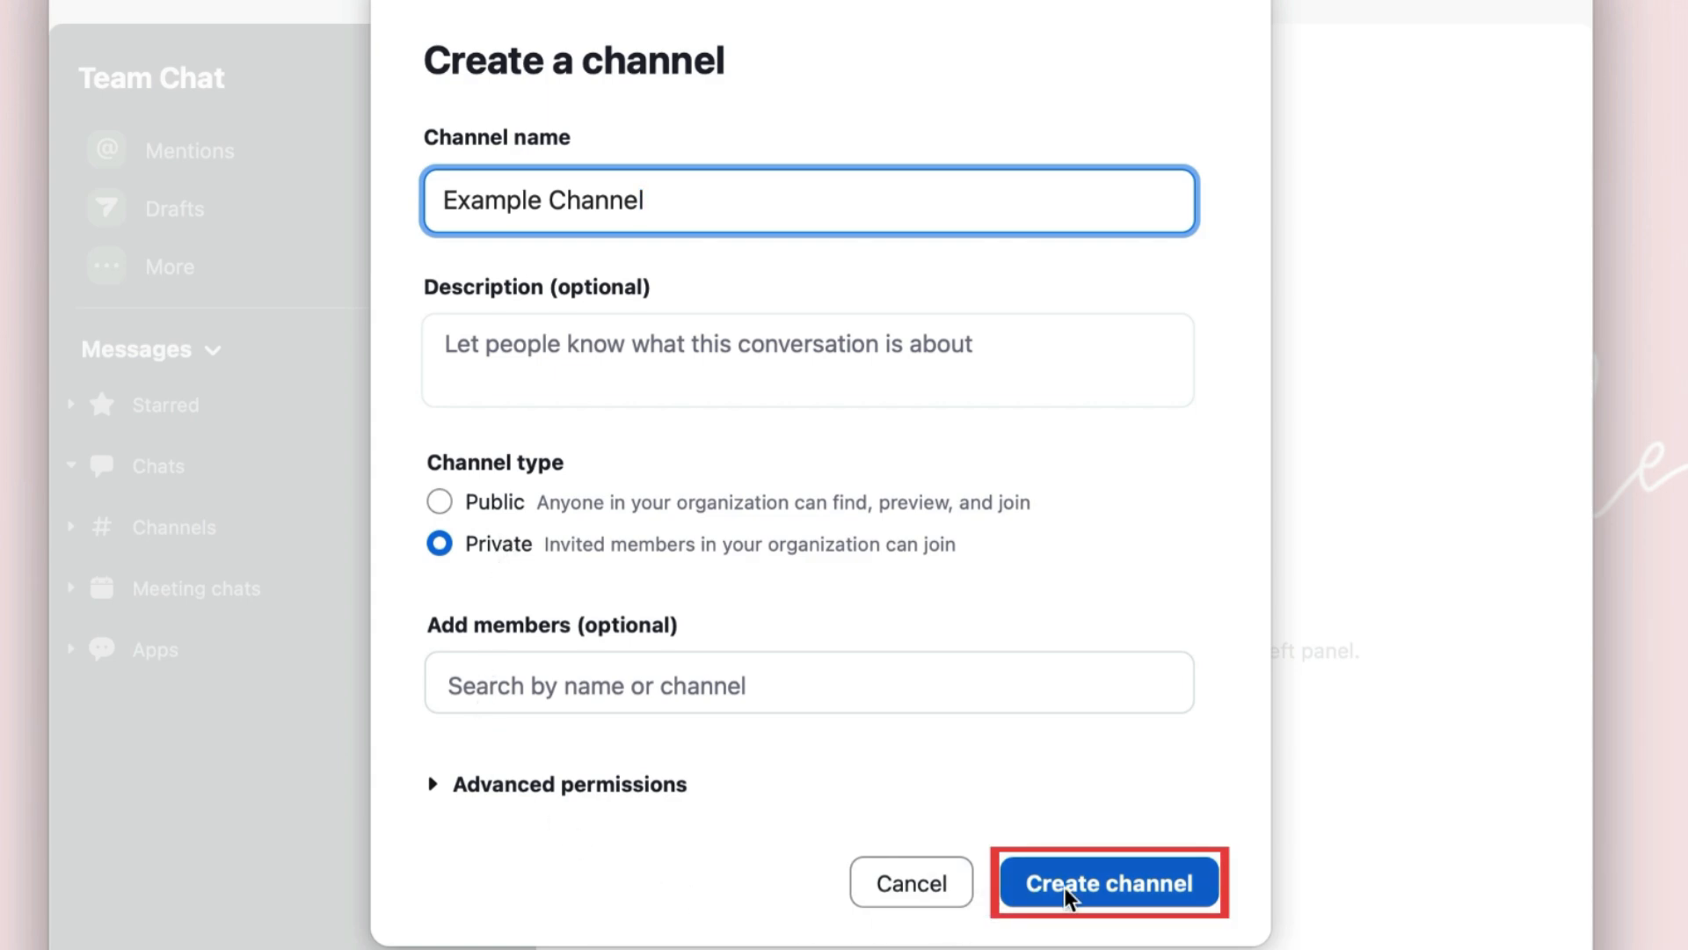
pyautogui.click(1109, 883)
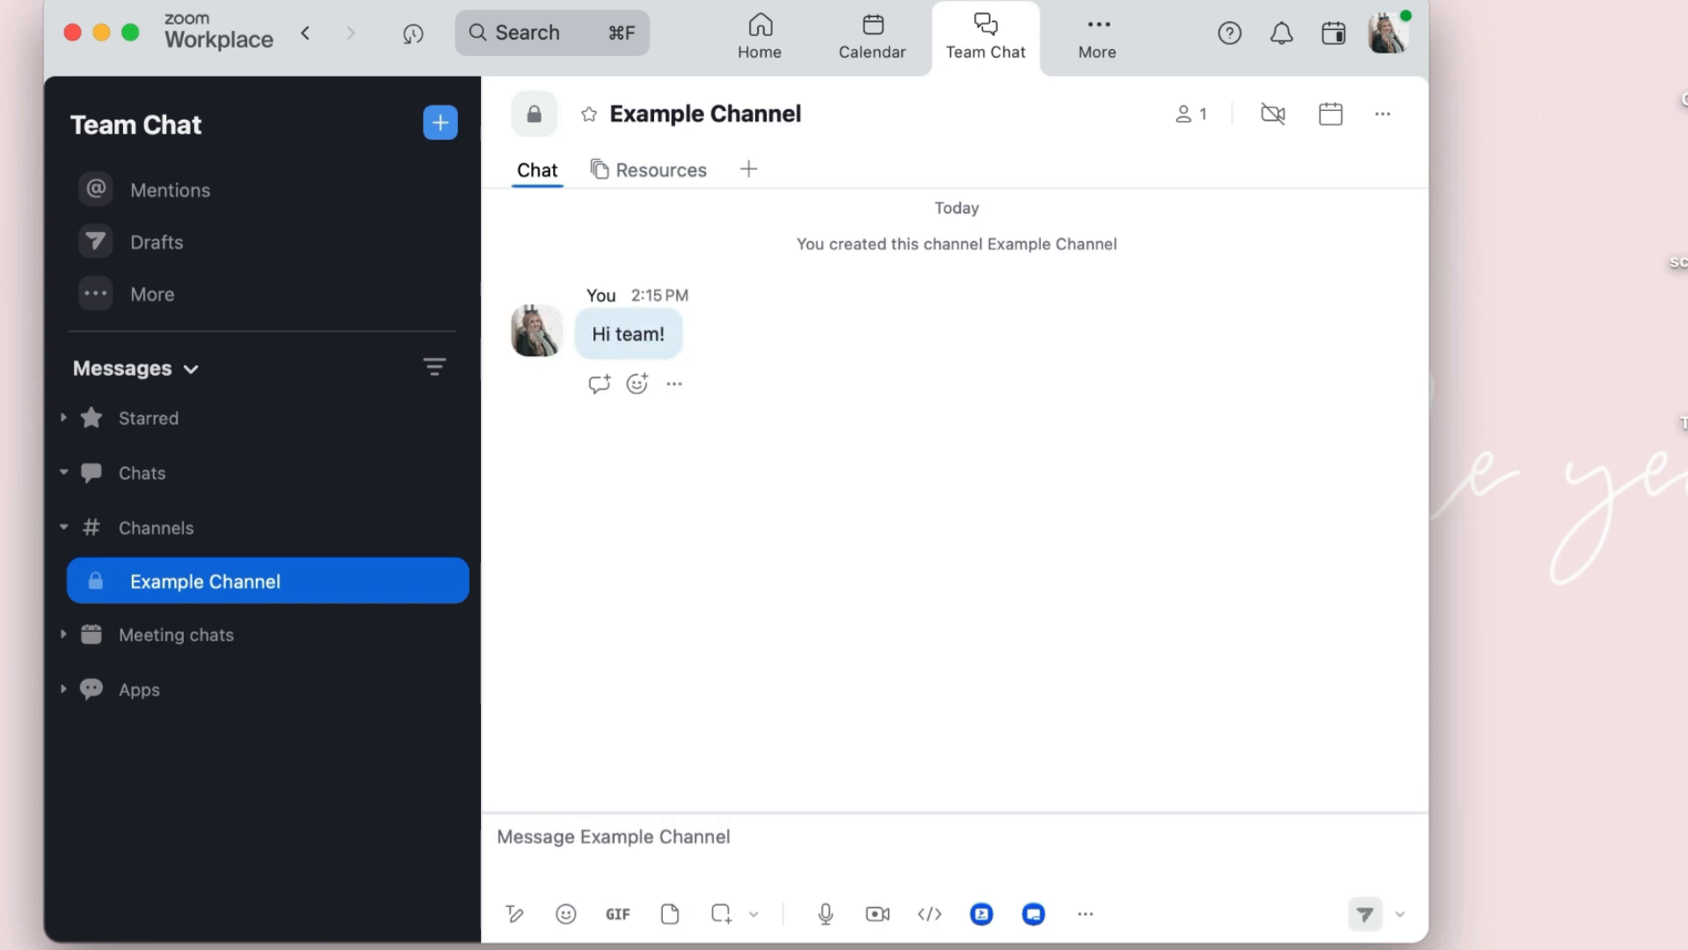
# Delete a message in Example Channel and bring up the account menu from the profile picture.
pyautogui.click(670, 913)
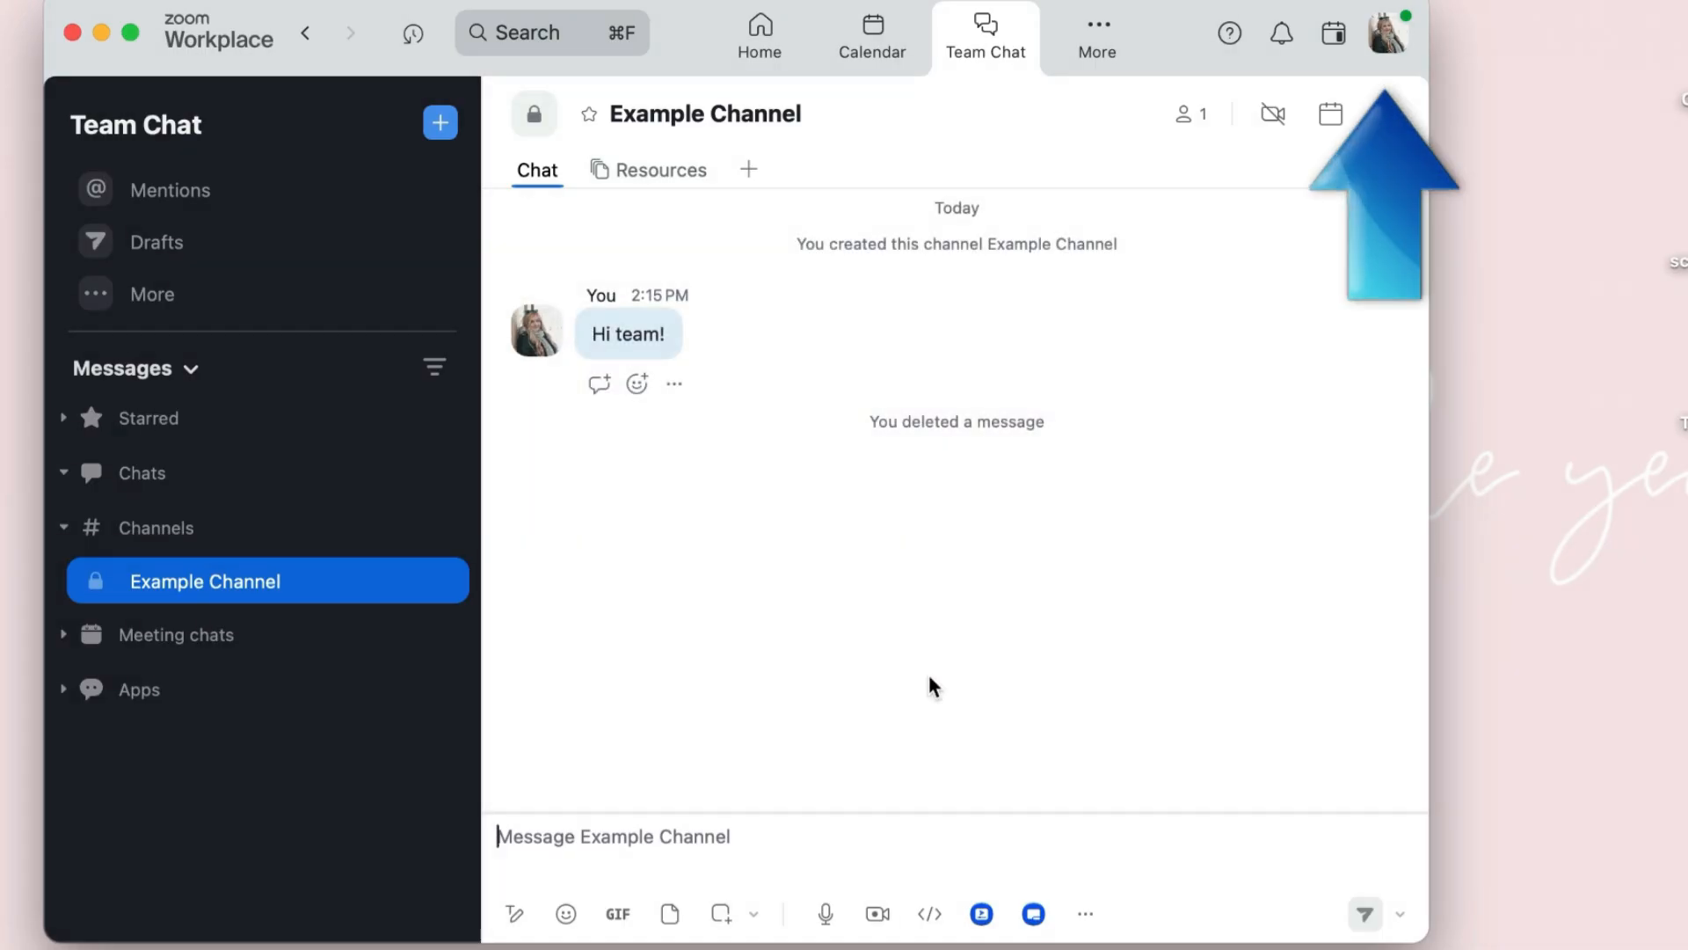
pyautogui.click(1389, 32)
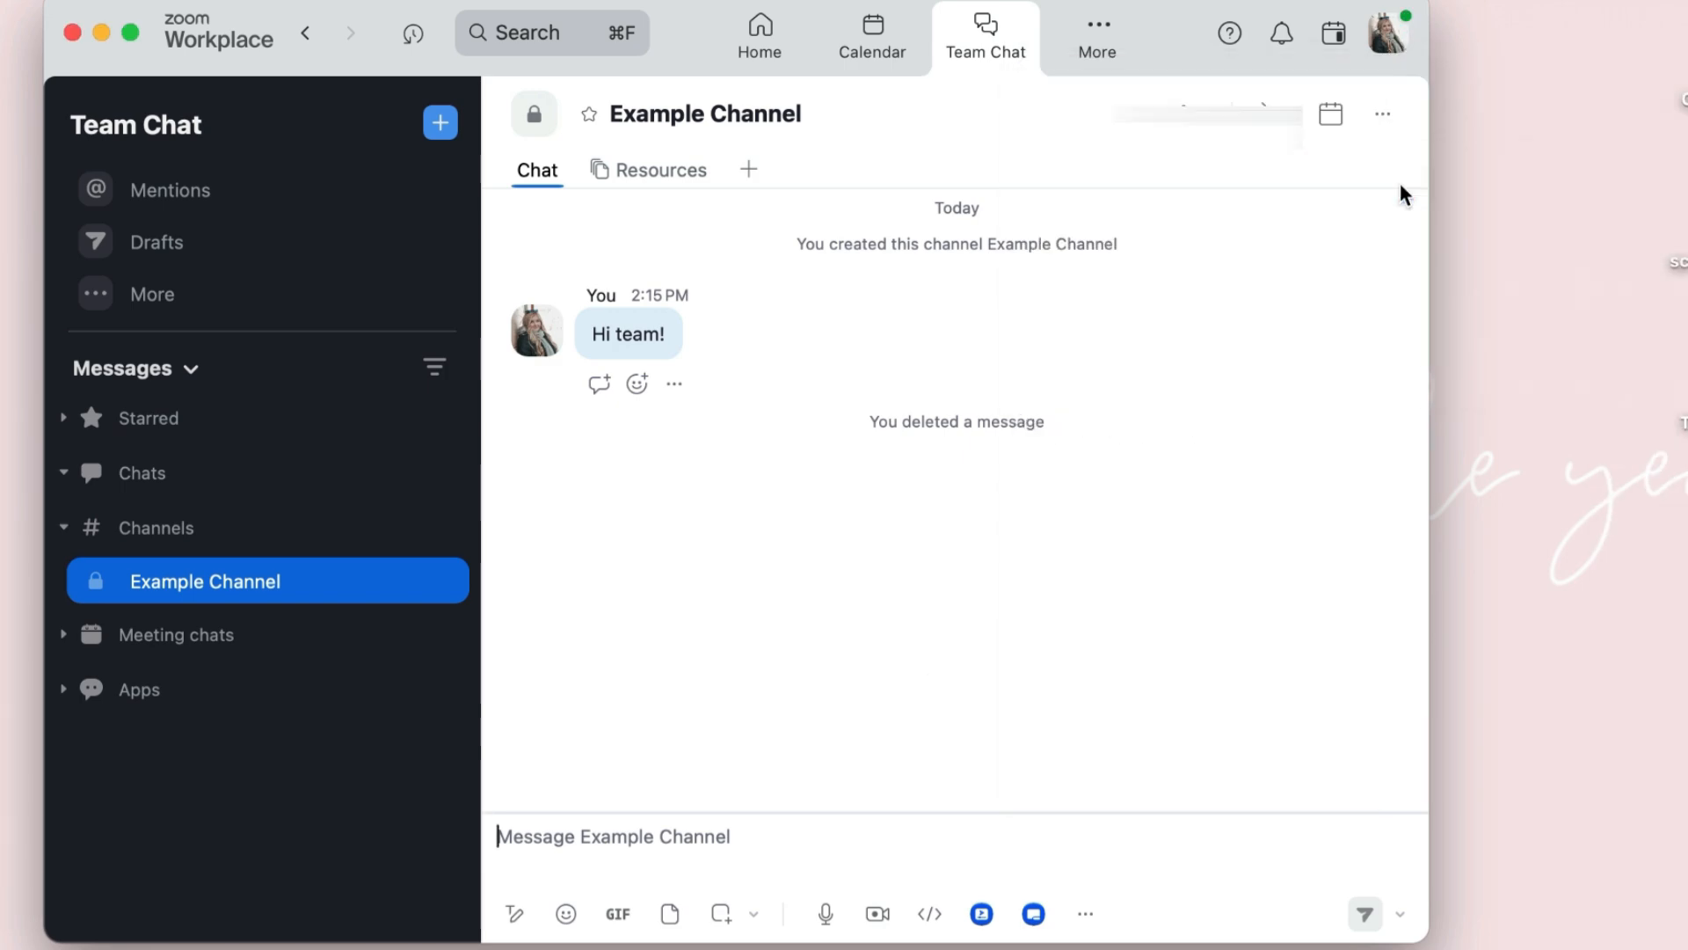
pyautogui.click(1388, 33)
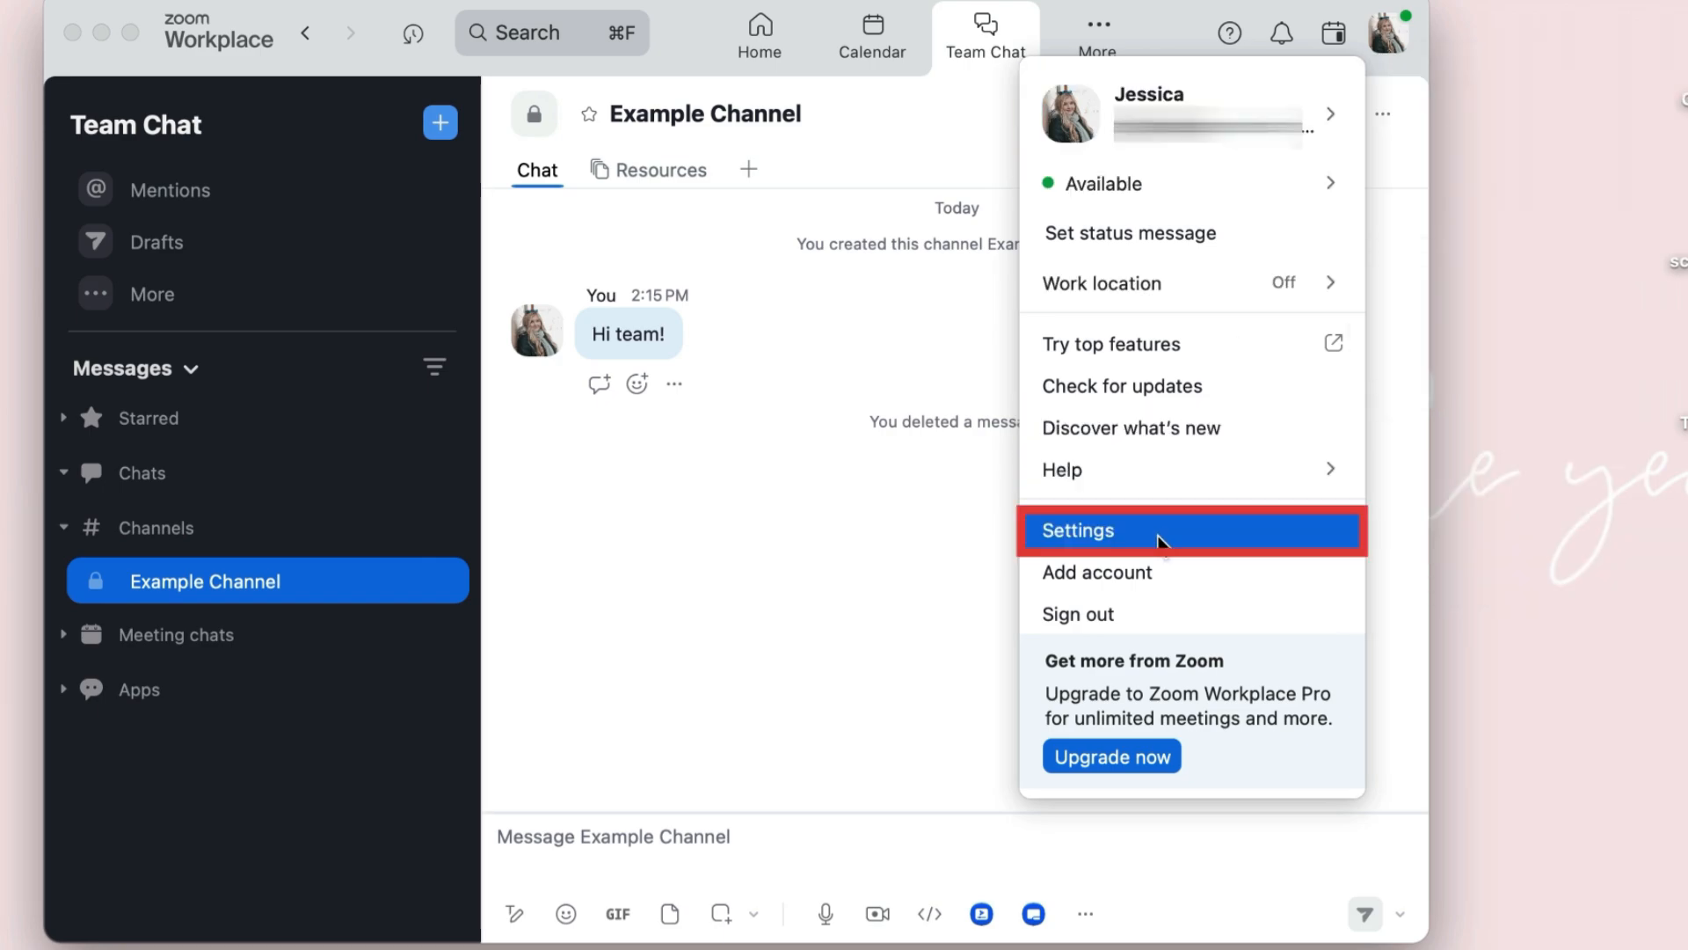
# In Settings, look at Audio then Profile, and open the profile for editing on the Zoom website.
pyautogui.click(1079, 529)
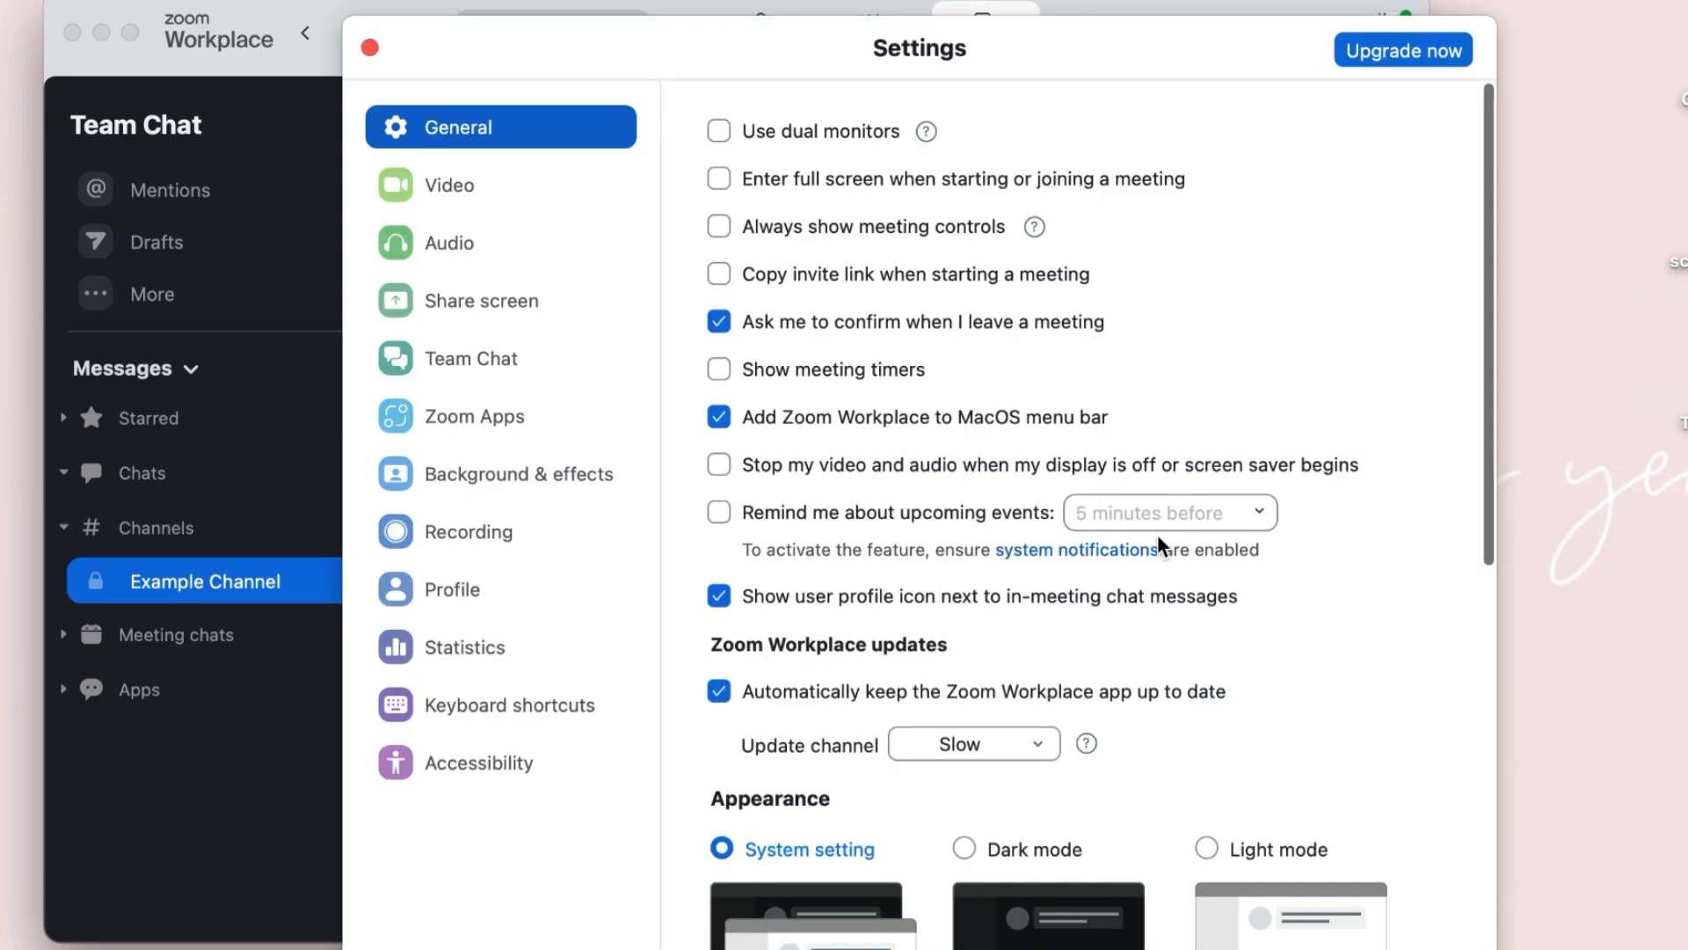
pyautogui.moveTo(1379, 435)
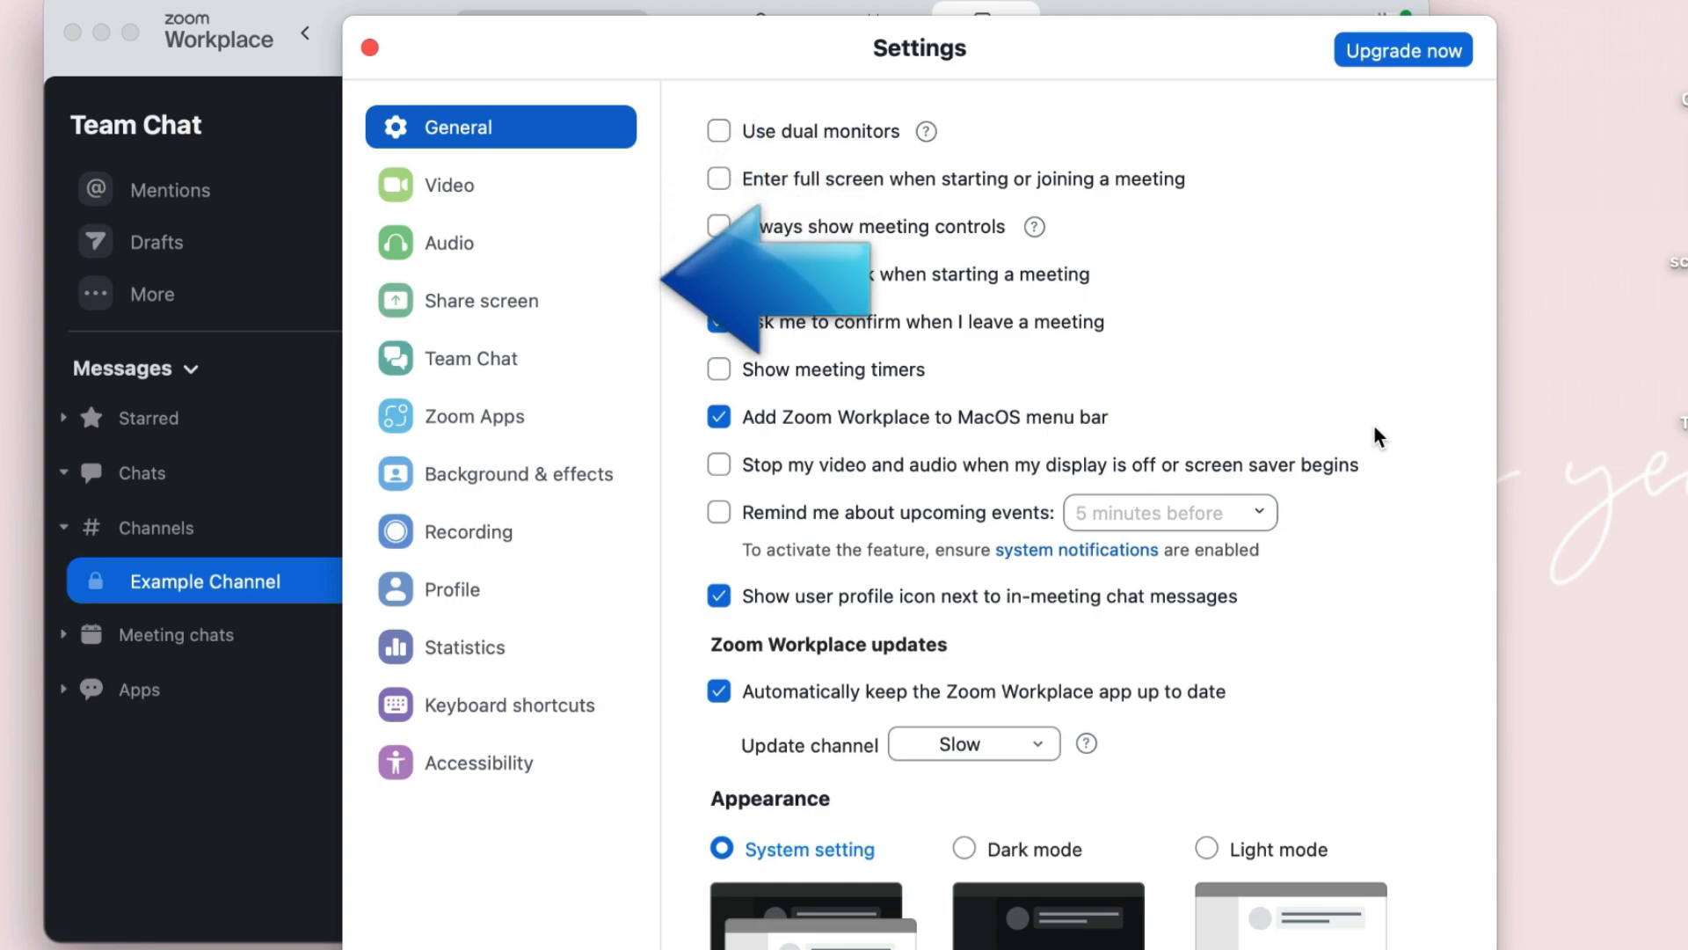
pyautogui.click(465, 185)
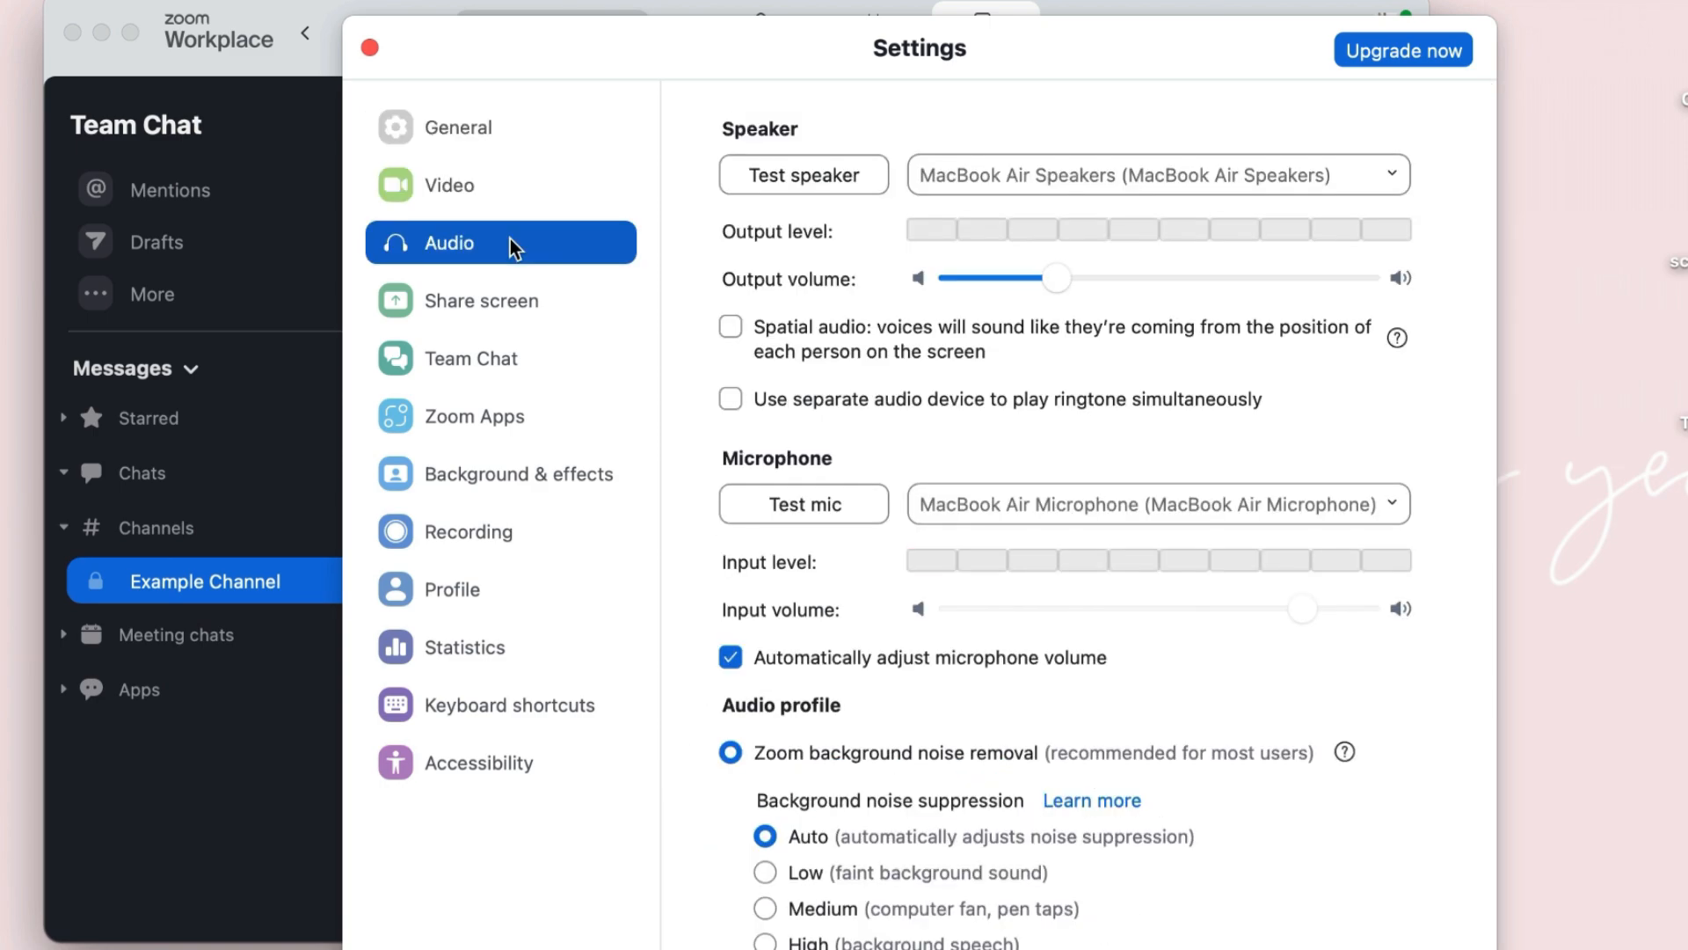
pyautogui.click(498, 589)
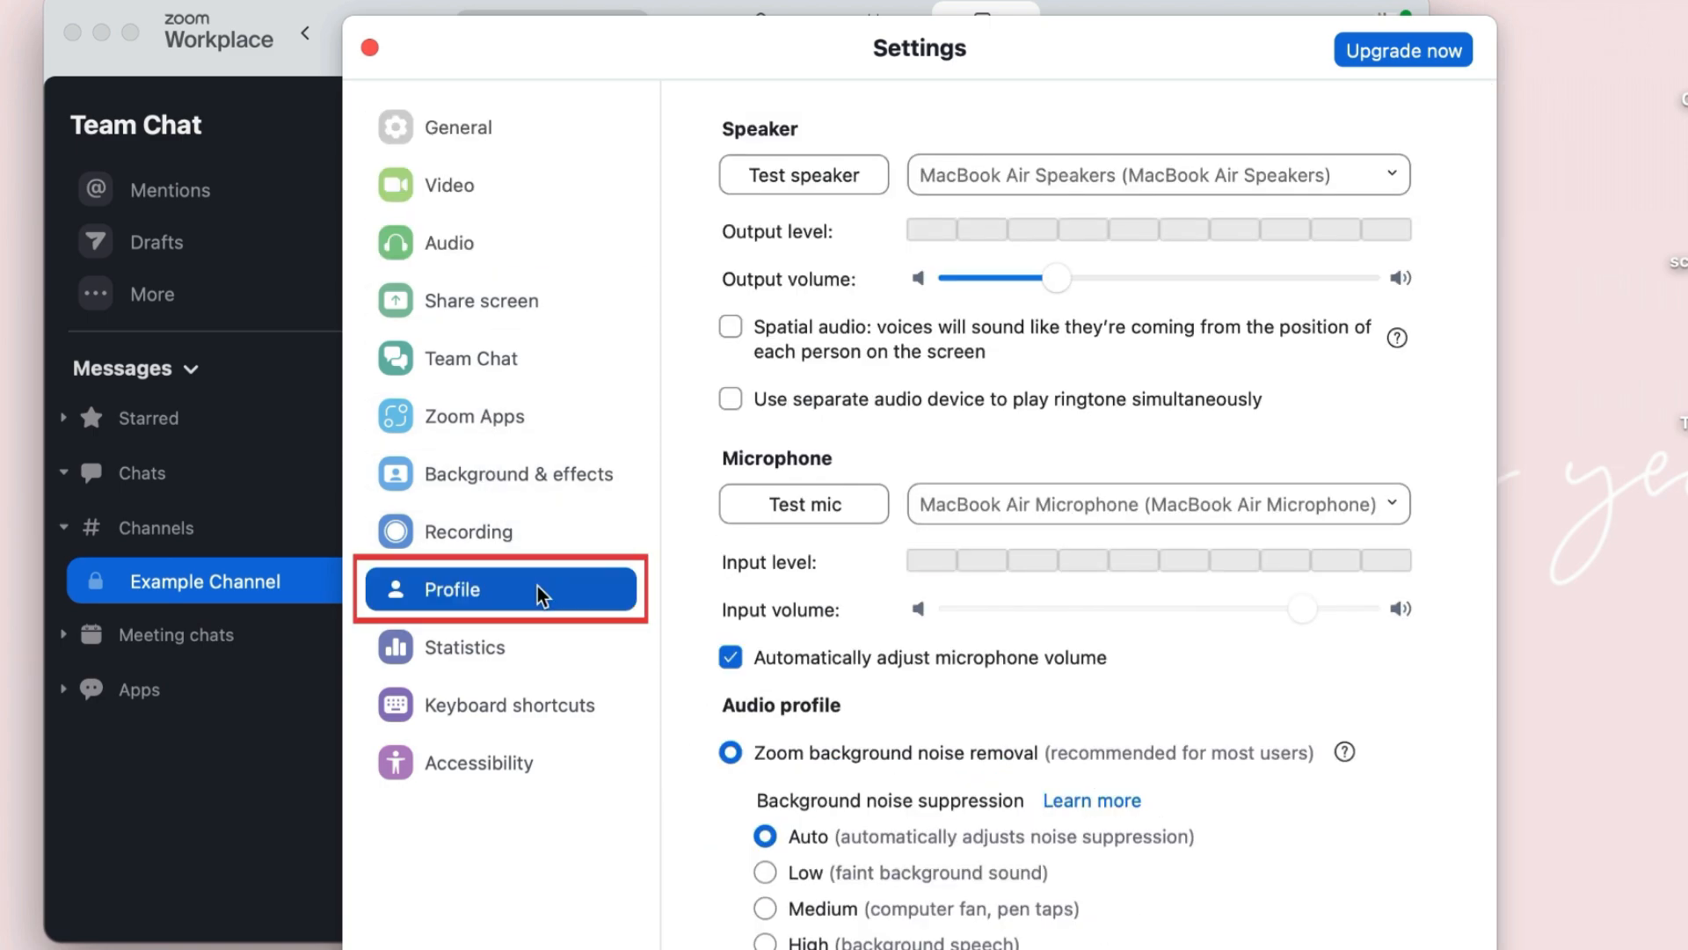
pyautogui.click(499, 589)
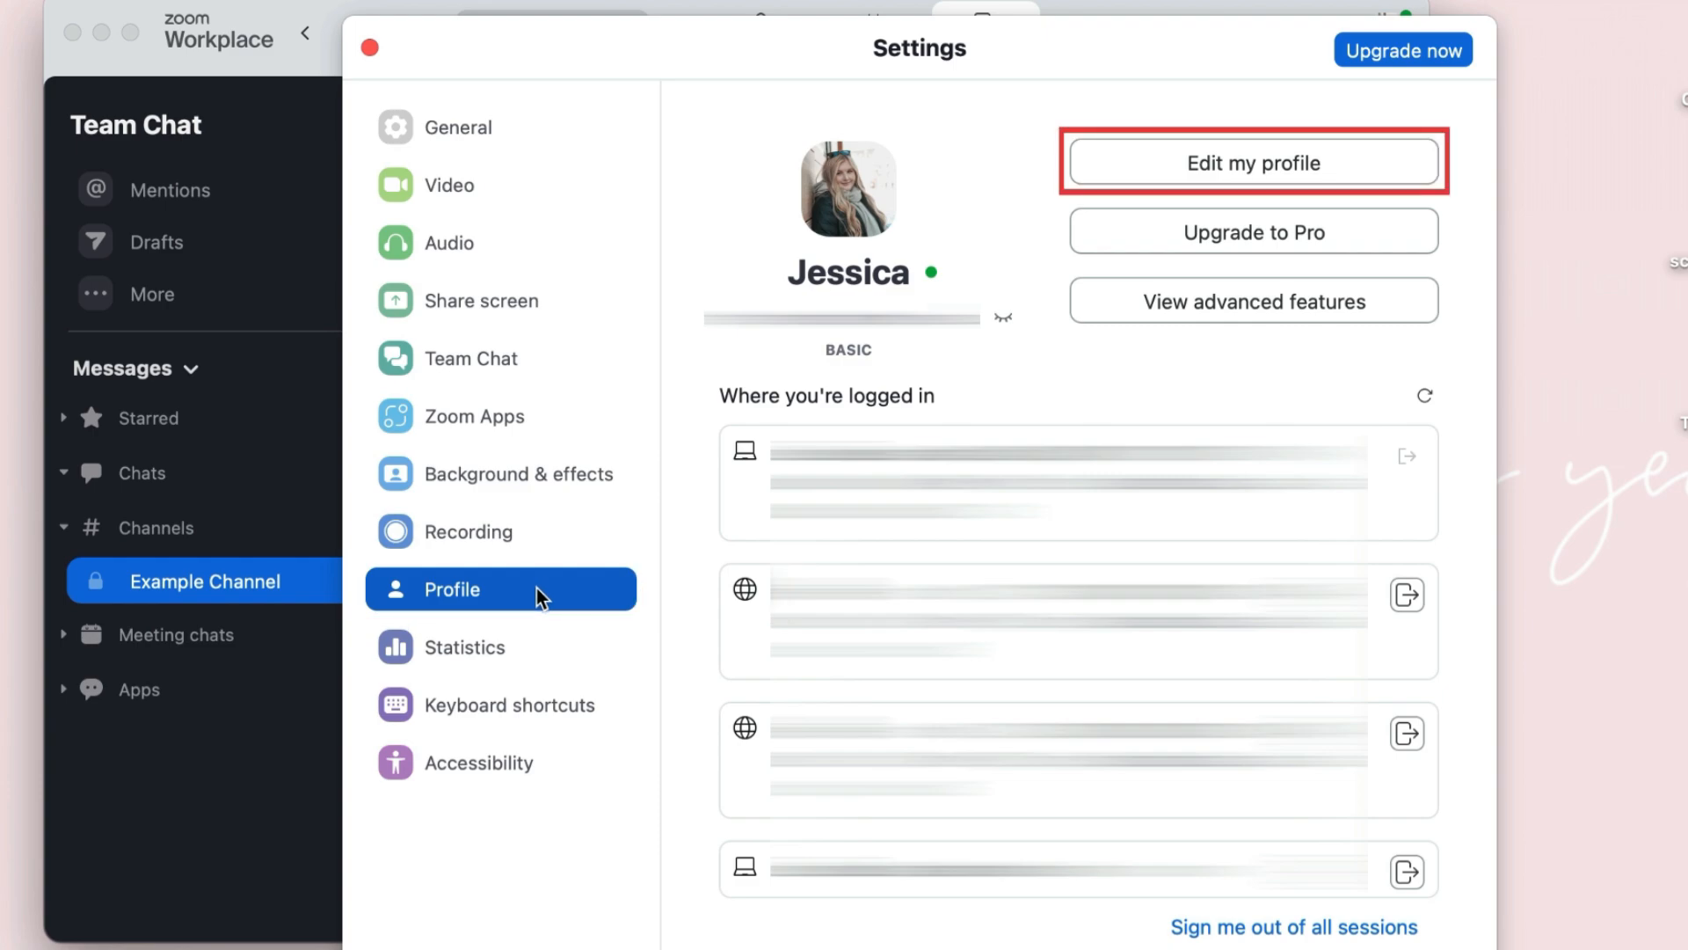
pyautogui.moveTo(1350, 169)
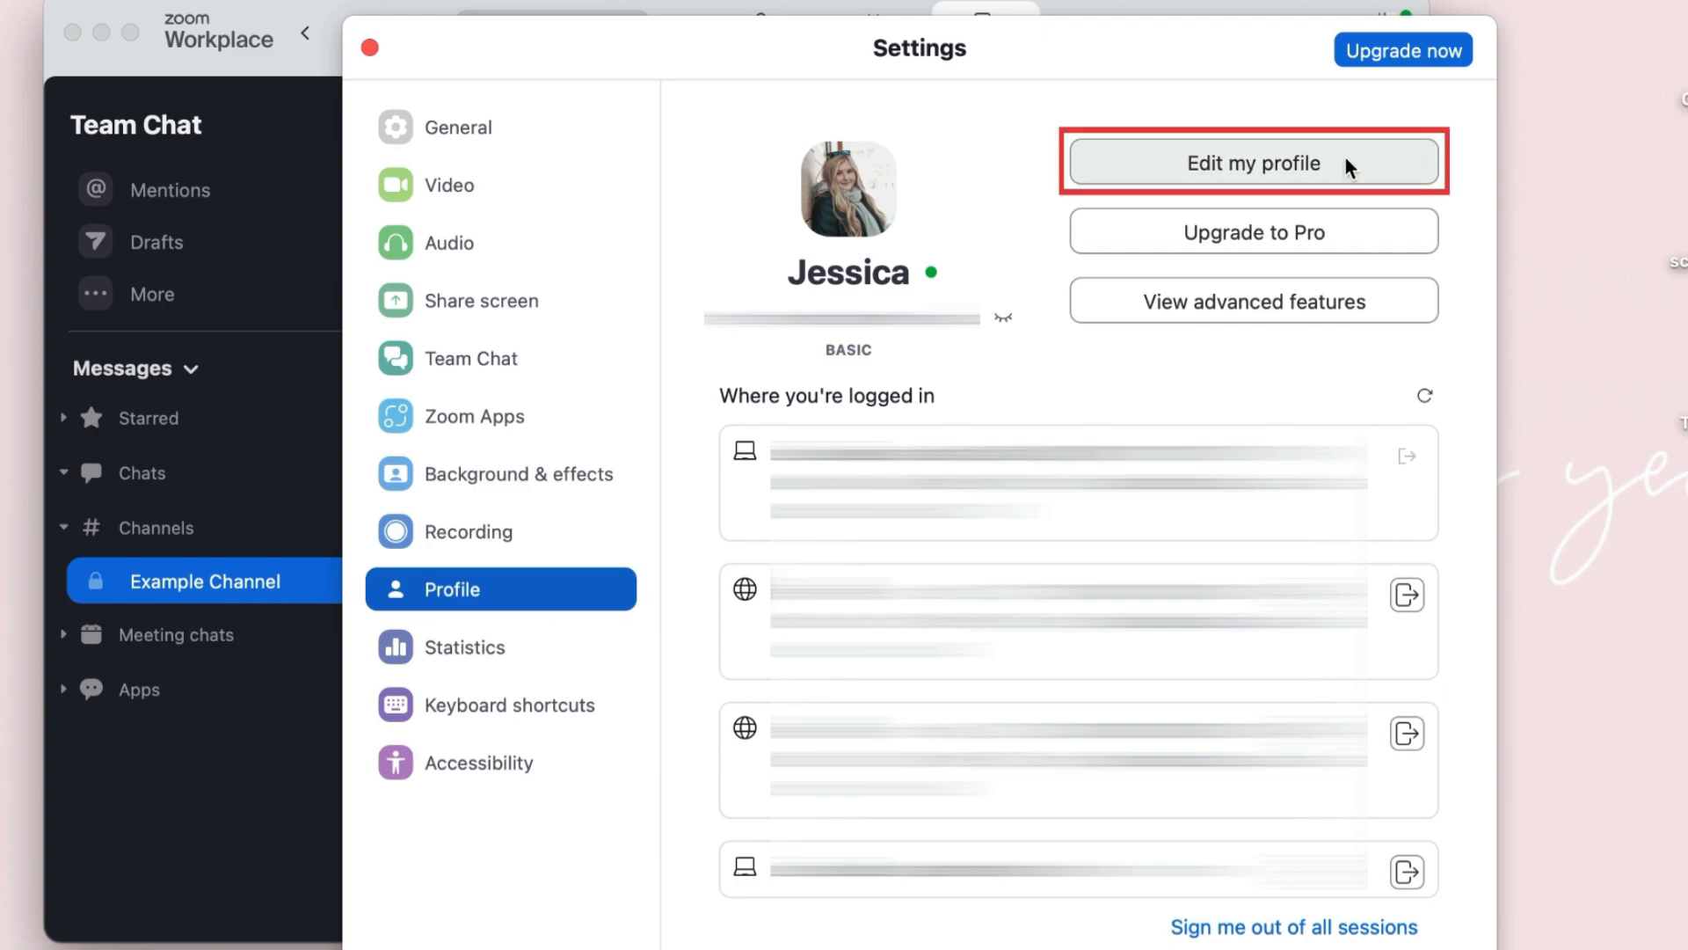
pyautogui.click(1252, 162)
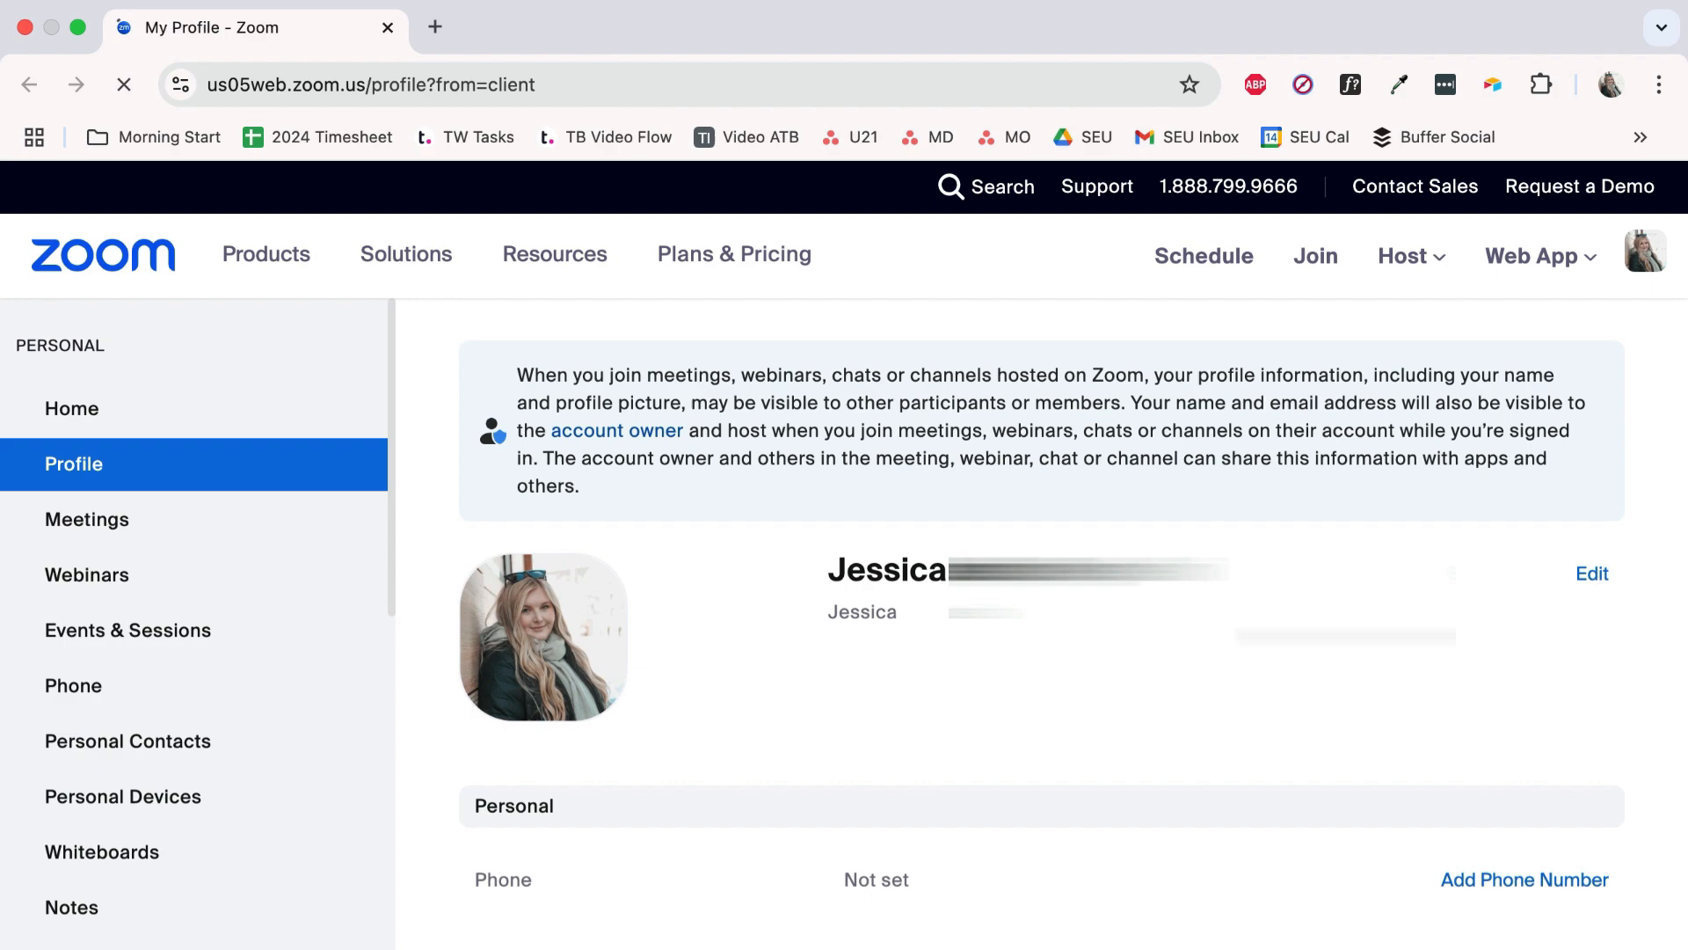
# Scroll the My Profile page down through Personal, Account and logged-in devices.
pyautogui.scroll(-3)
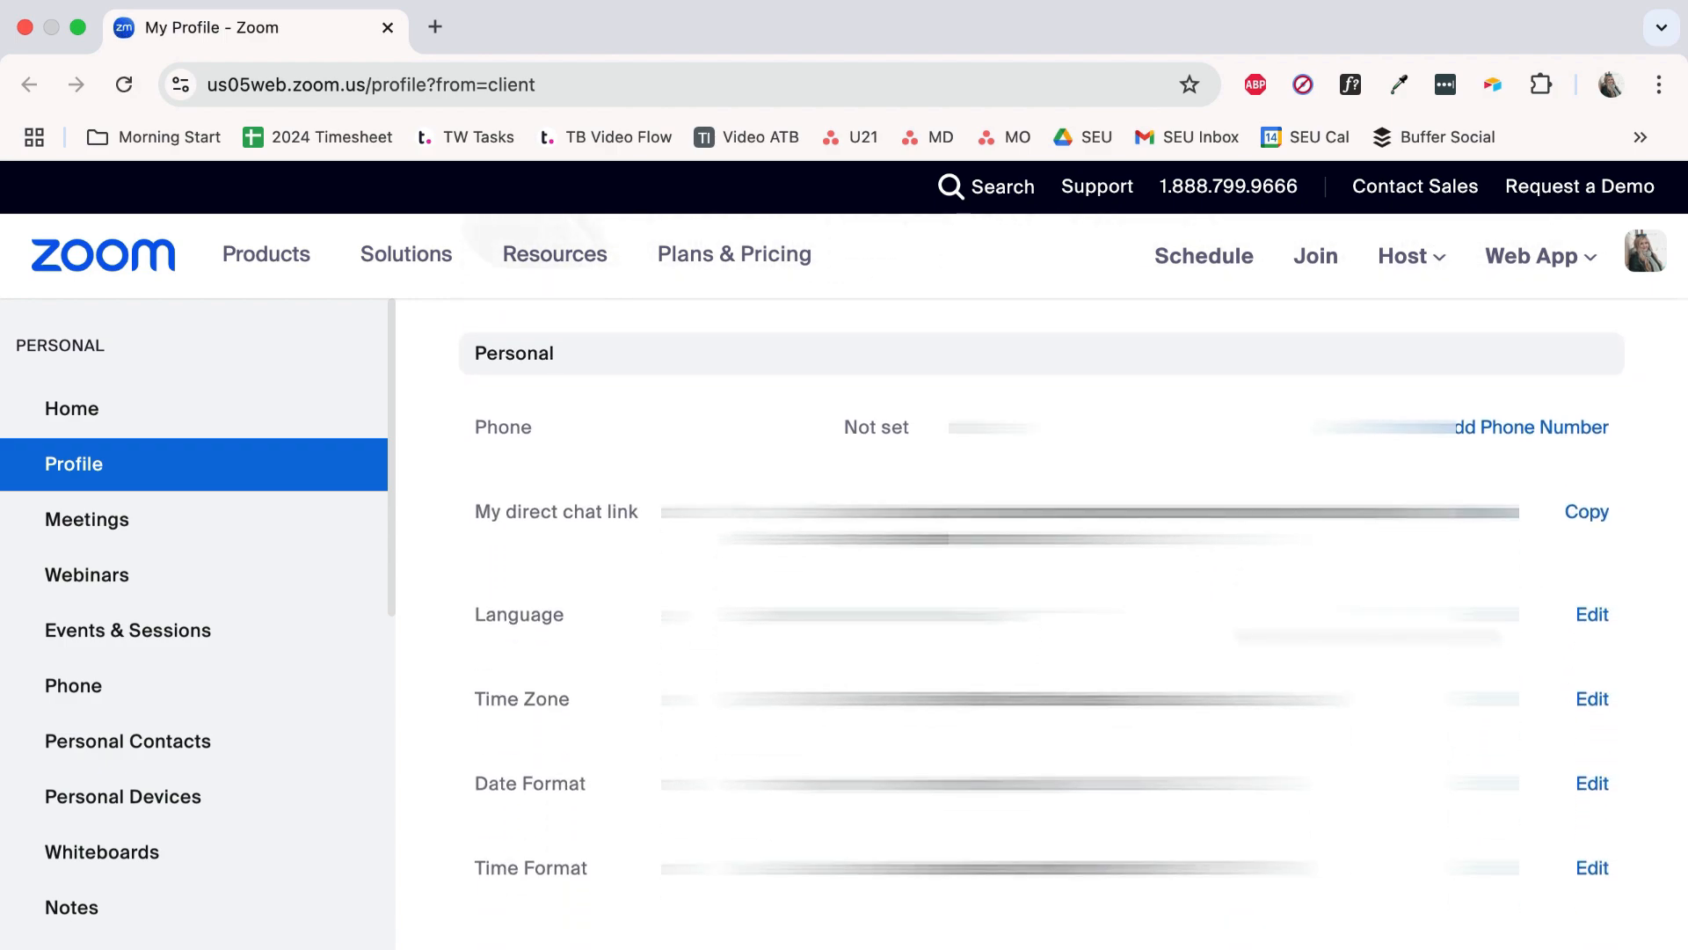
pyautogui.scroll(-3)
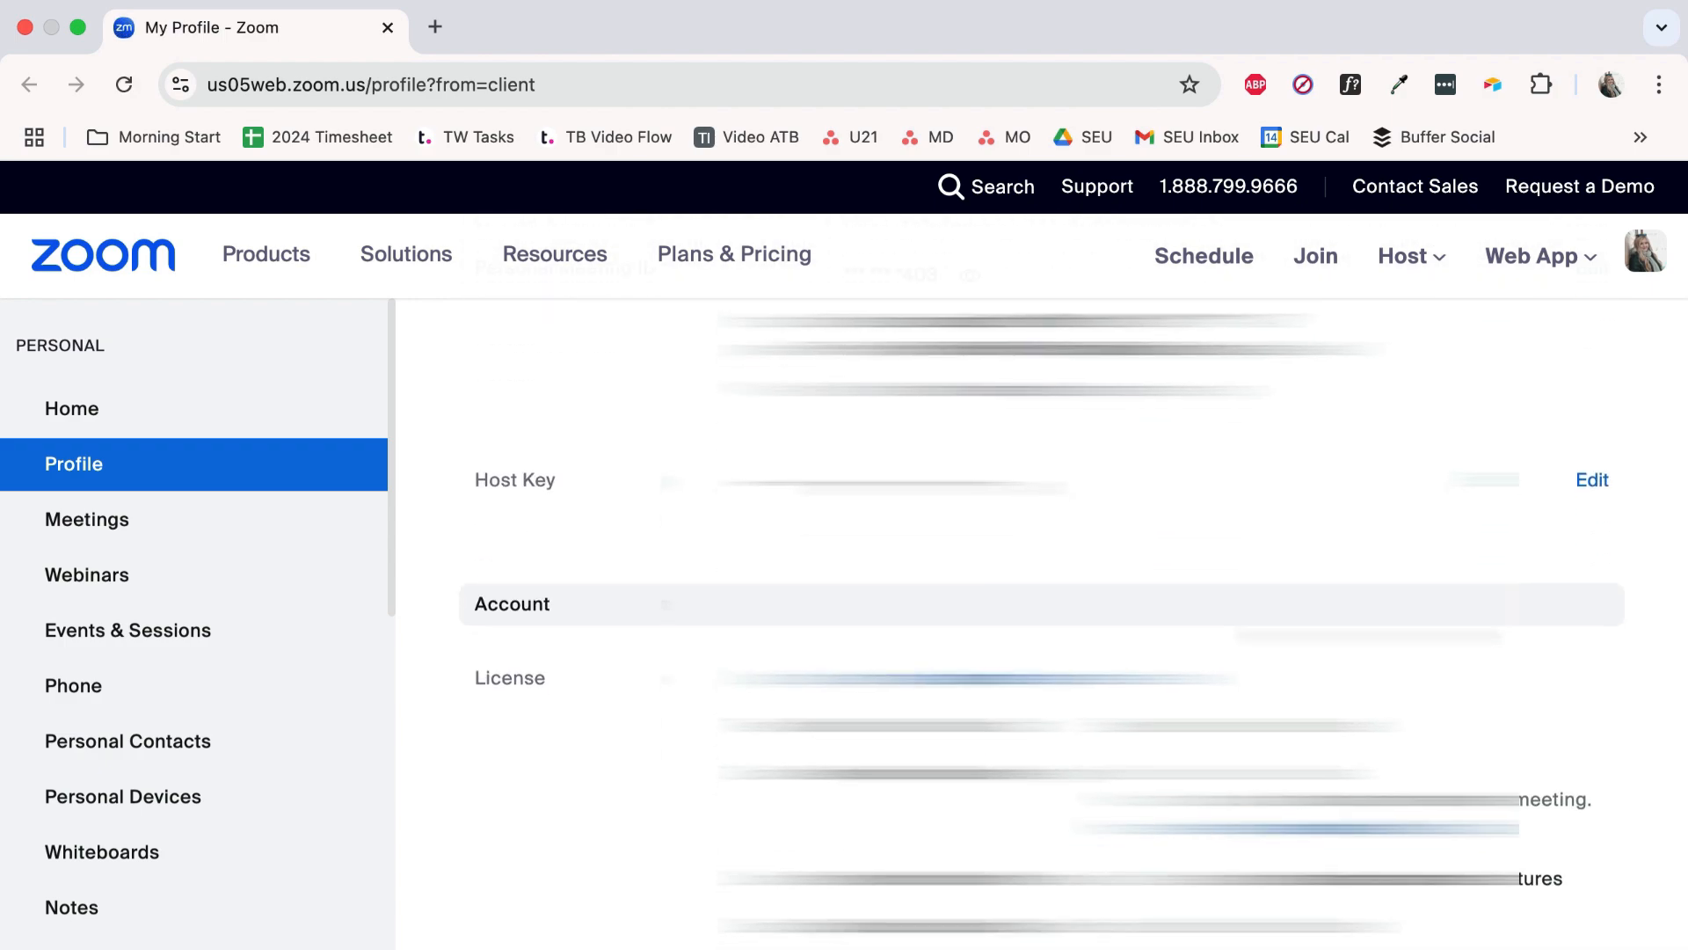
pyautogui.scroll(-3)
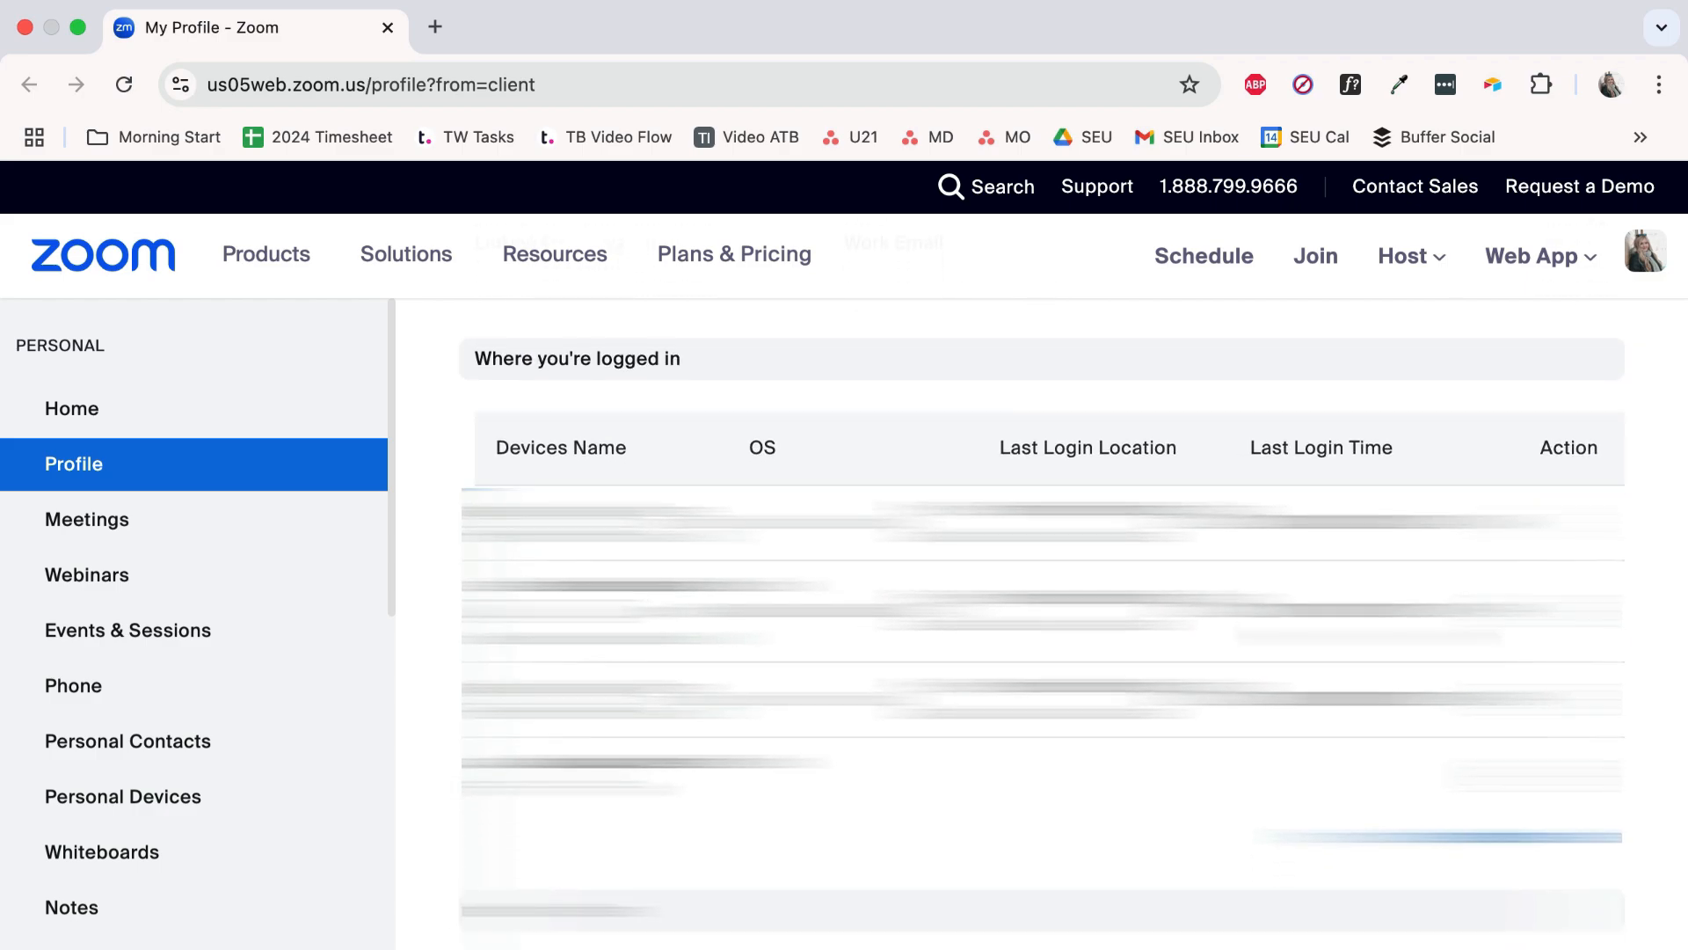
pyautogui.scroll(-3)
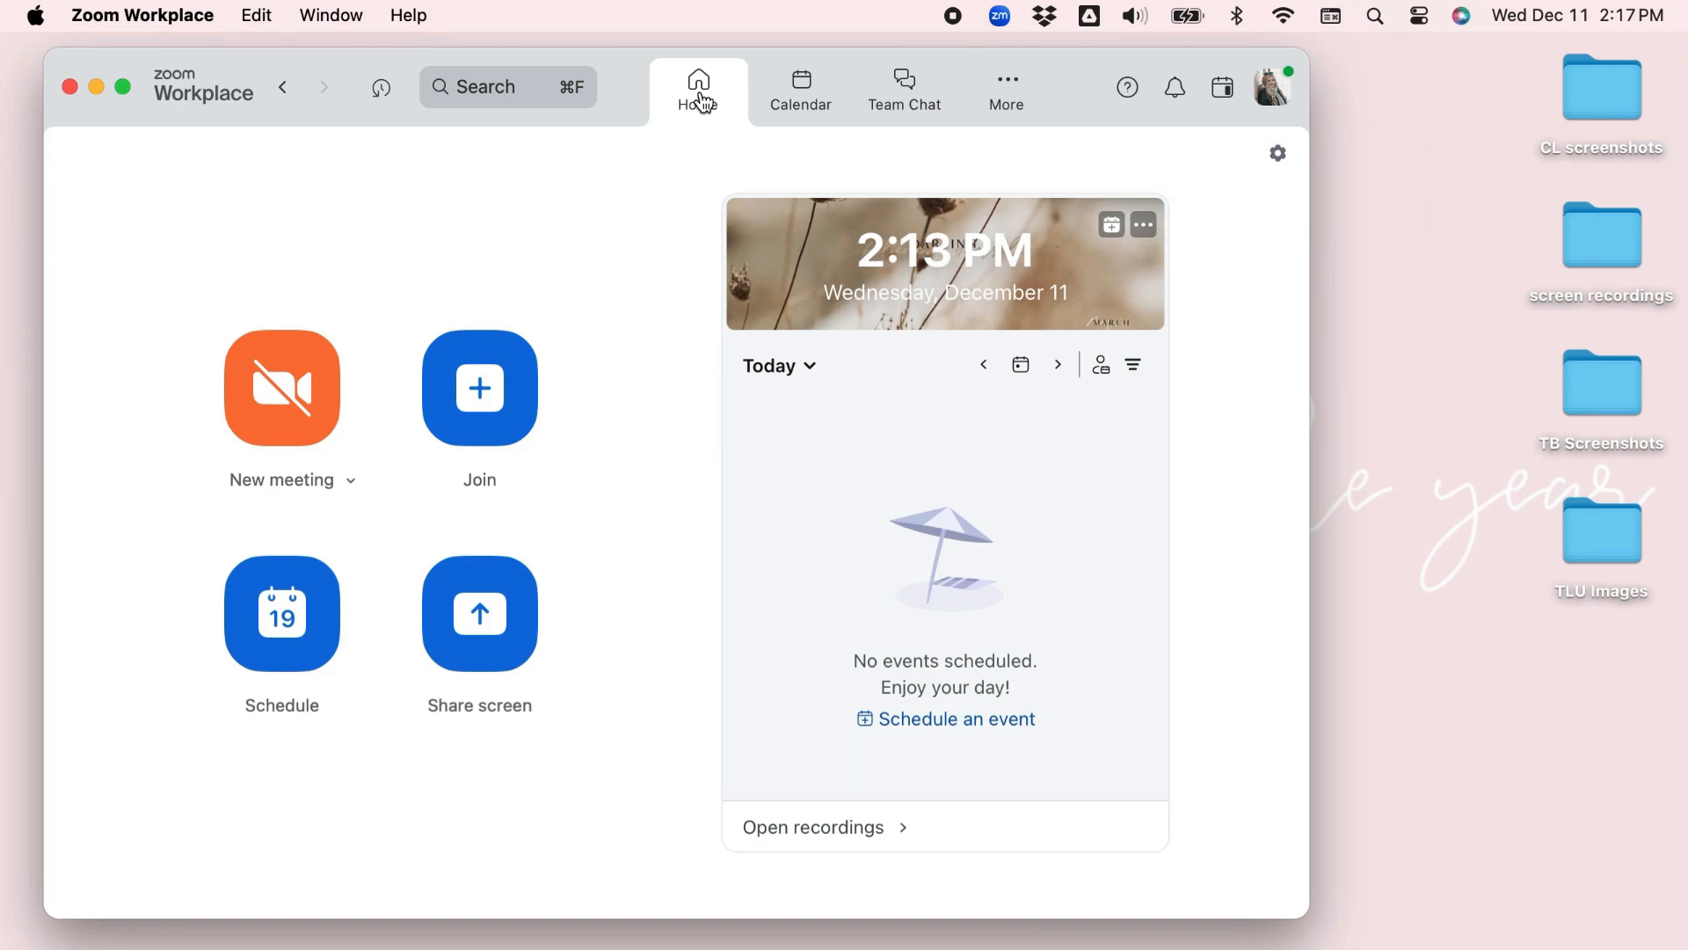
pyautogui.moveTo(605, 357)
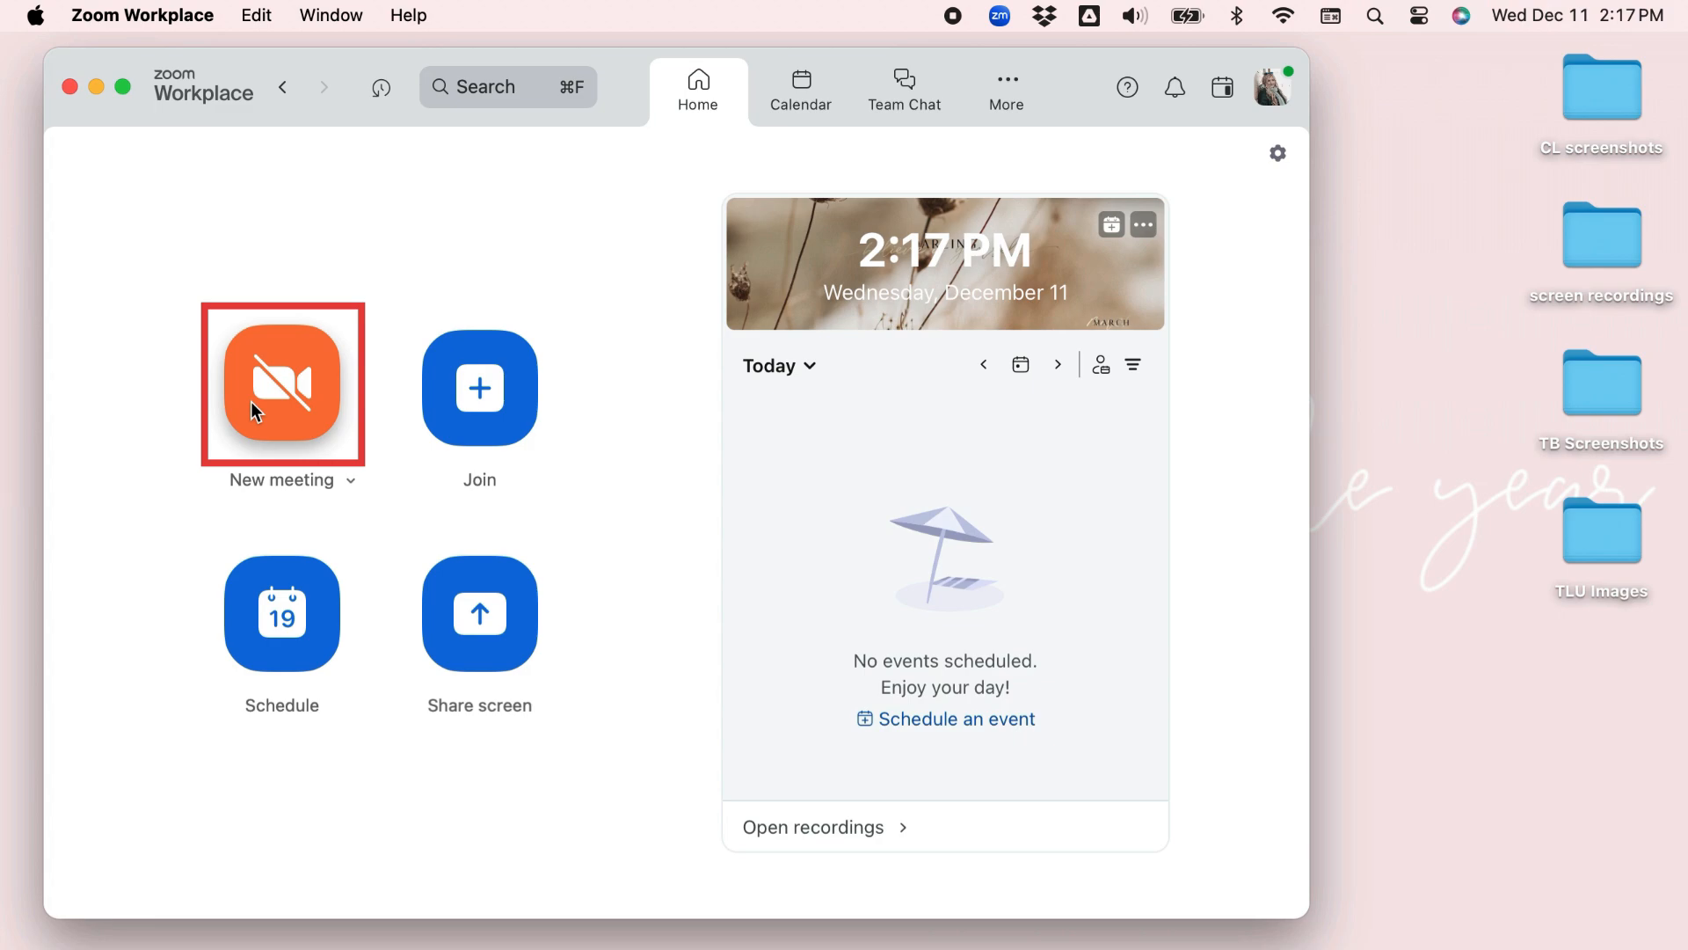
pyautogui.moveTo(478, 386)
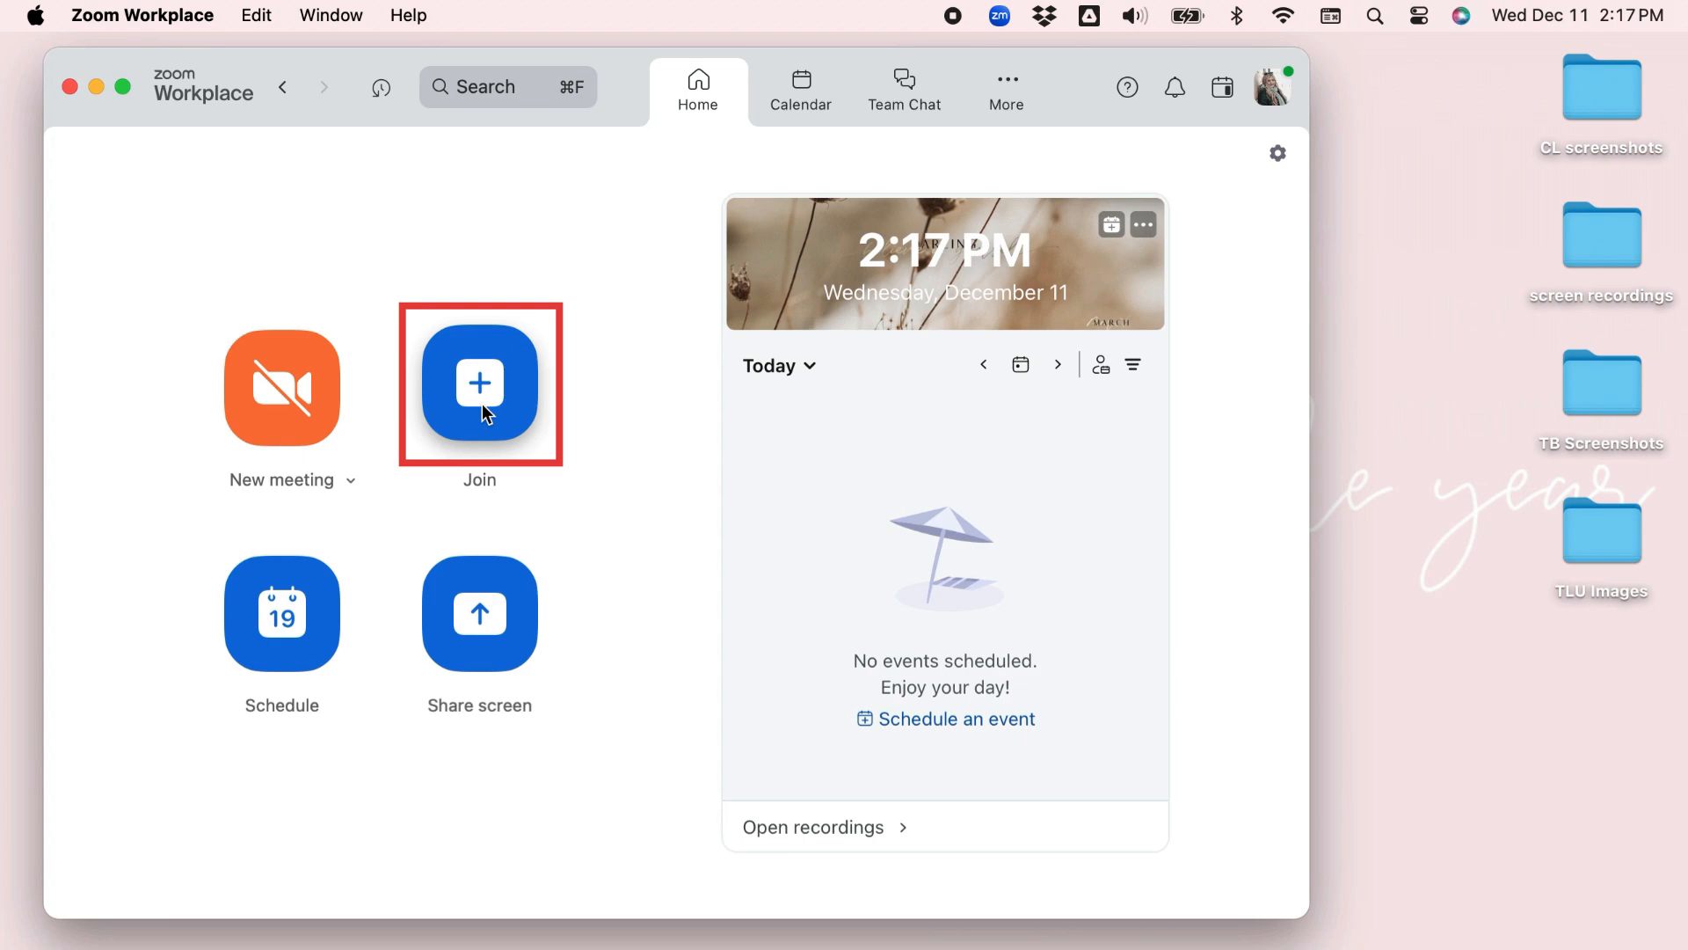
# Bring up the Join meeting dialog from the Home screen.
pyautogui.click(478, 386)
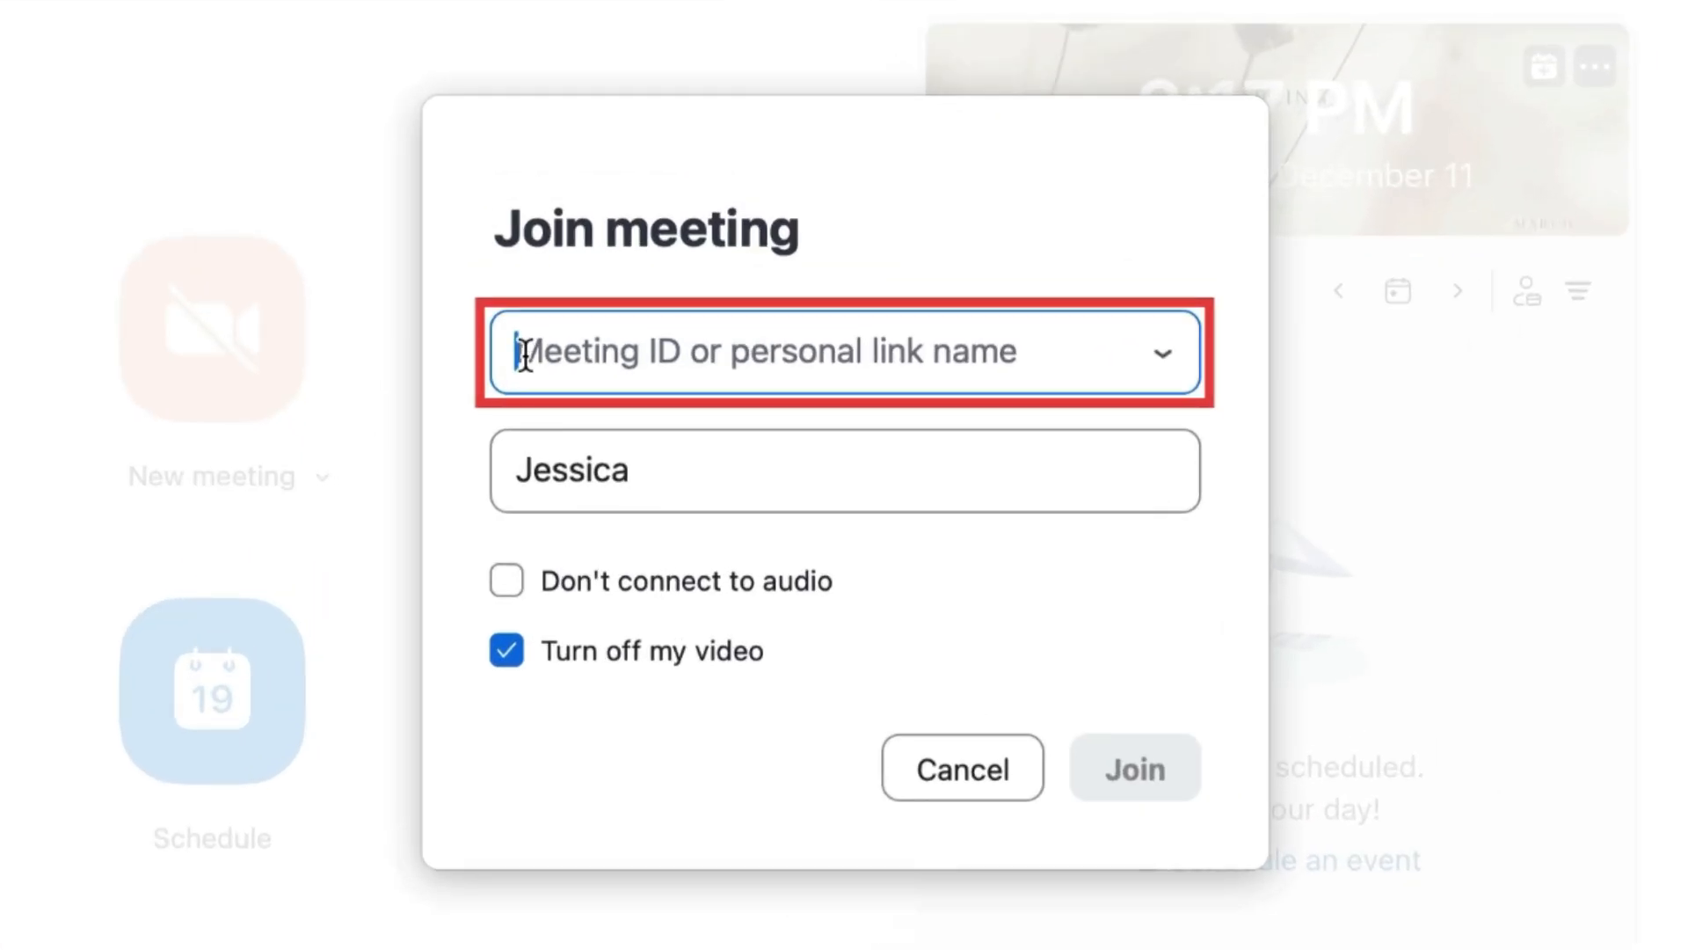
pyautogui.moveTo(1013, 232)
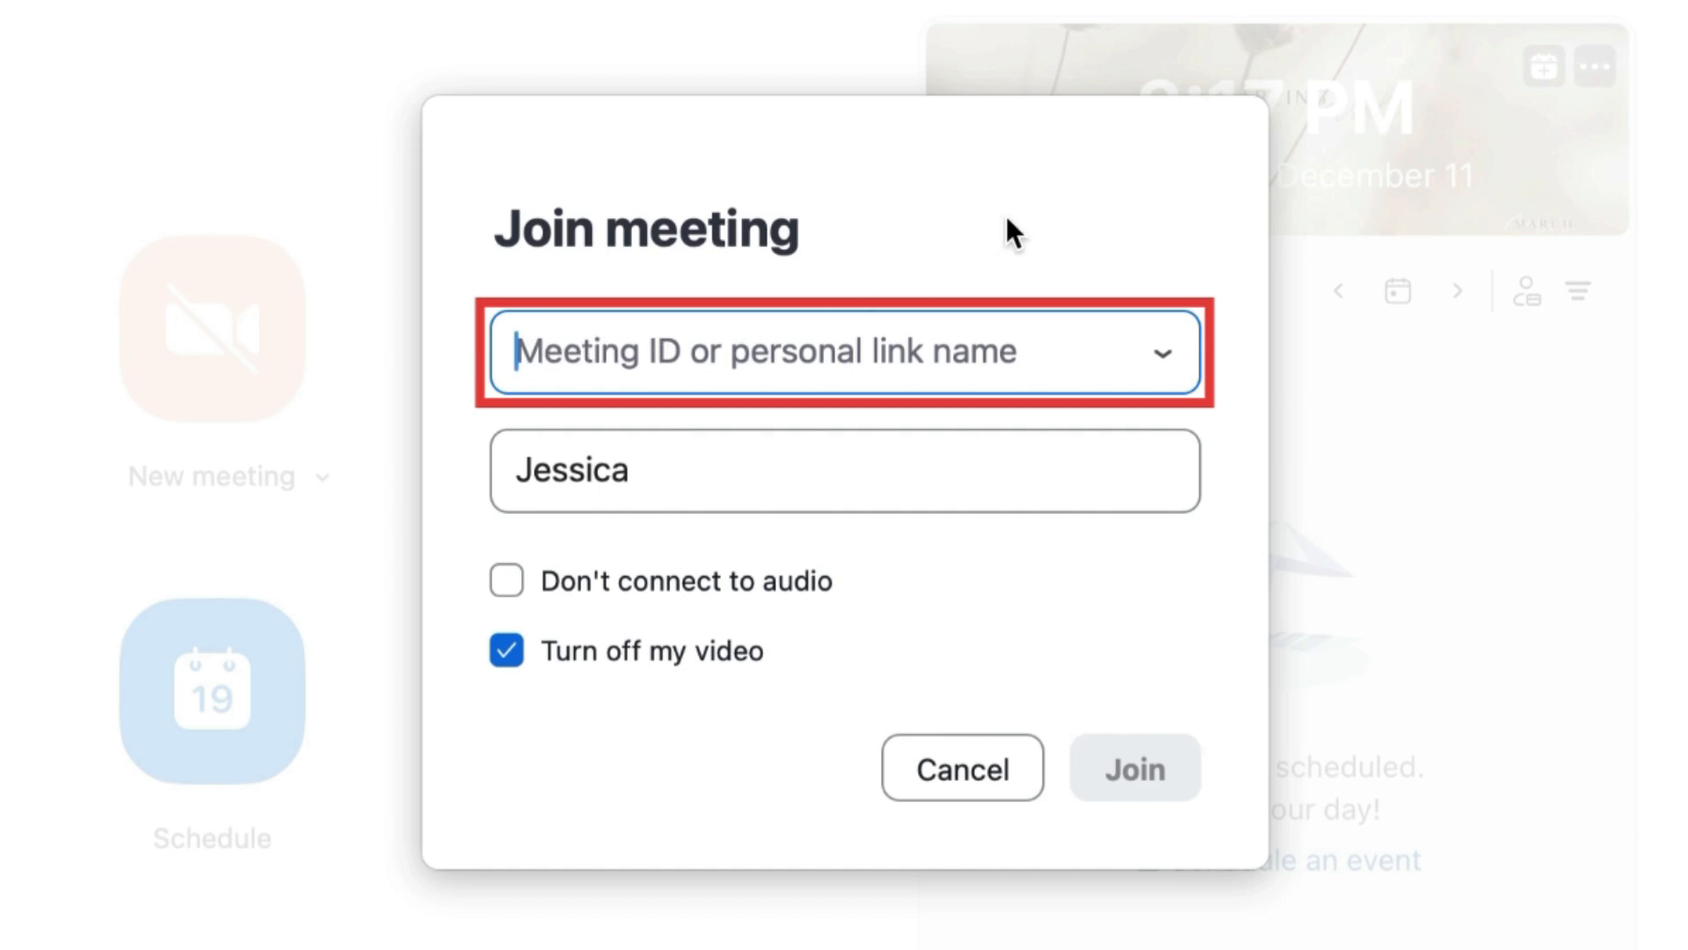
# Toggle 'Don't connect to audio' on and off, then cancel the join form without joining.
pyautogui.click(506, 580)
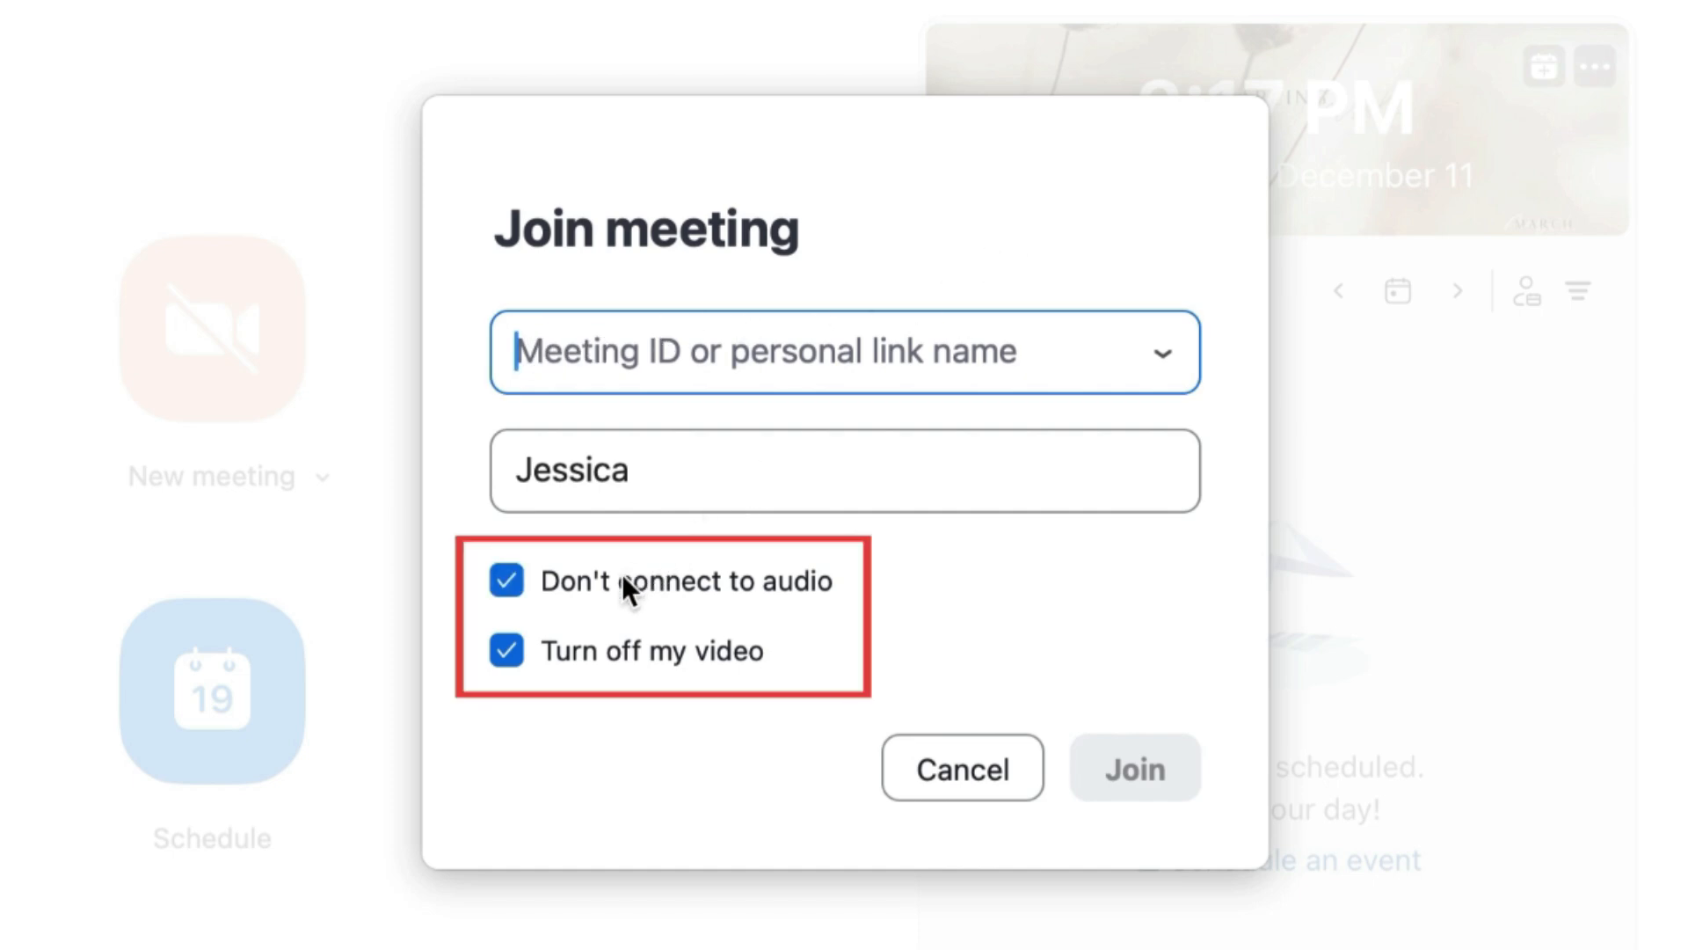
pyautogui.click(506, 581)
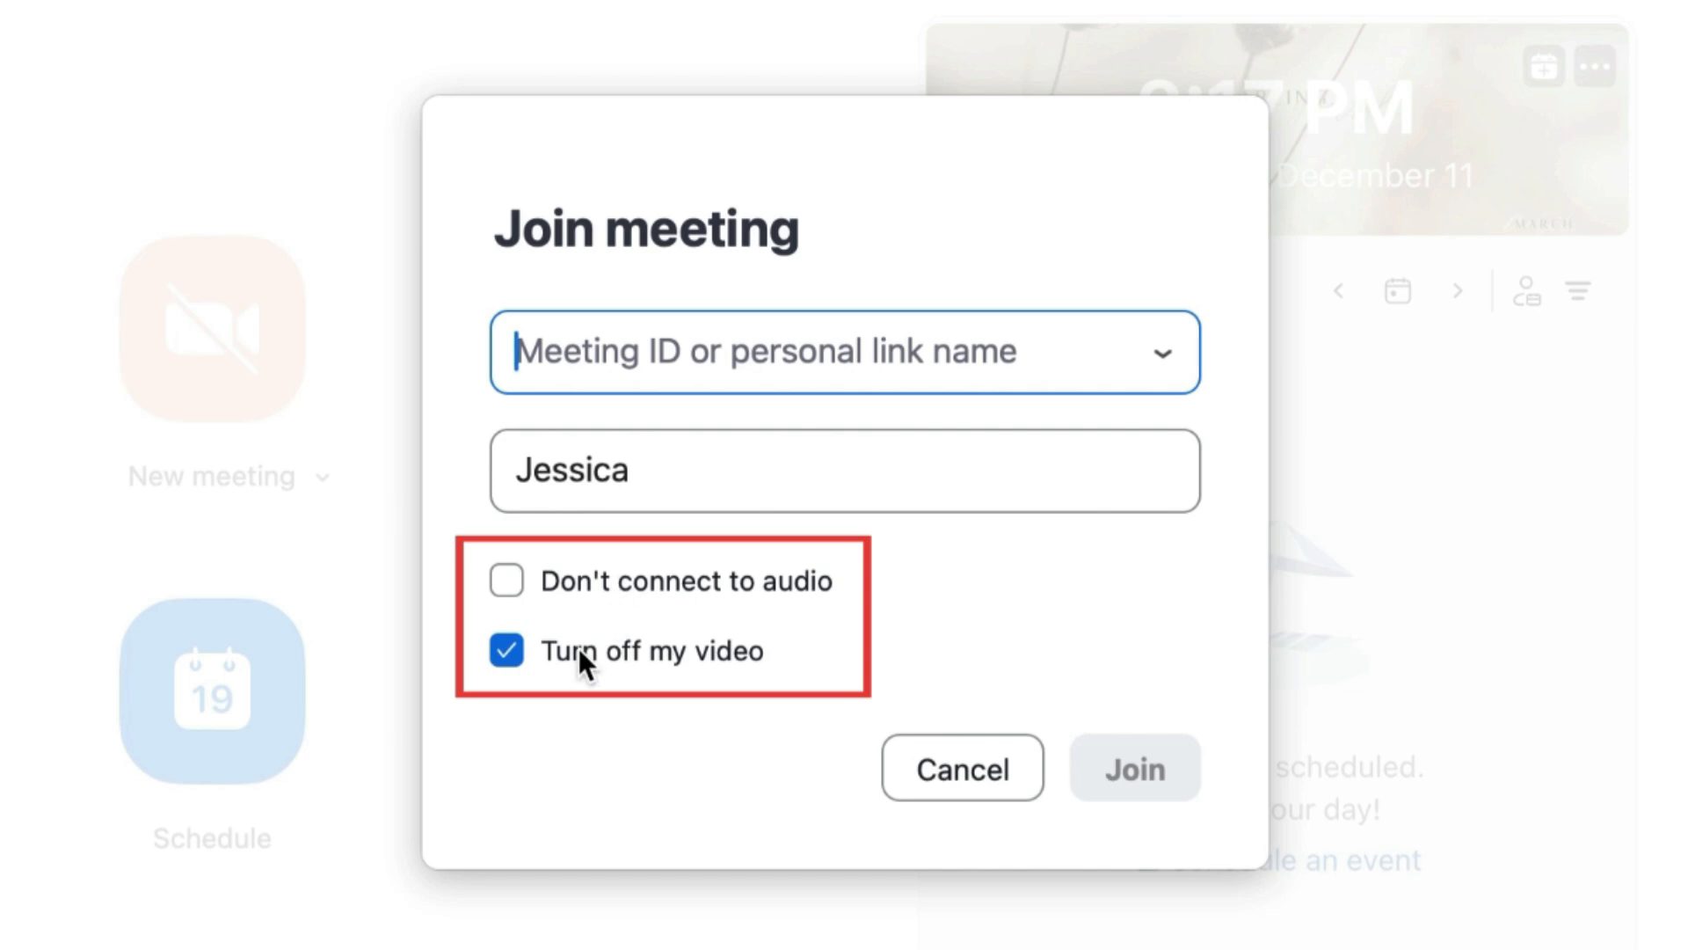
pyautogui.moveTo(1134, 768)
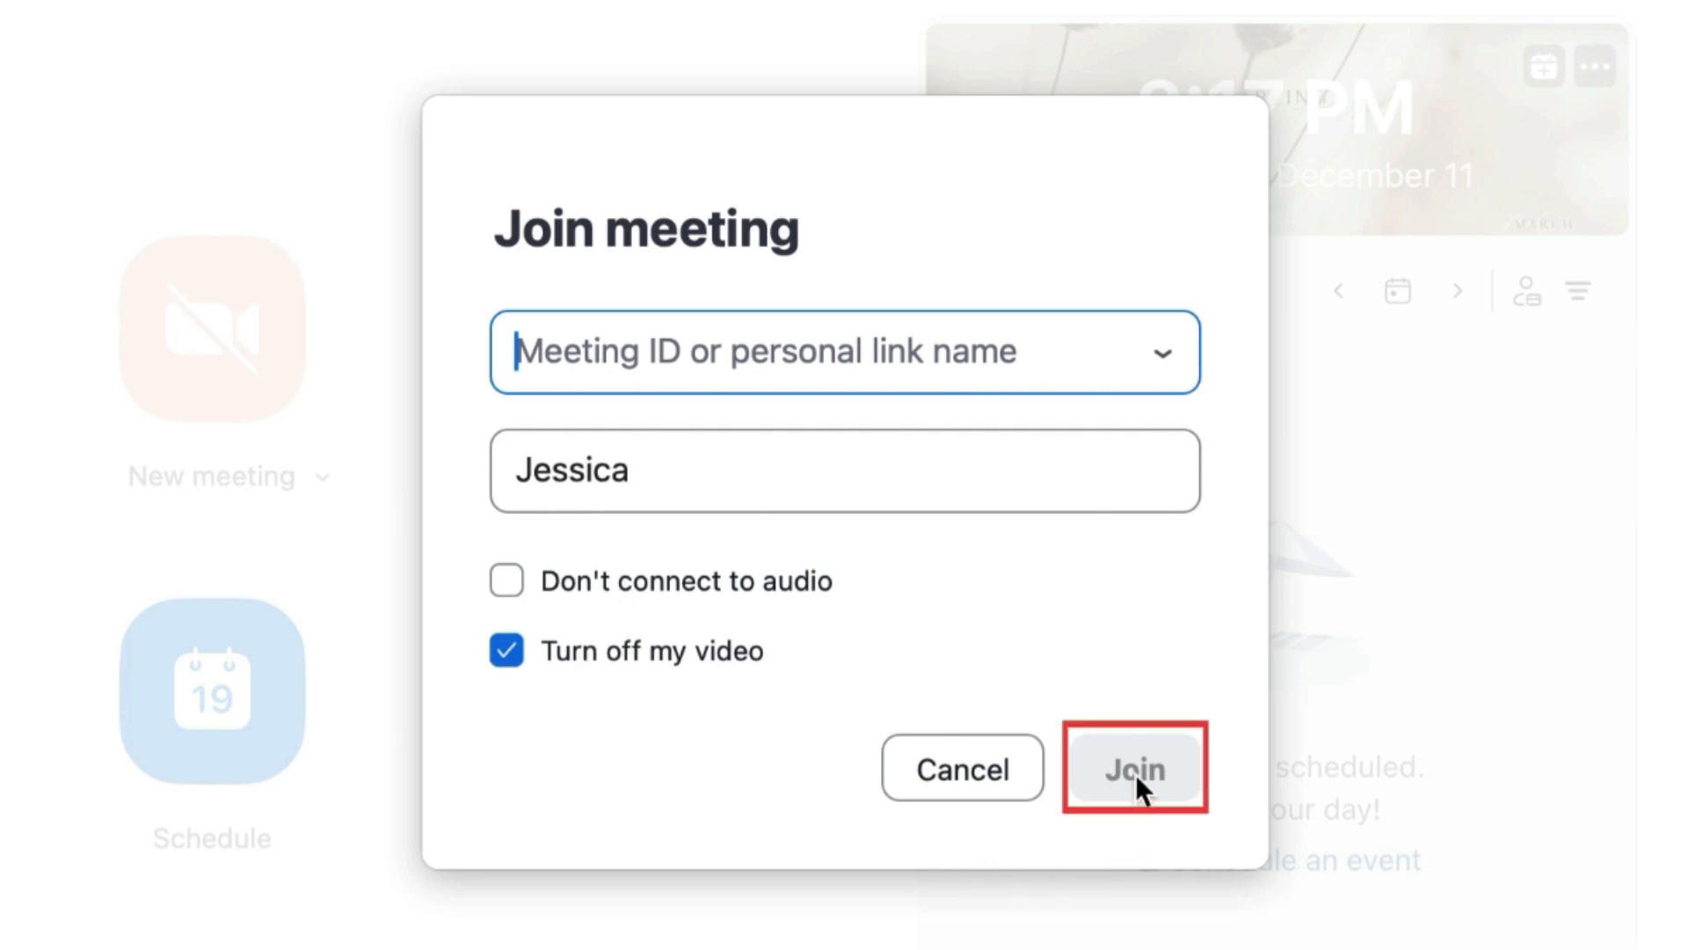
pyautogui.moveTo(960, 768)
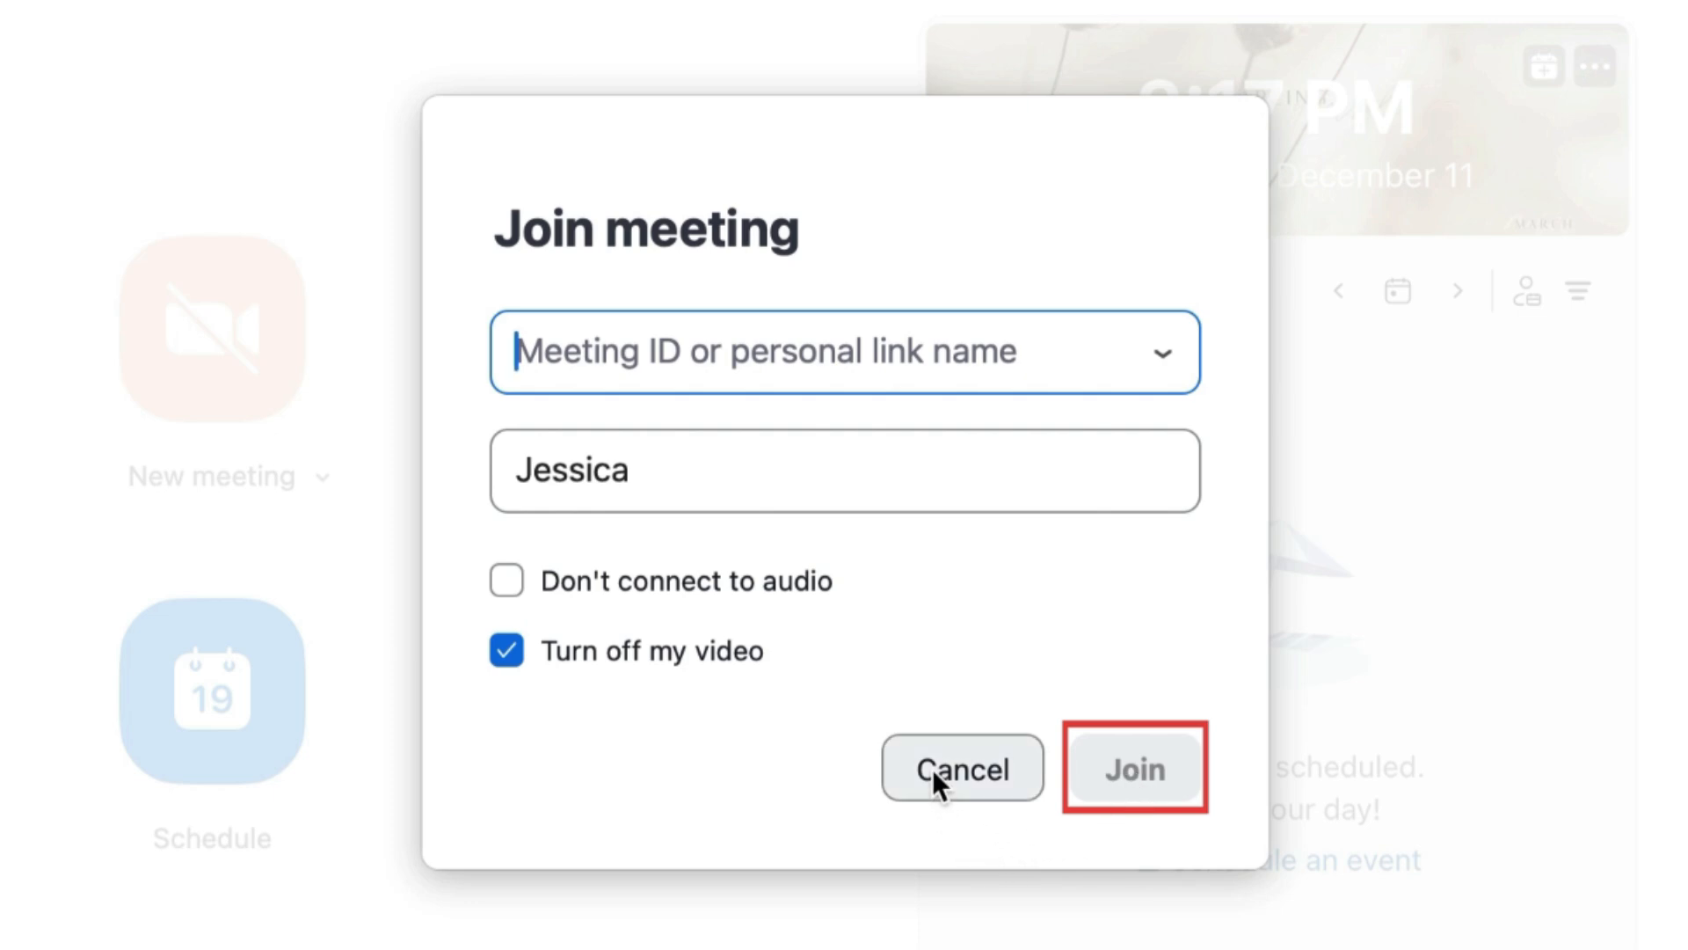
pyautogui.click(962, 768)
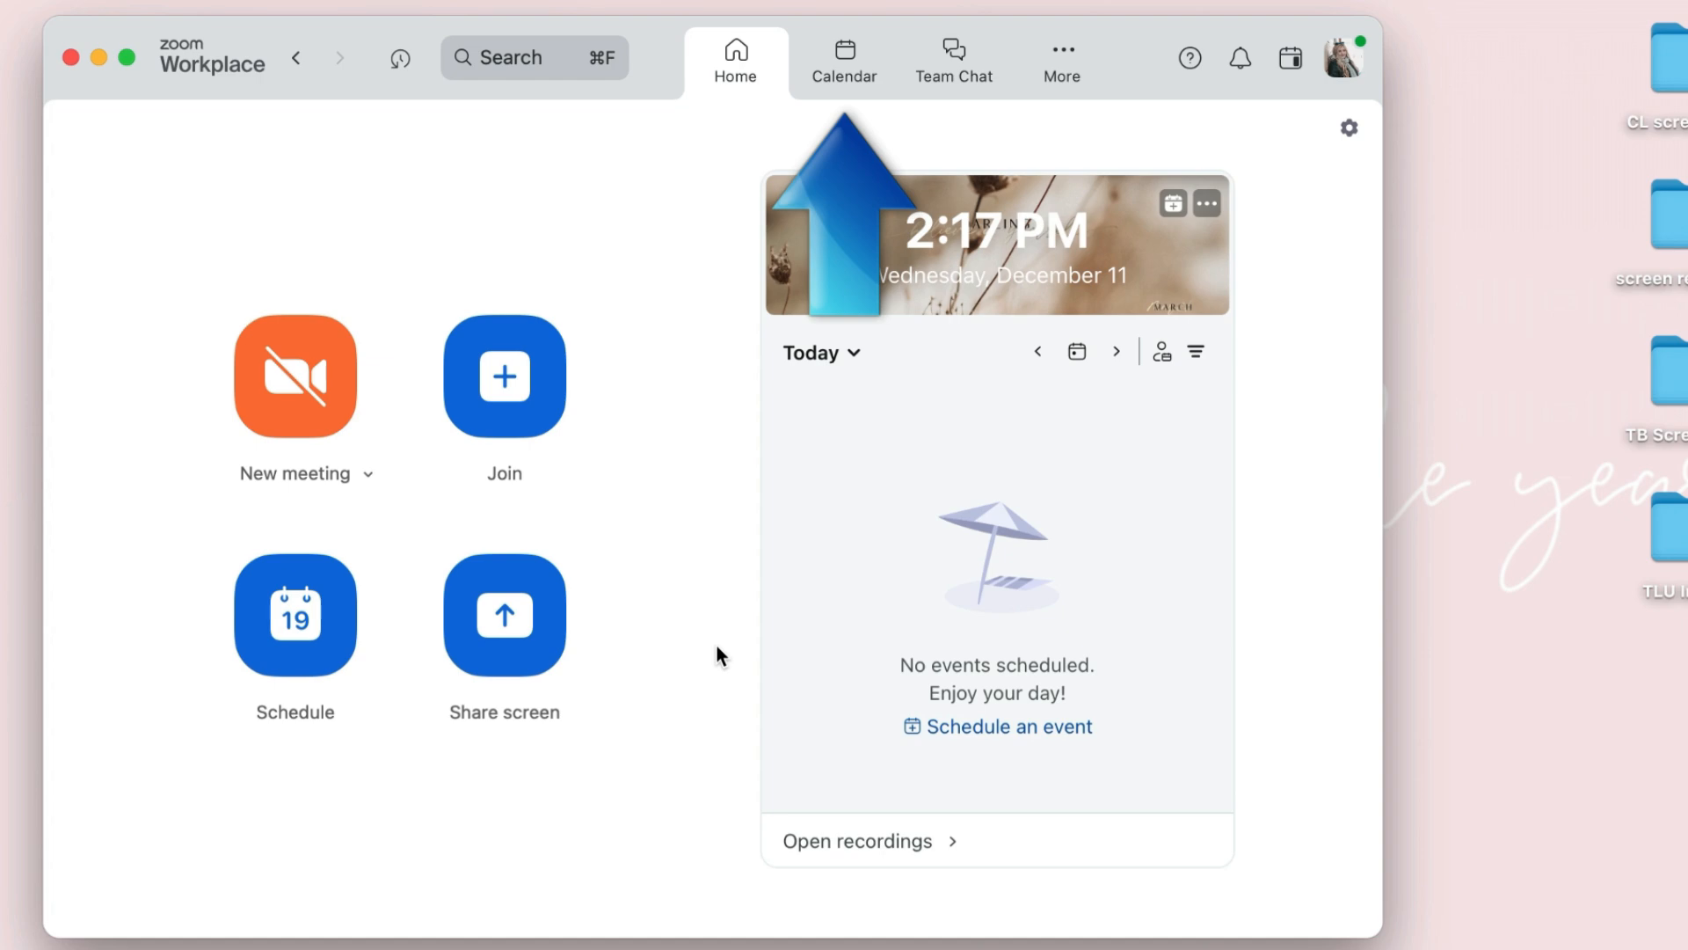
# Join the Team Choice Games meeting from its Friday calendar event.
pyautogui.click(846, 61)
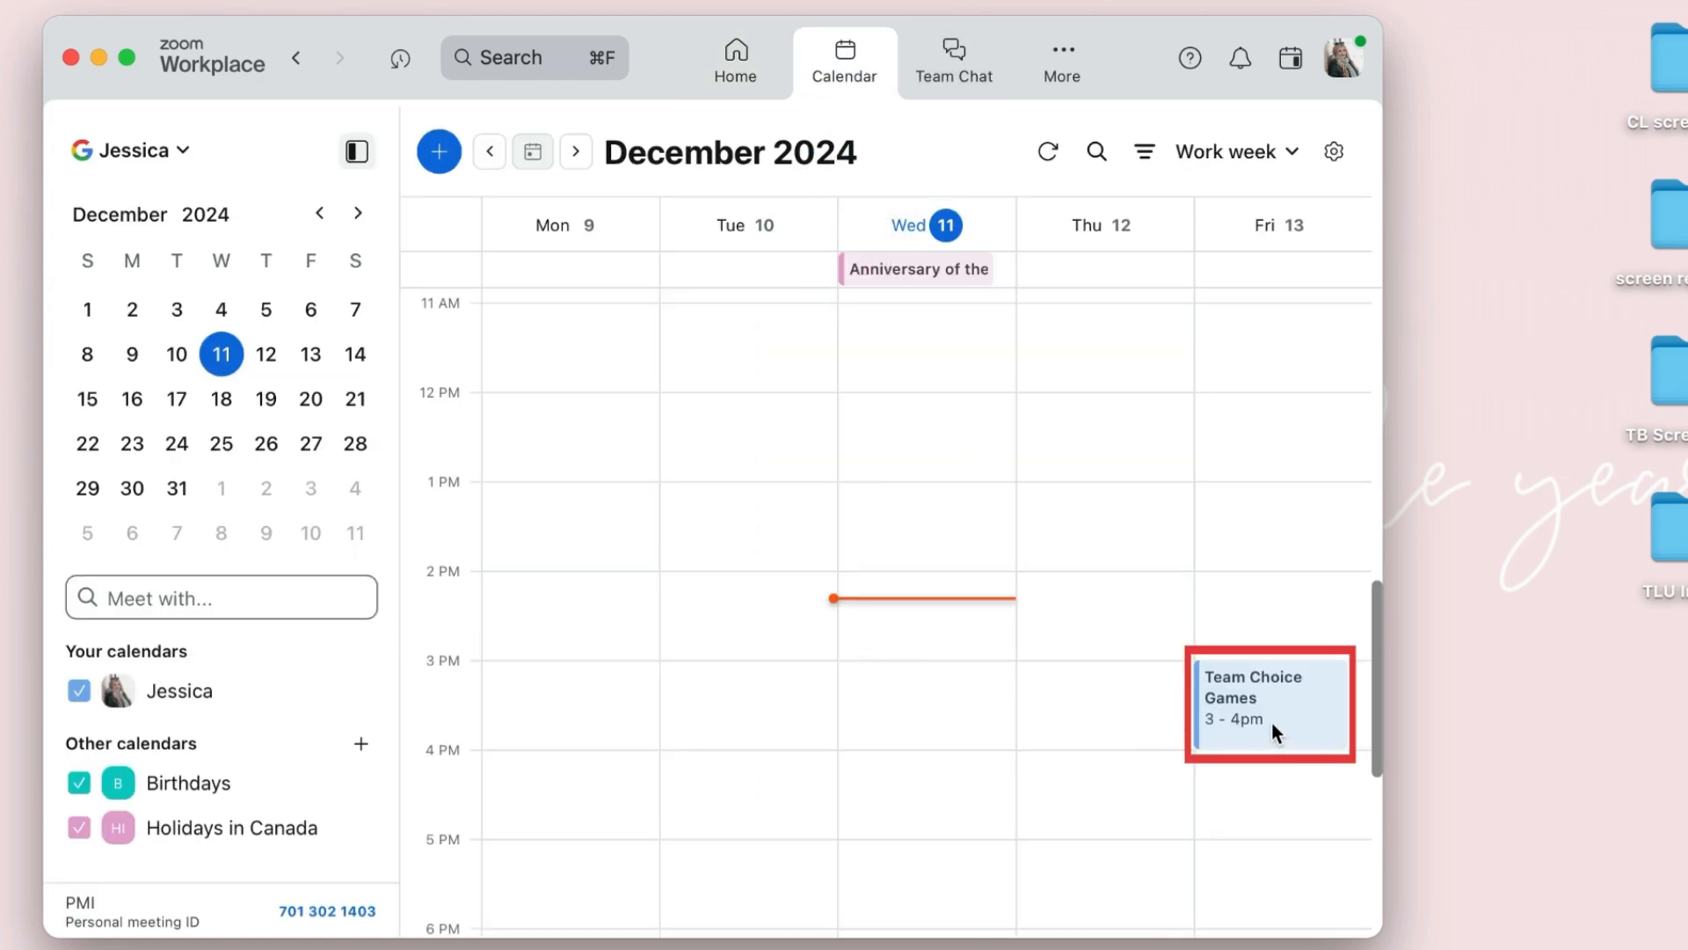
pyautogui.click(1268, 703)
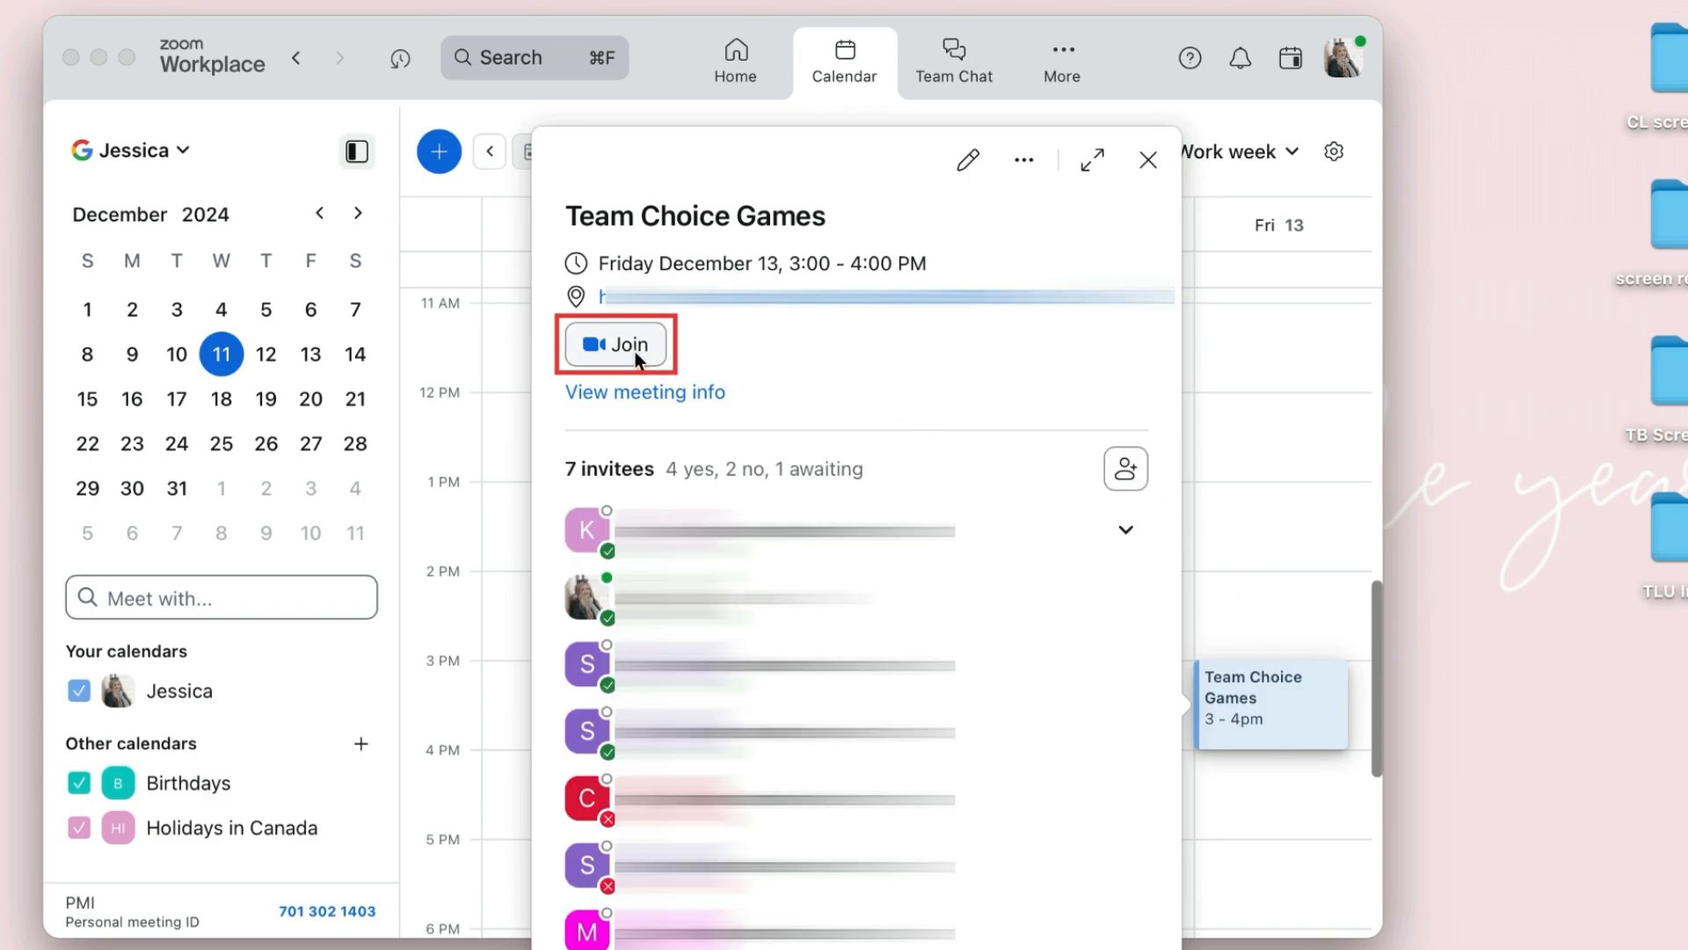
pyautogui.moveTo(918, 391)
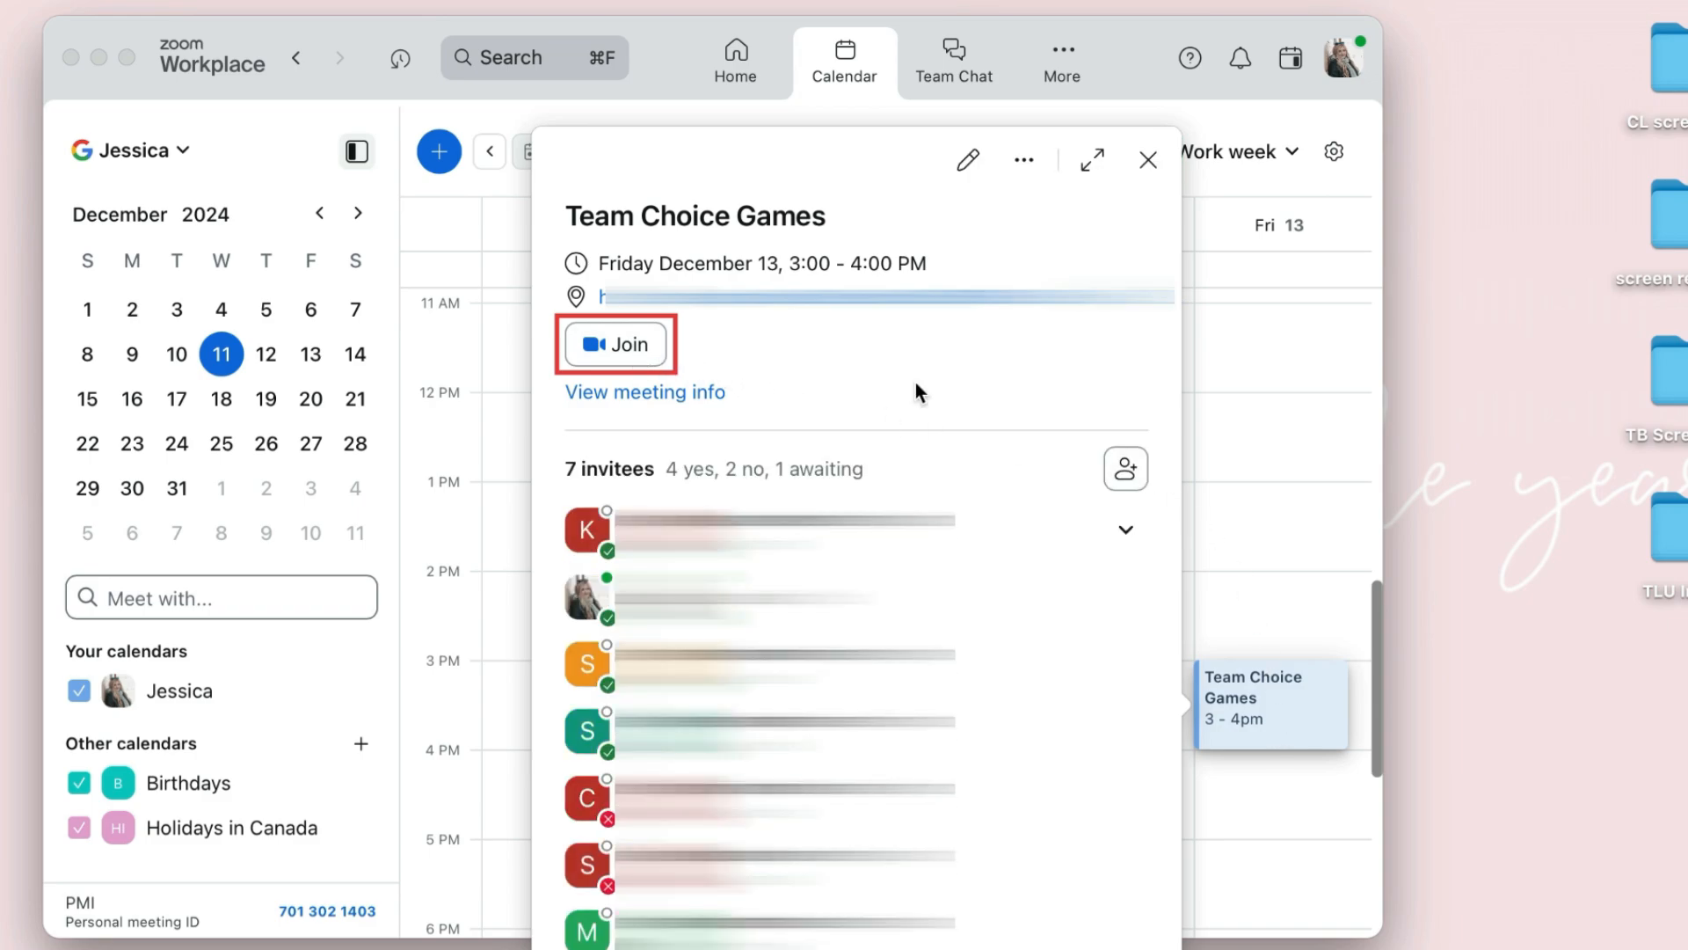
pyautogui.click(1148, 160)
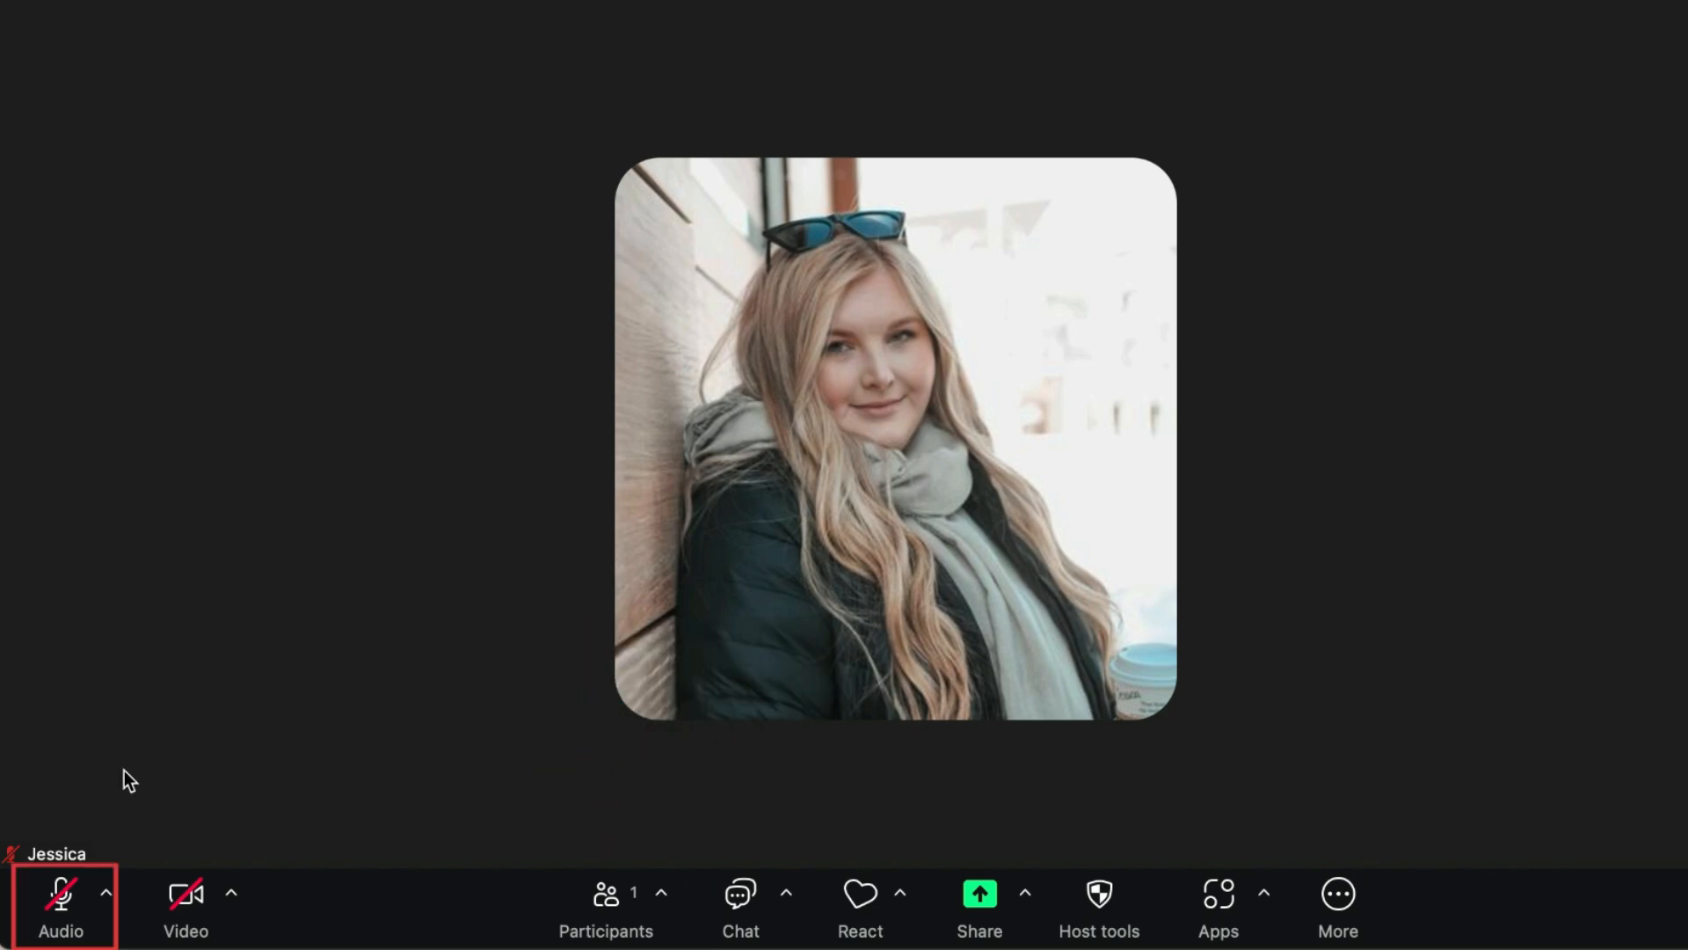
pyautogui.moveTo(59, 899)
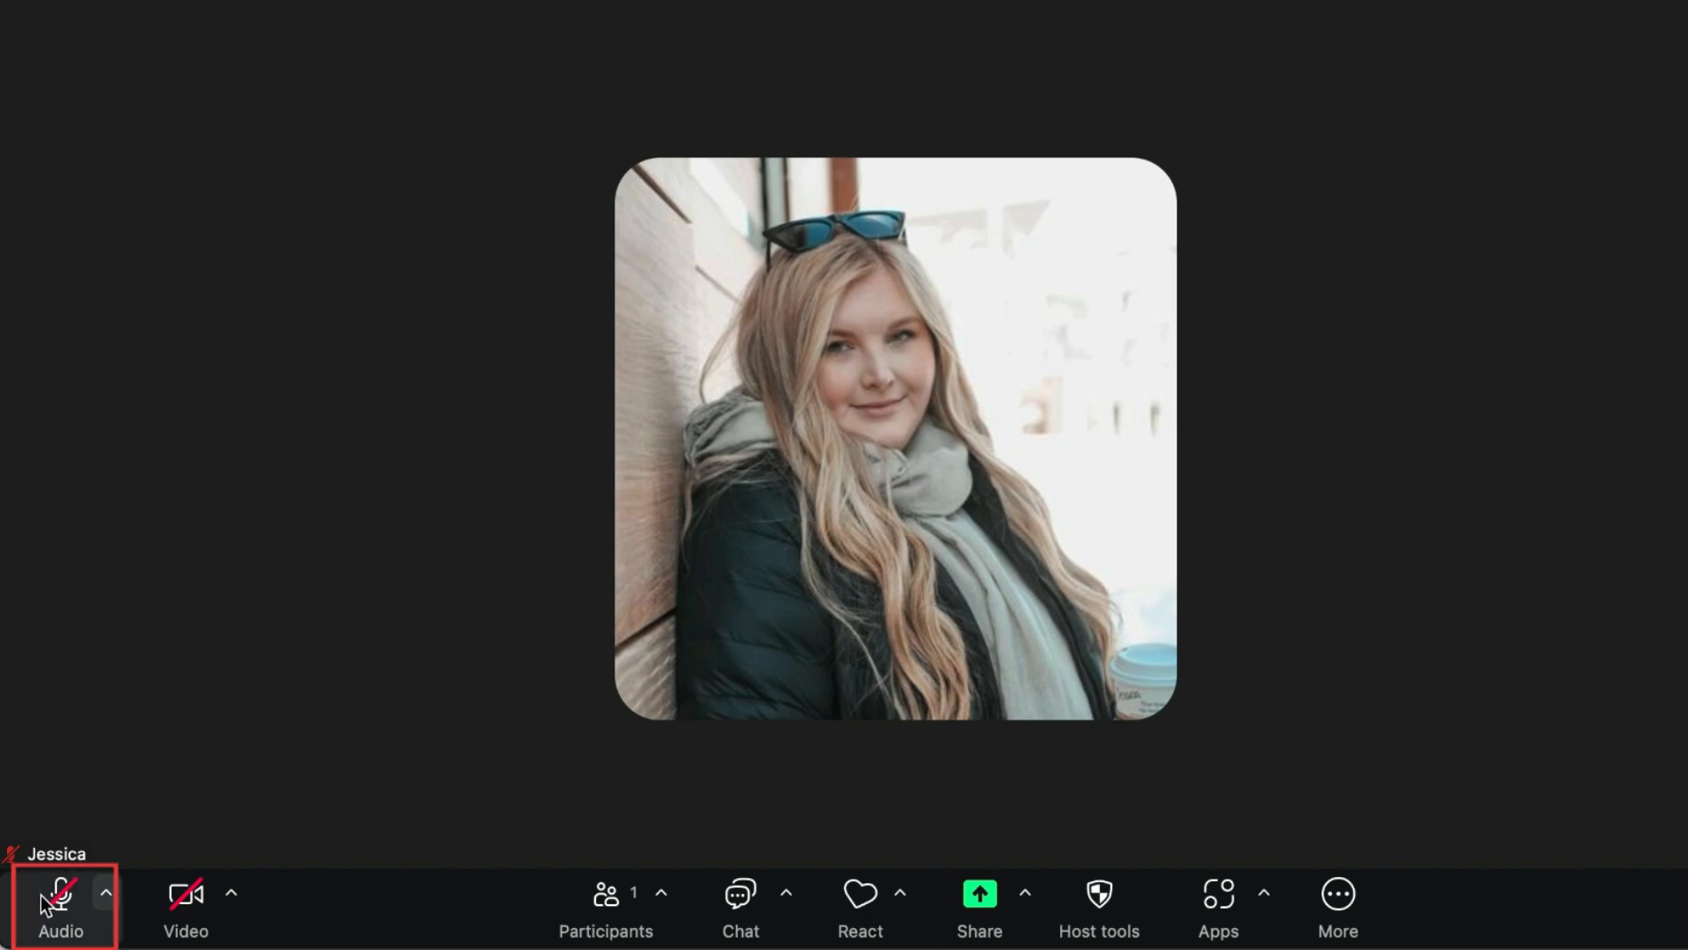
pyautogui.moveTo(50, 909)
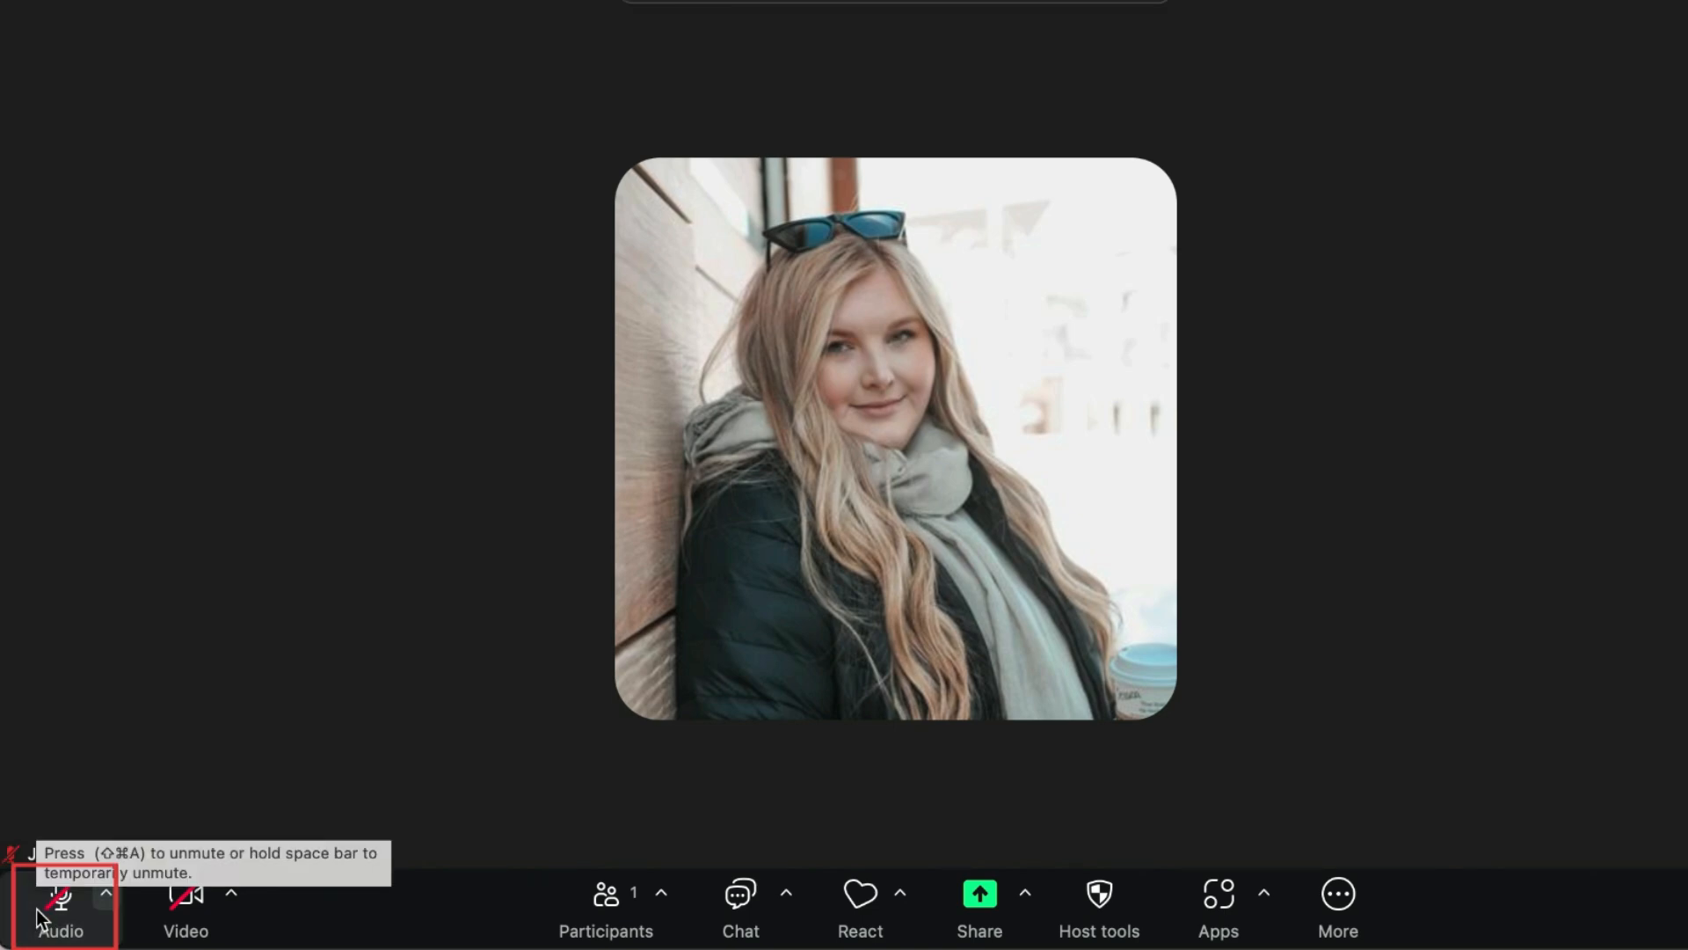
# Turn the camera video on briefly and back off while staying muted.
pyautogui.click(185, 904)
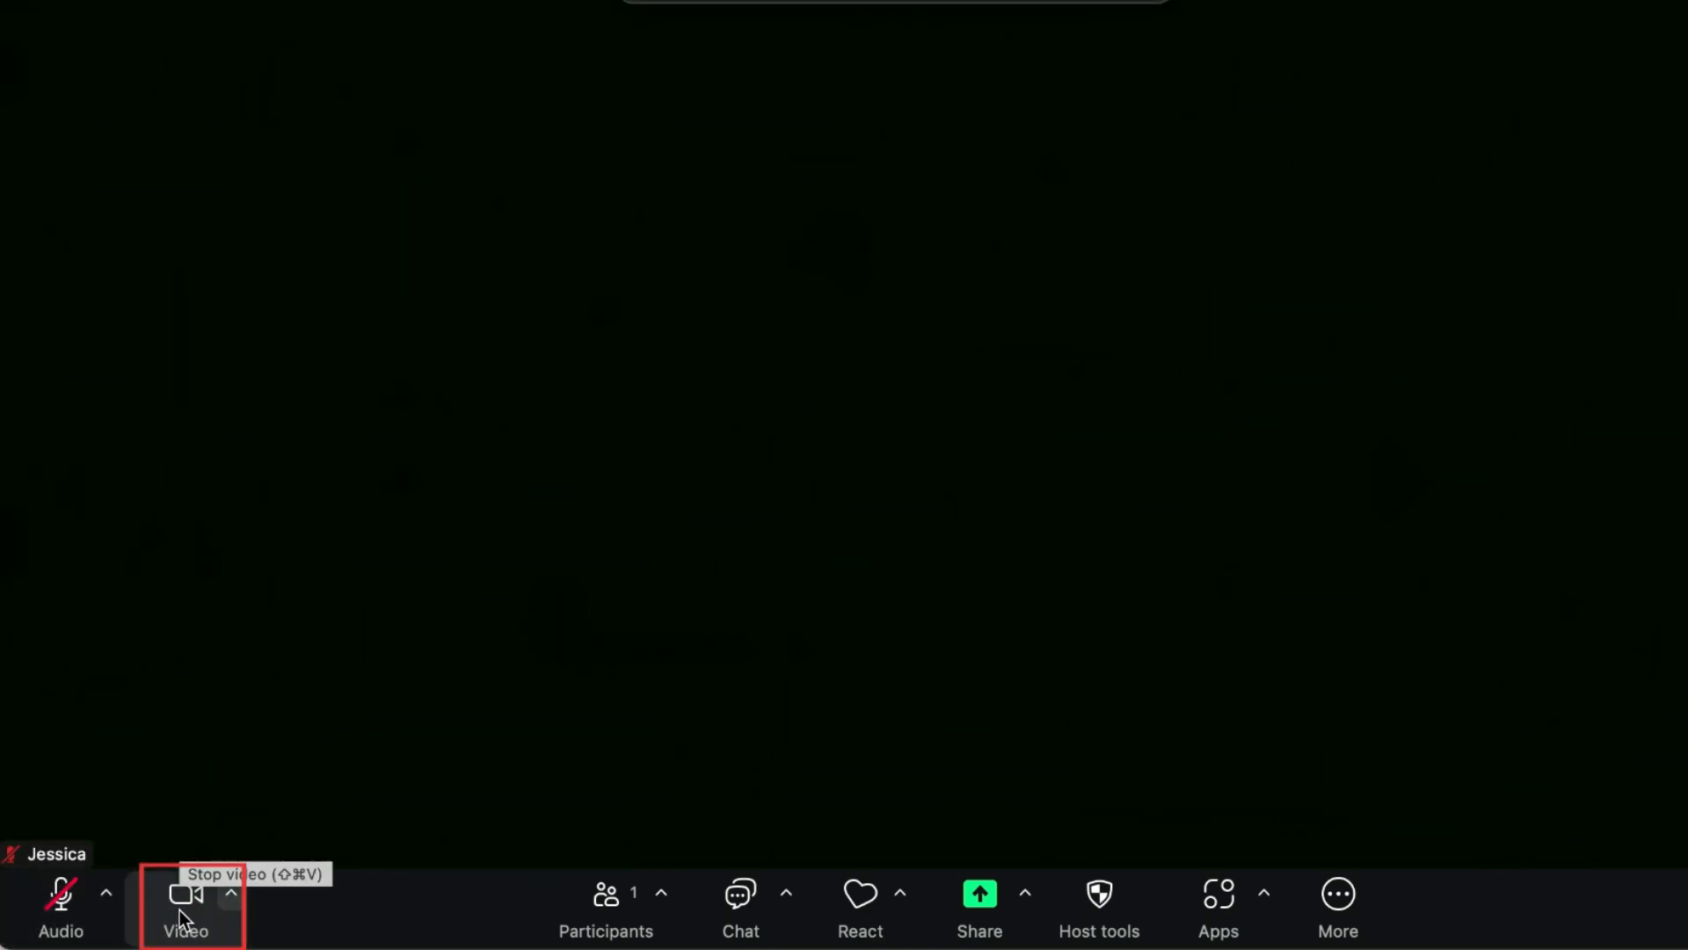
pyautogui.click(185, 904)
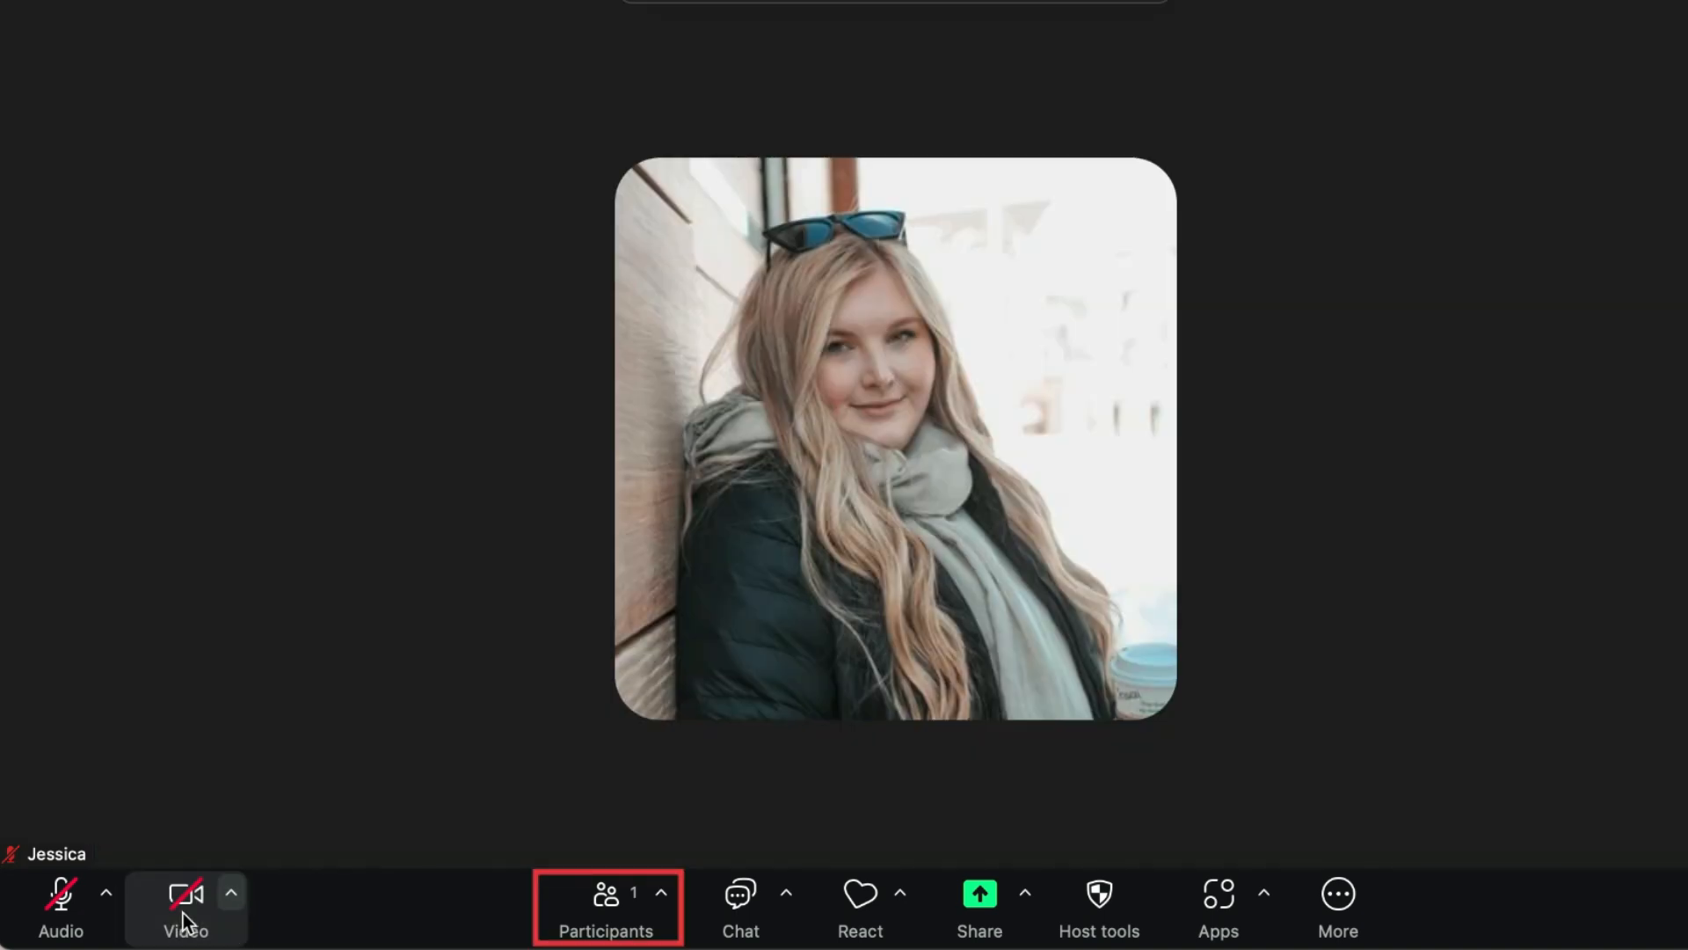
pyautogui.moveTo(526, 705)
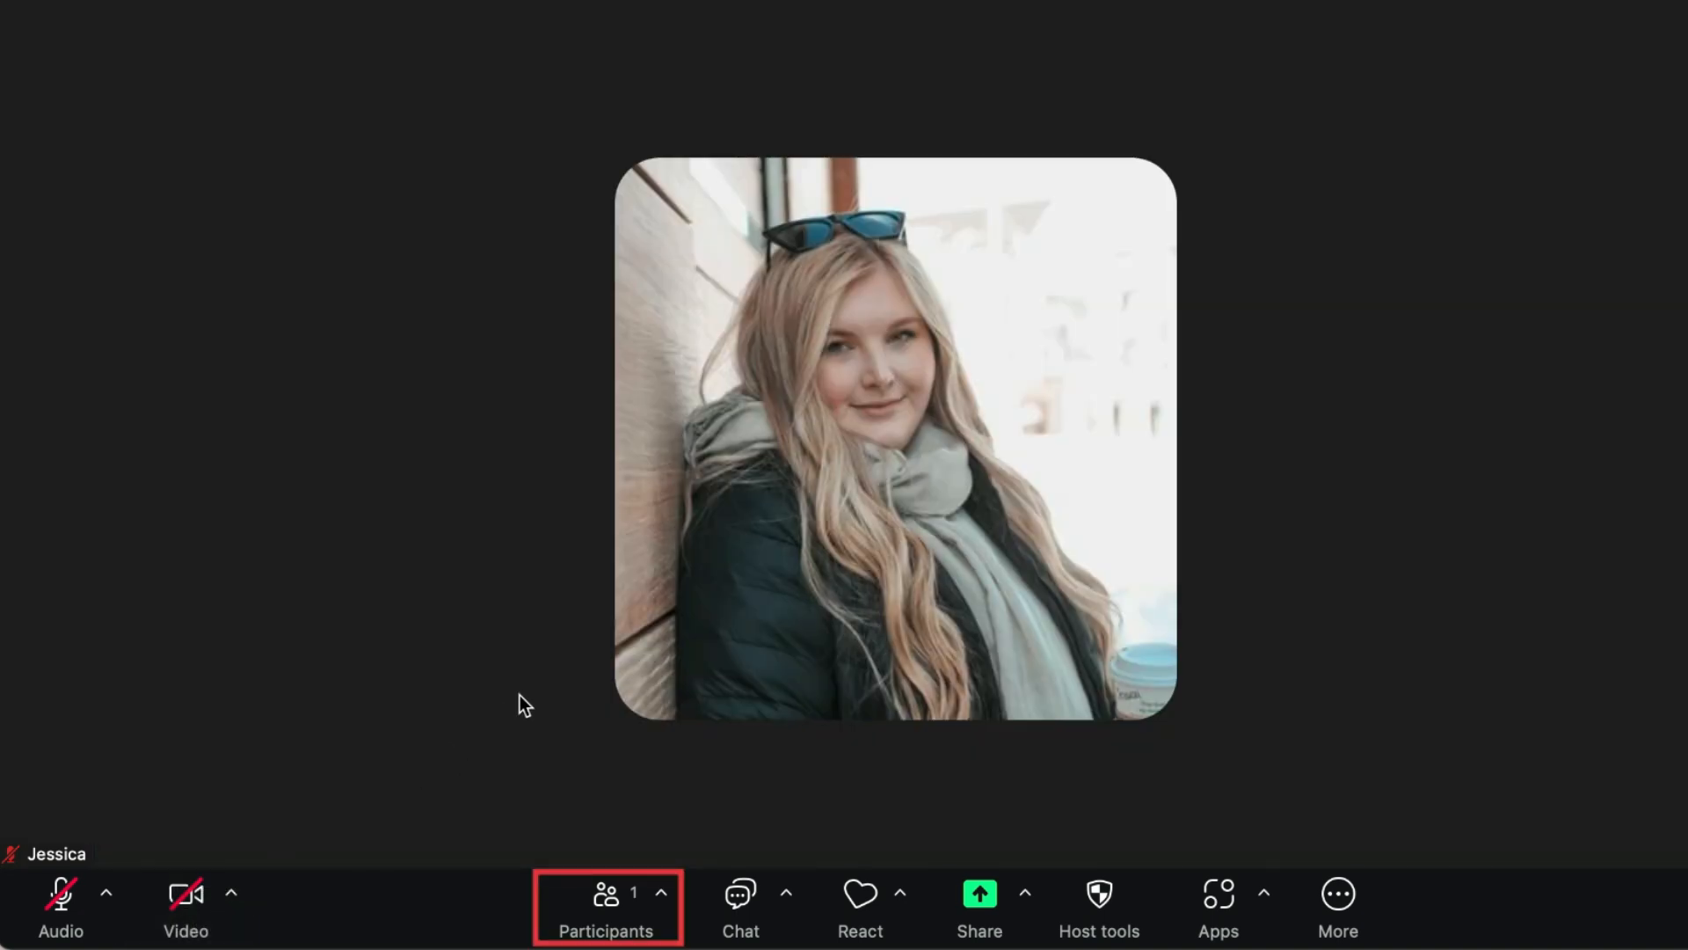
pyautogui.moveTo(605, 904)
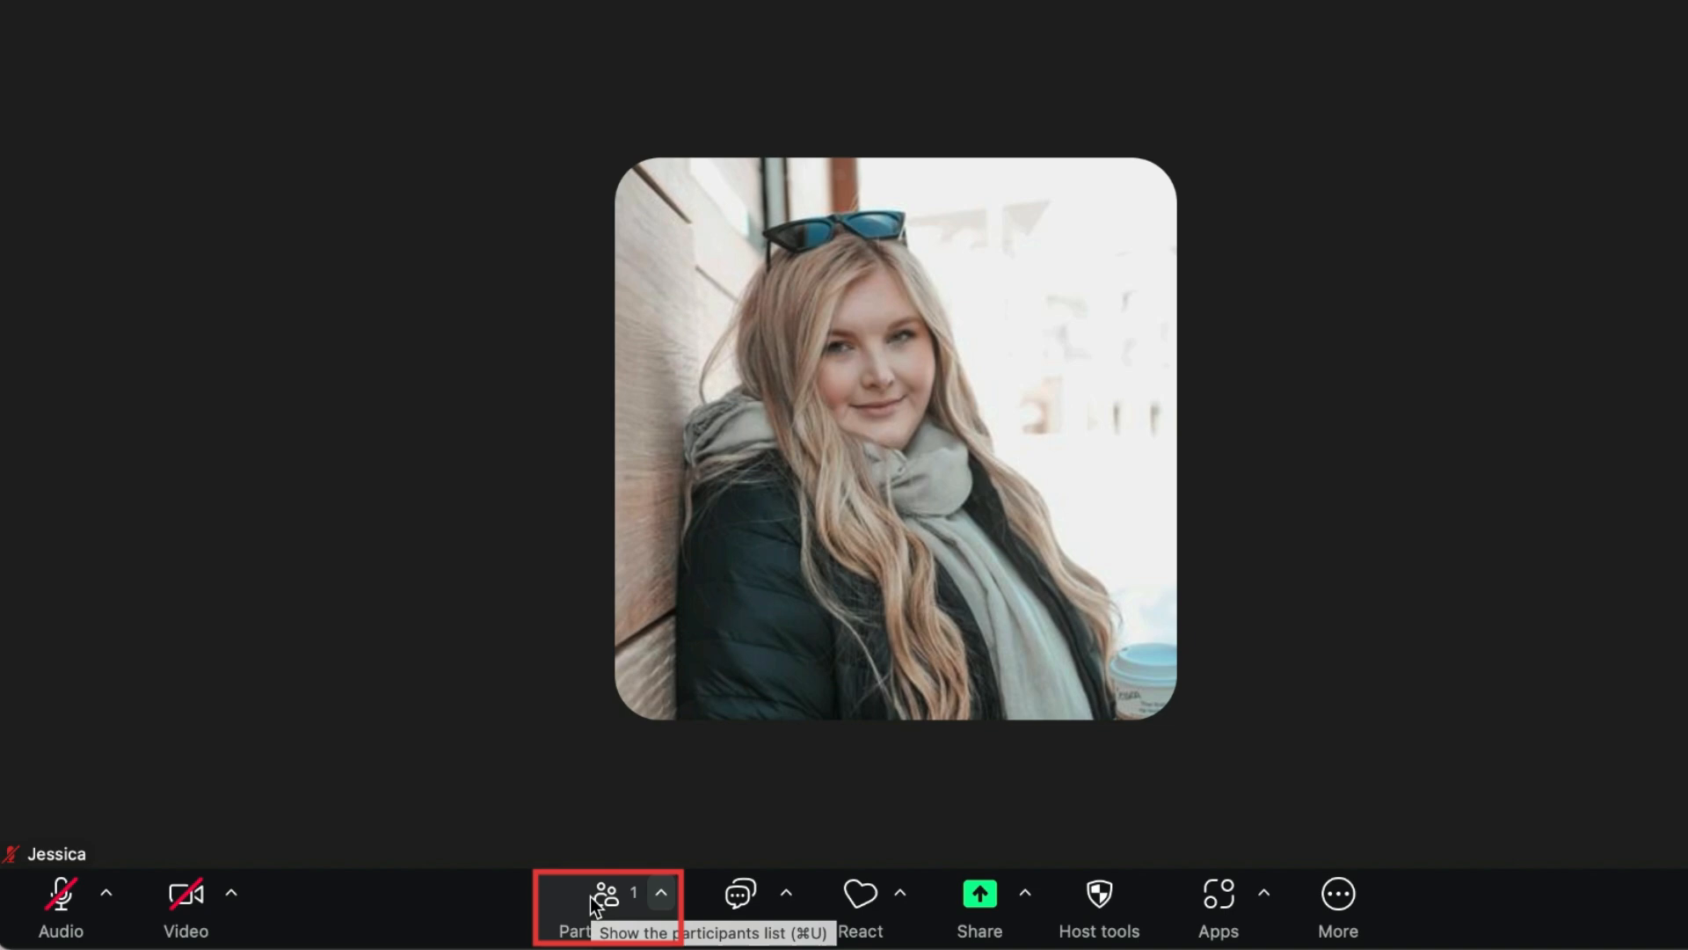
# Show the participants list with Jessica as host, peeking at the invite options.
pyautogui.click(603, 902)
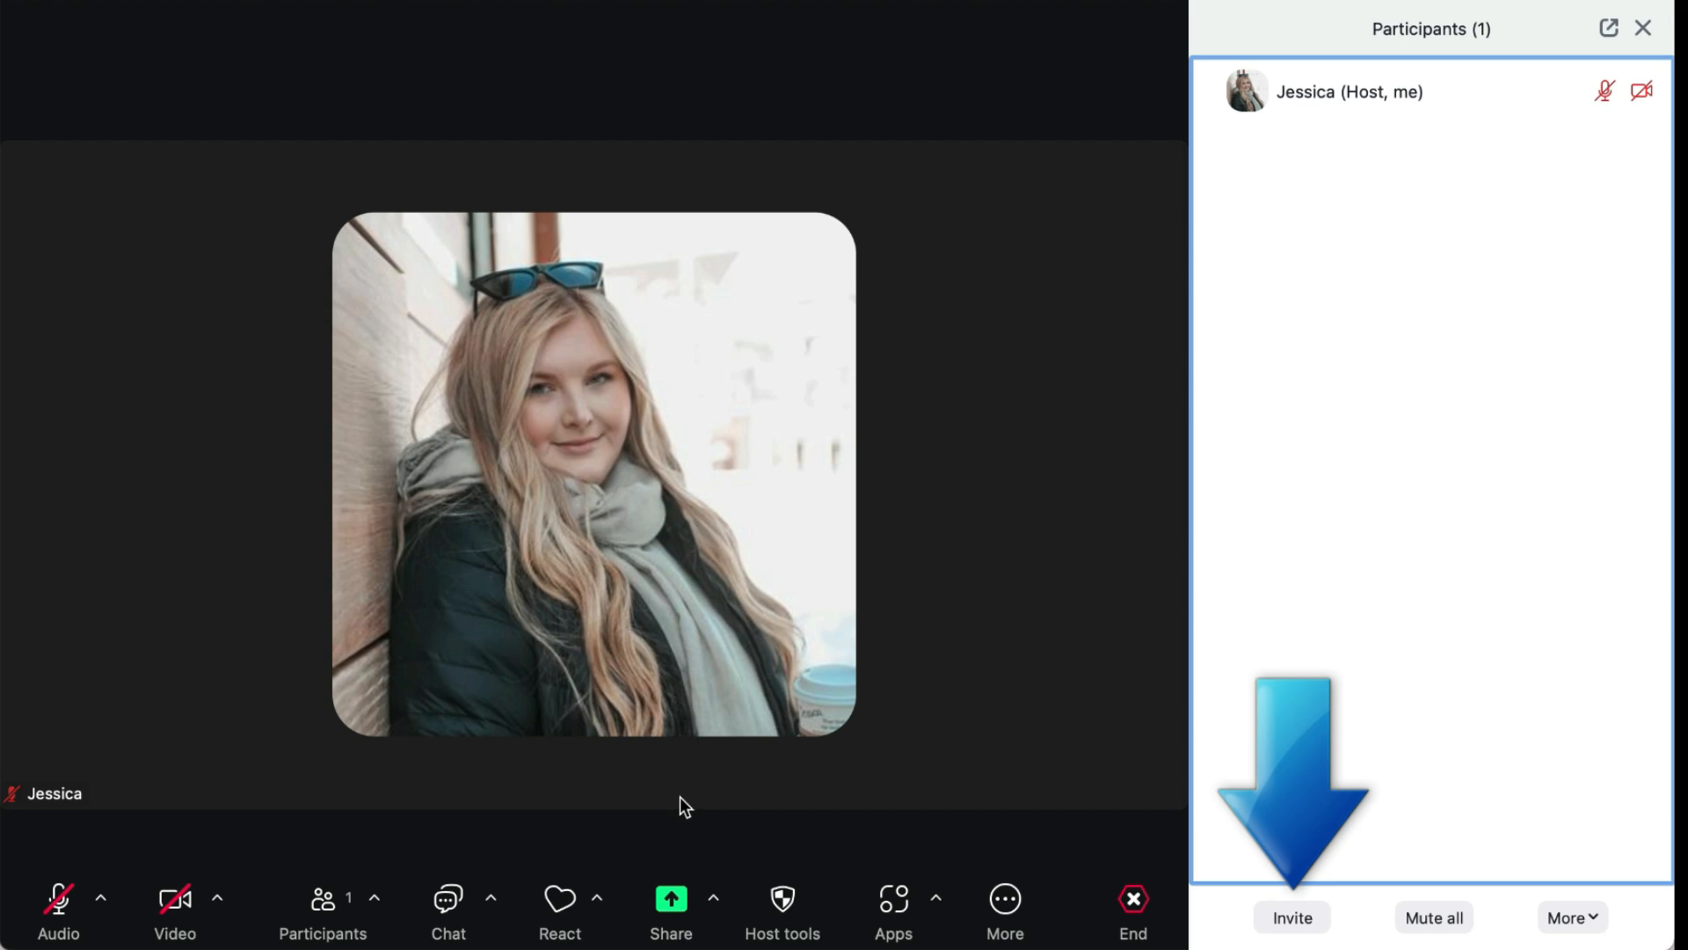
pyautogui.click(1291, 918)
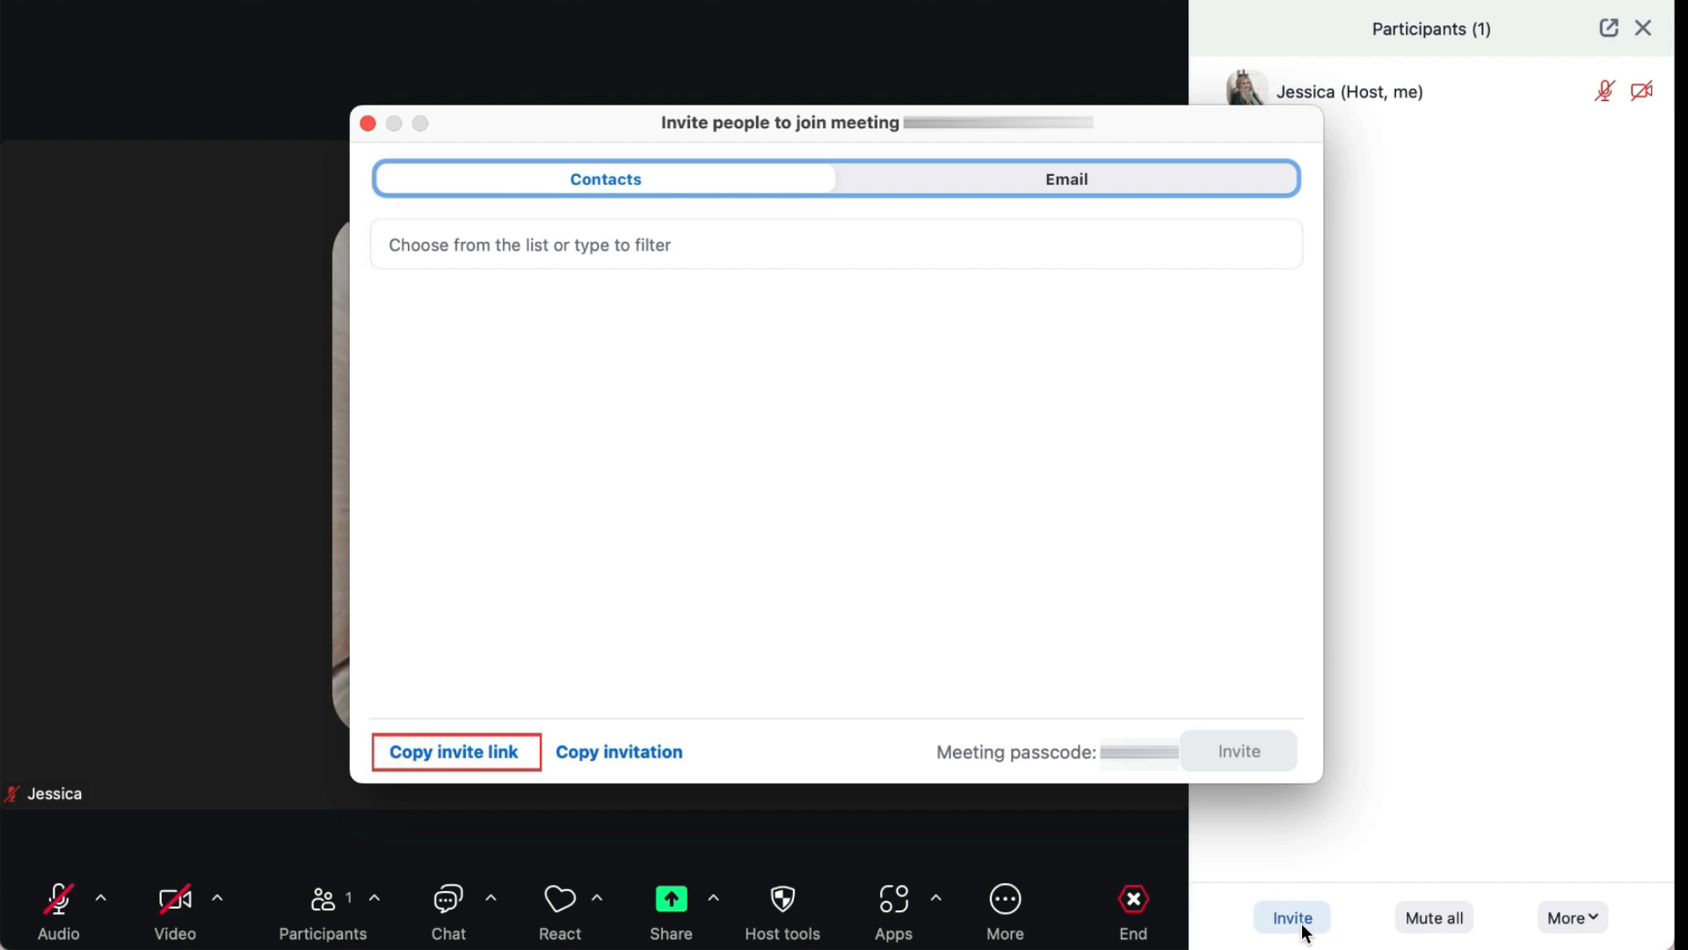
pyautogui.moveTo(490, 721)
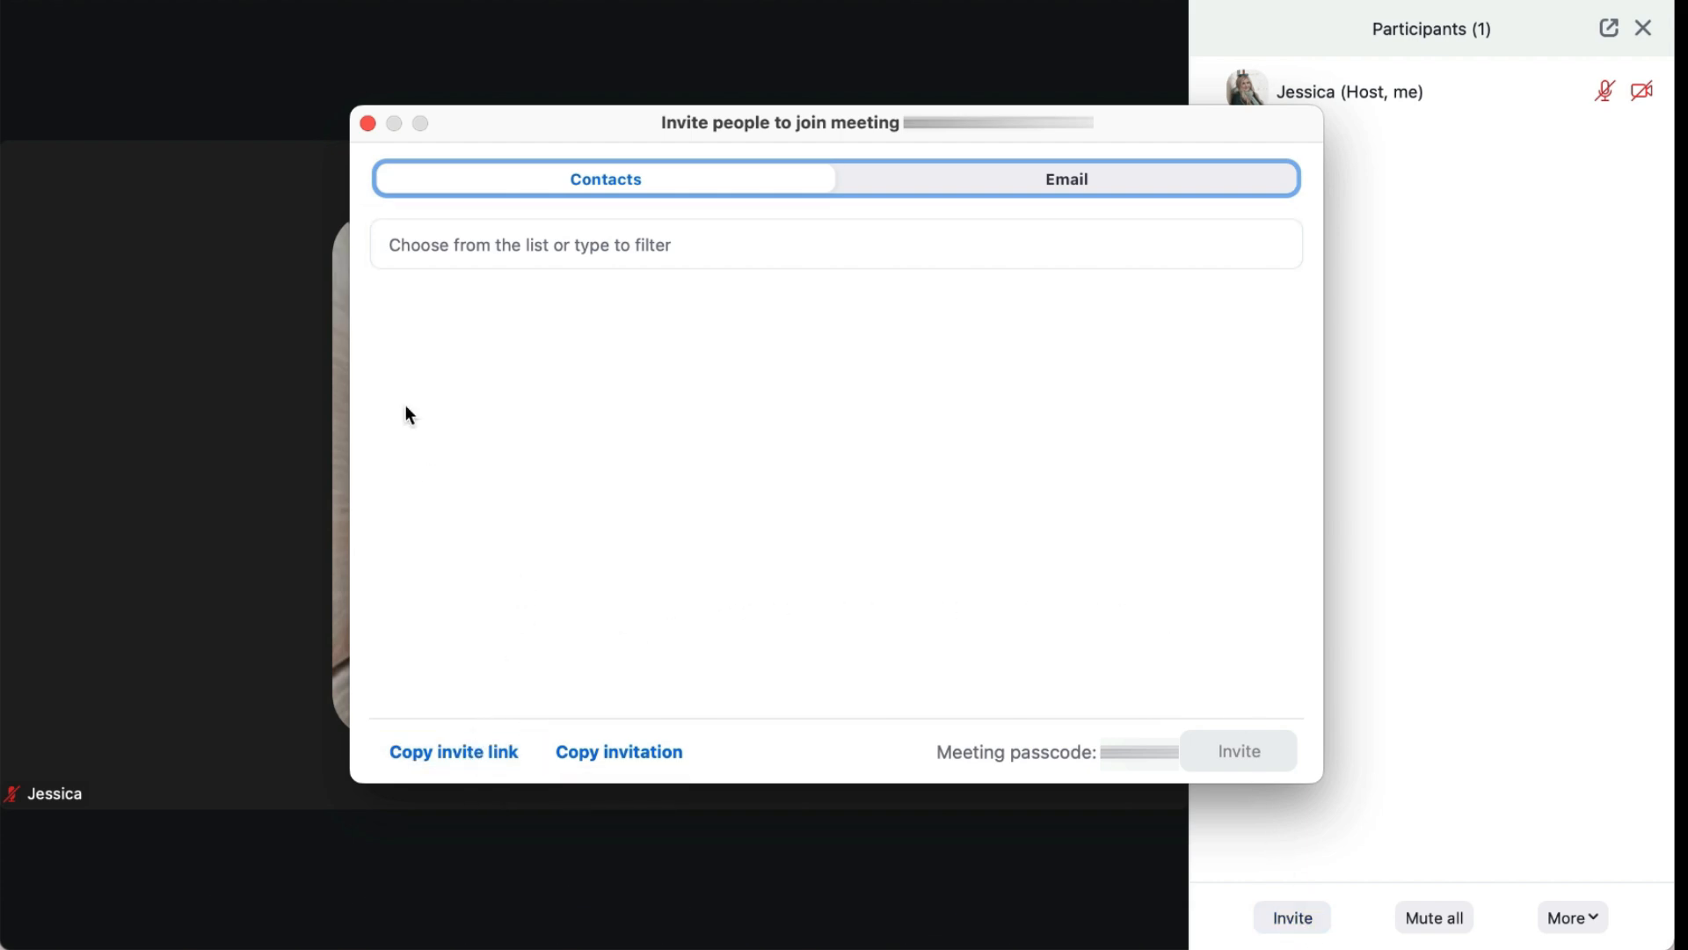
pyautogui.click(368, 123)
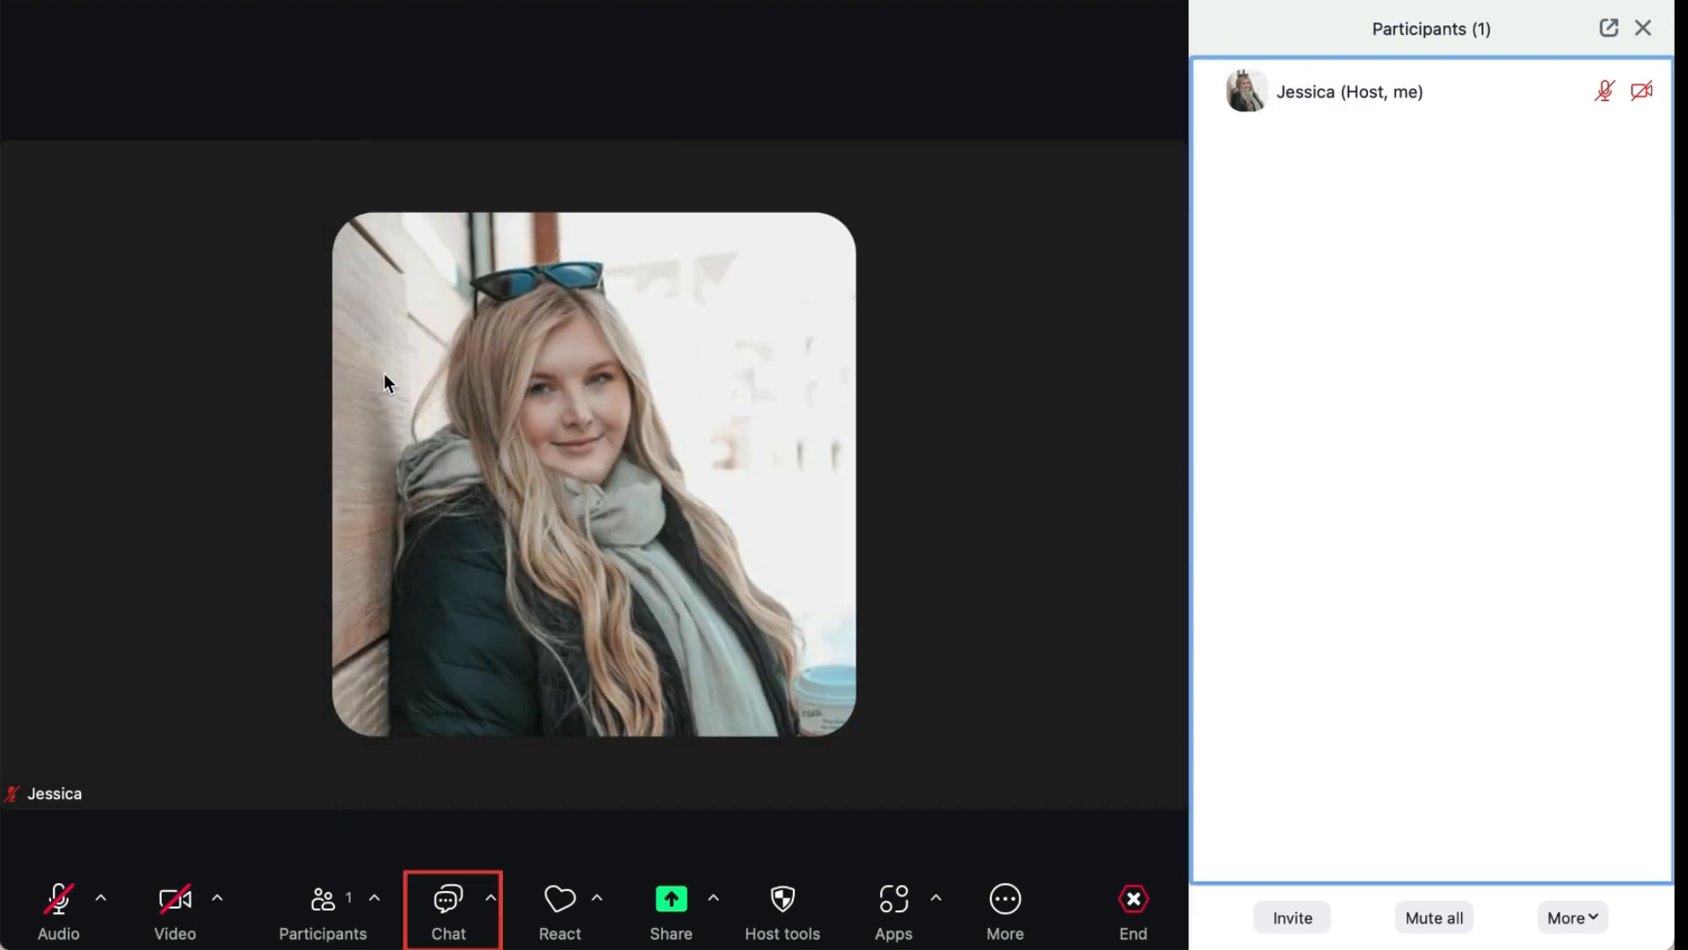
# Post 'Hi team!' to everyone in the meeting chat.
pyautogui.click(449, 898)
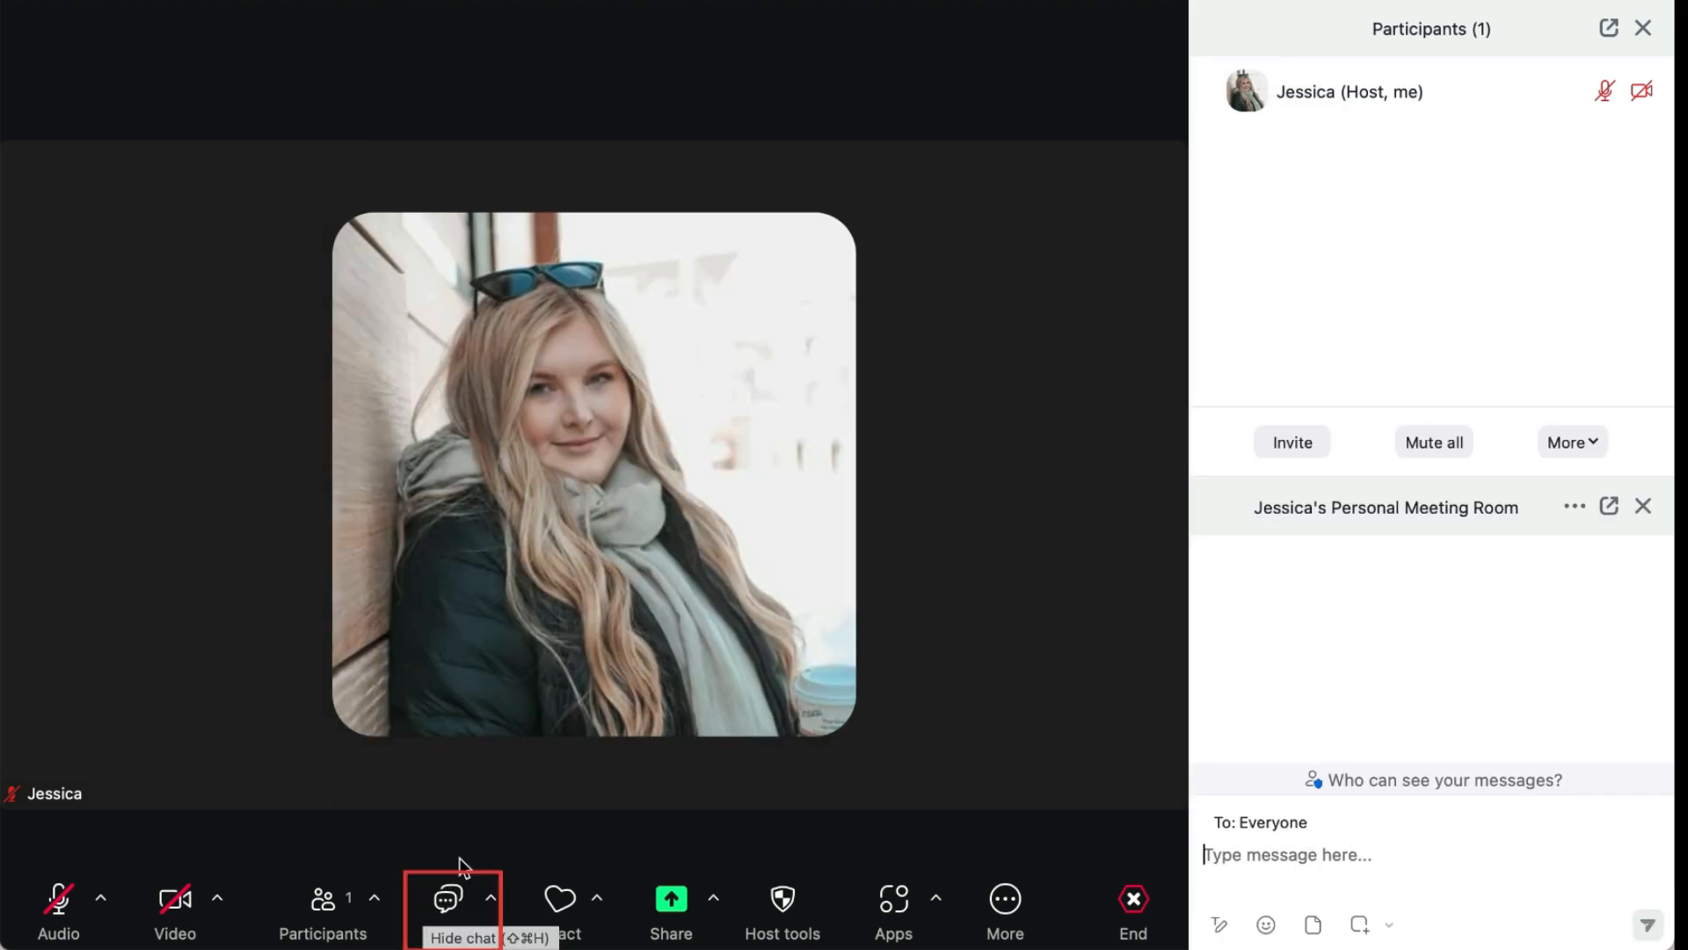
pyautogui.moveTo(510, 821)
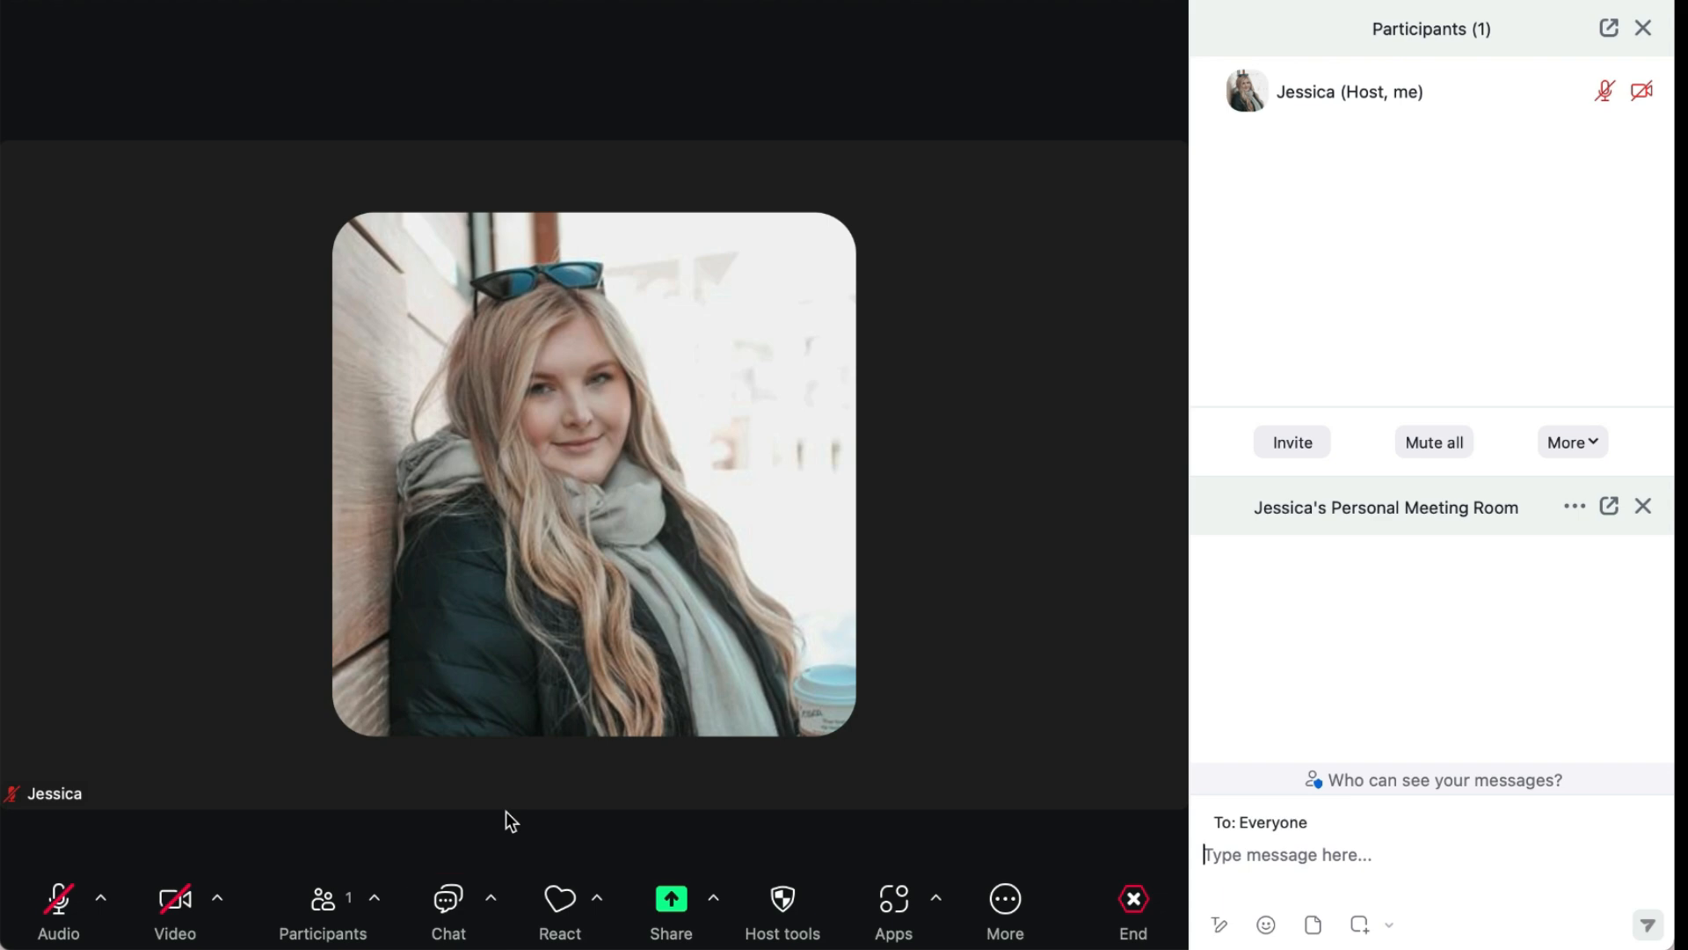
pyautogui.moveTo(1266, 862)
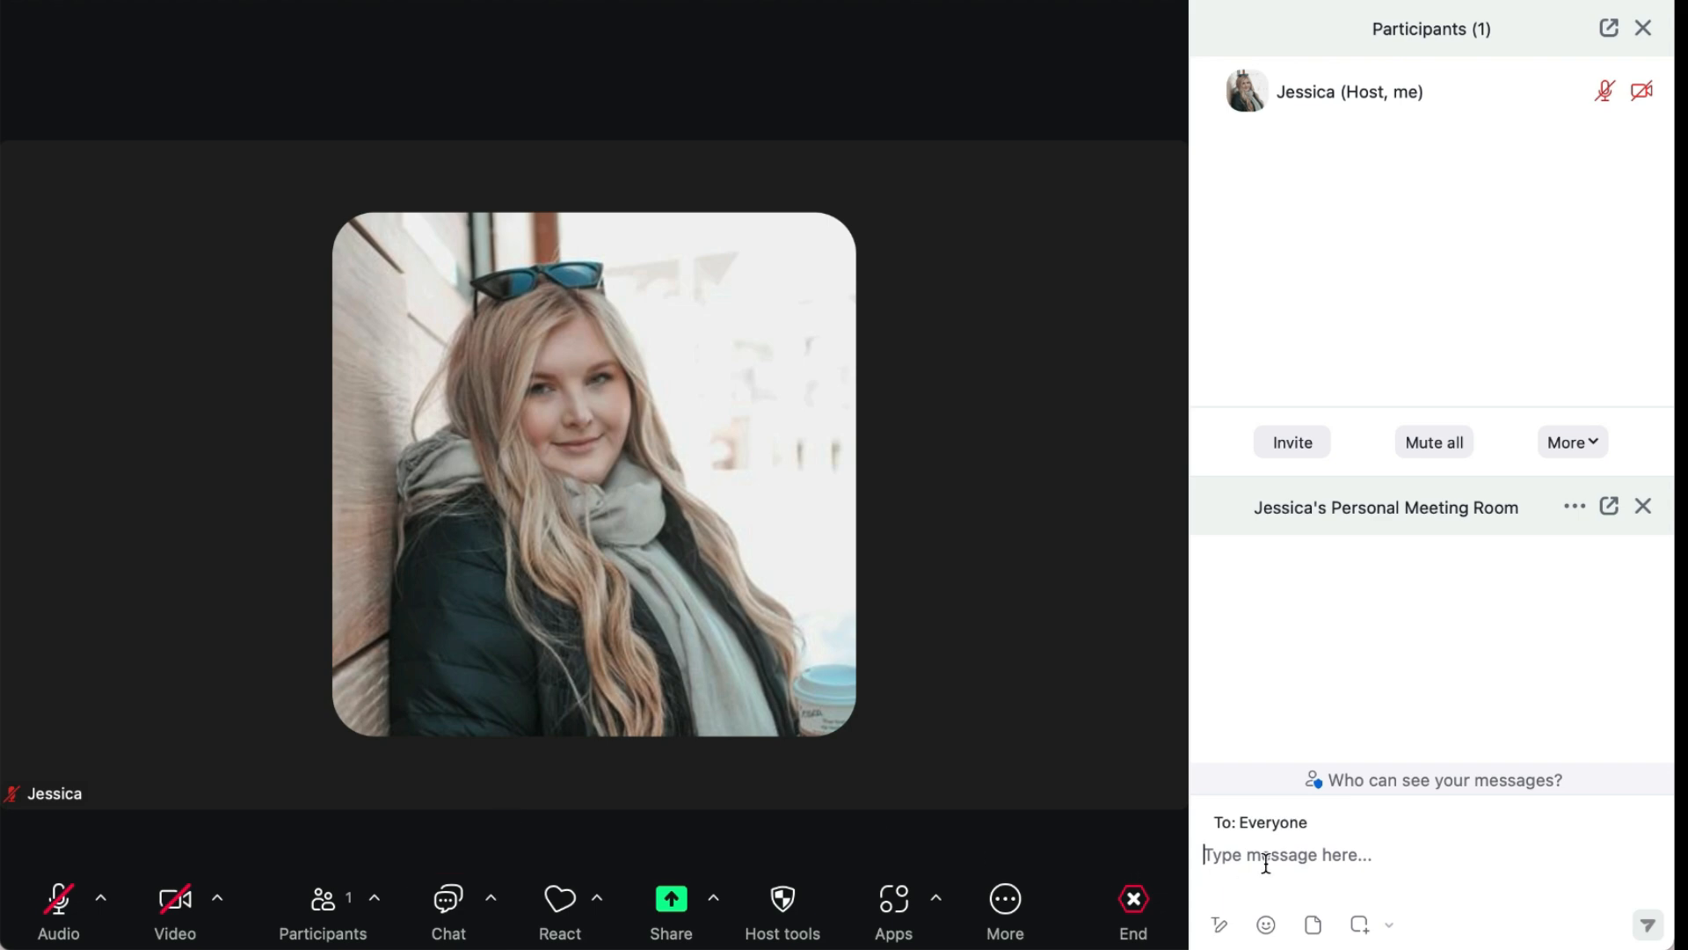
pyautogui.write('Hi team!')
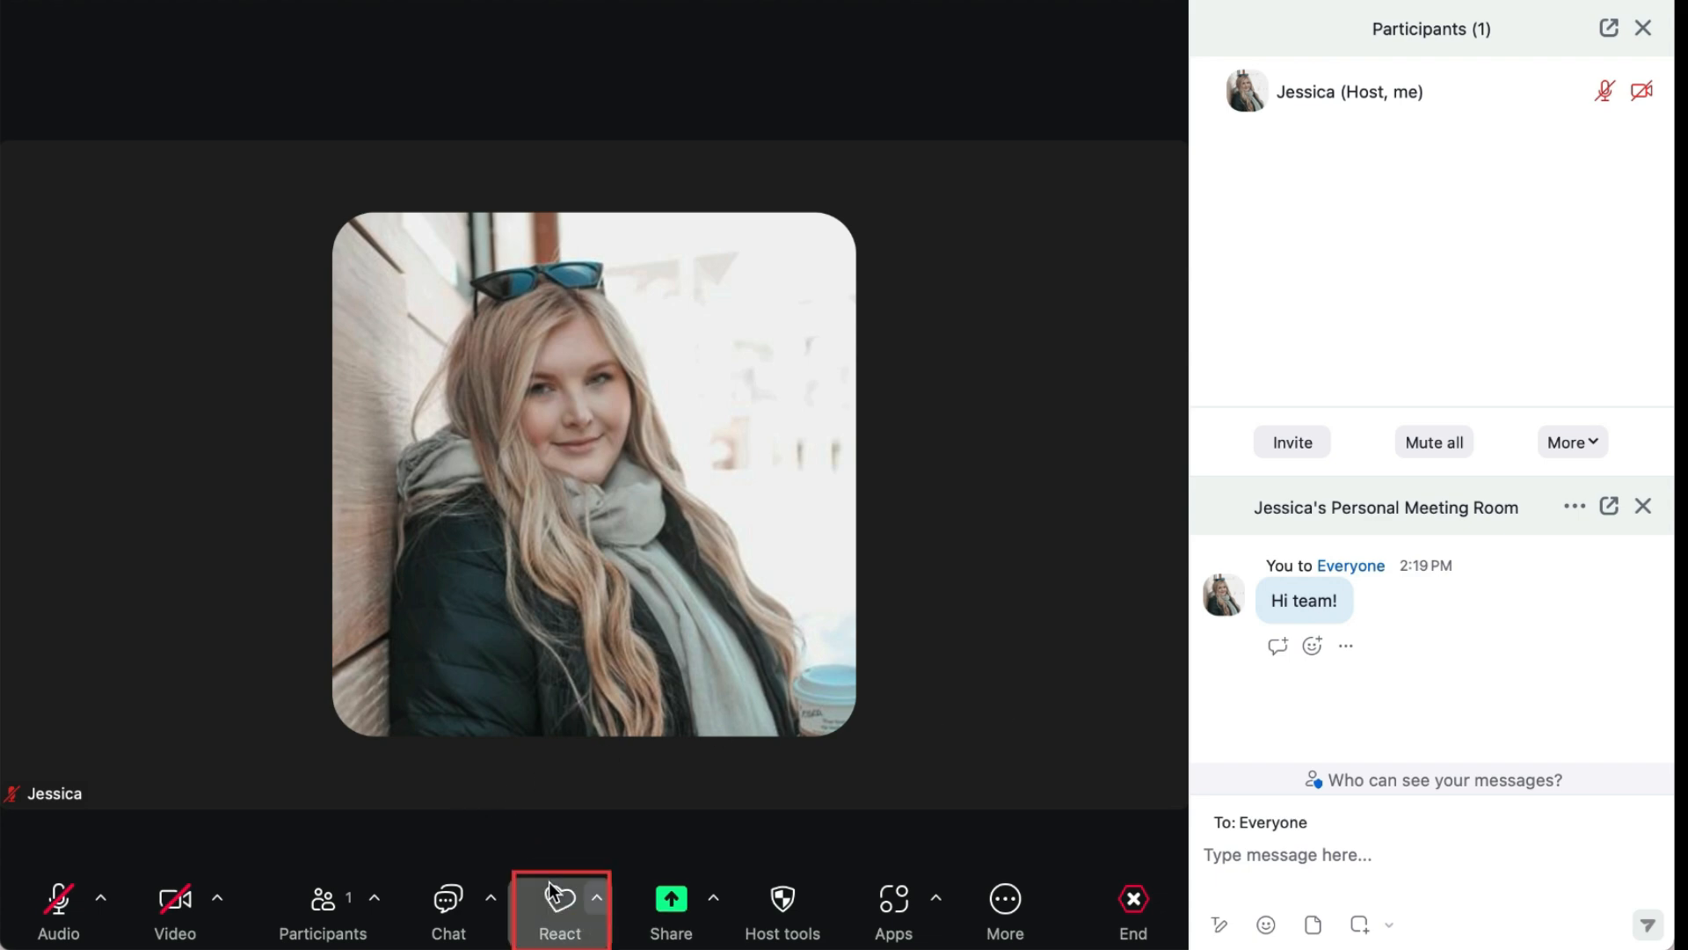
# Send clap and tada reactions, then raise a hand and lower it again.
pyautogui.click(559, 899)
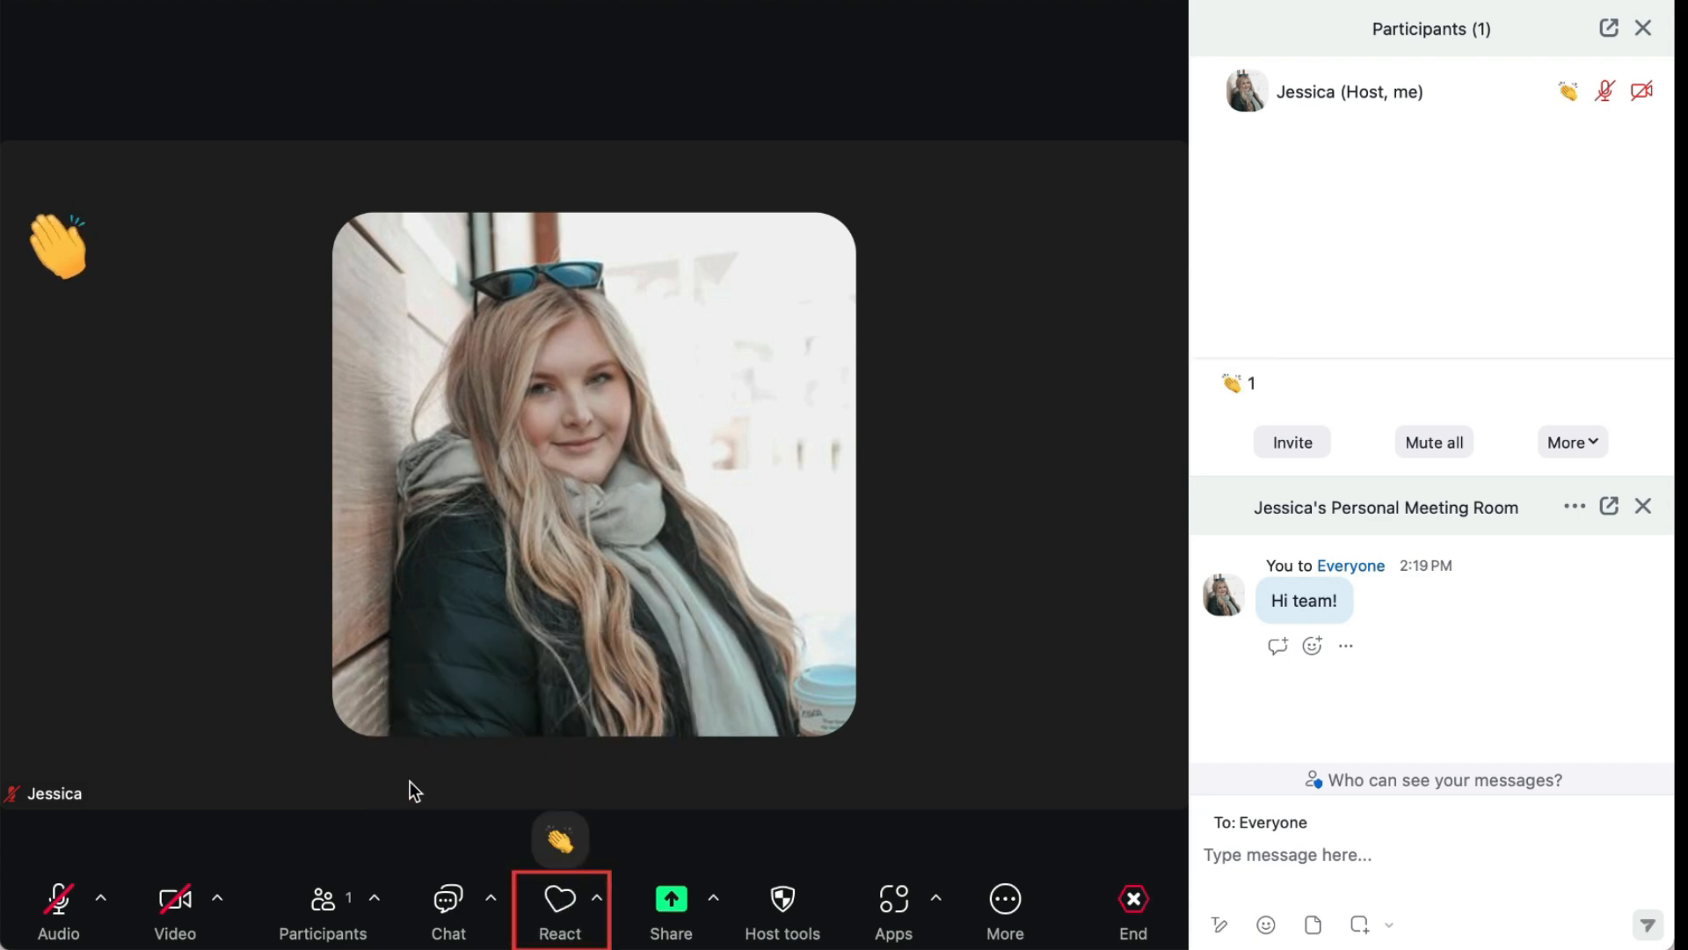
pyautogui.click(559, 837)
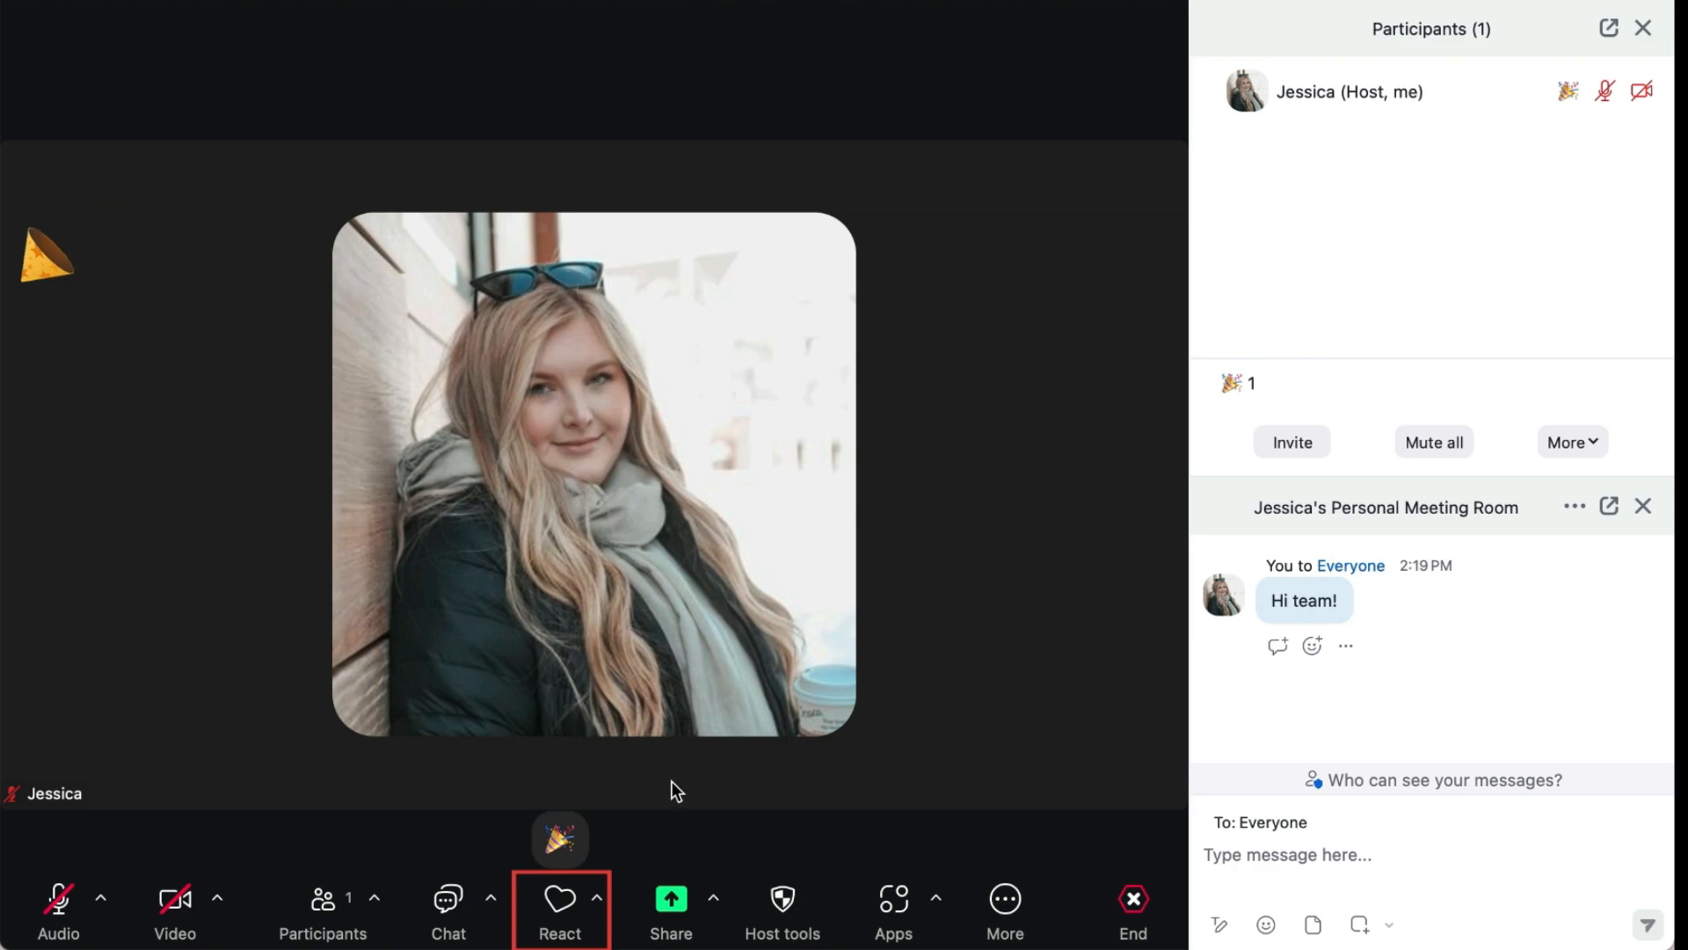
pyautogui.click(560, 904)
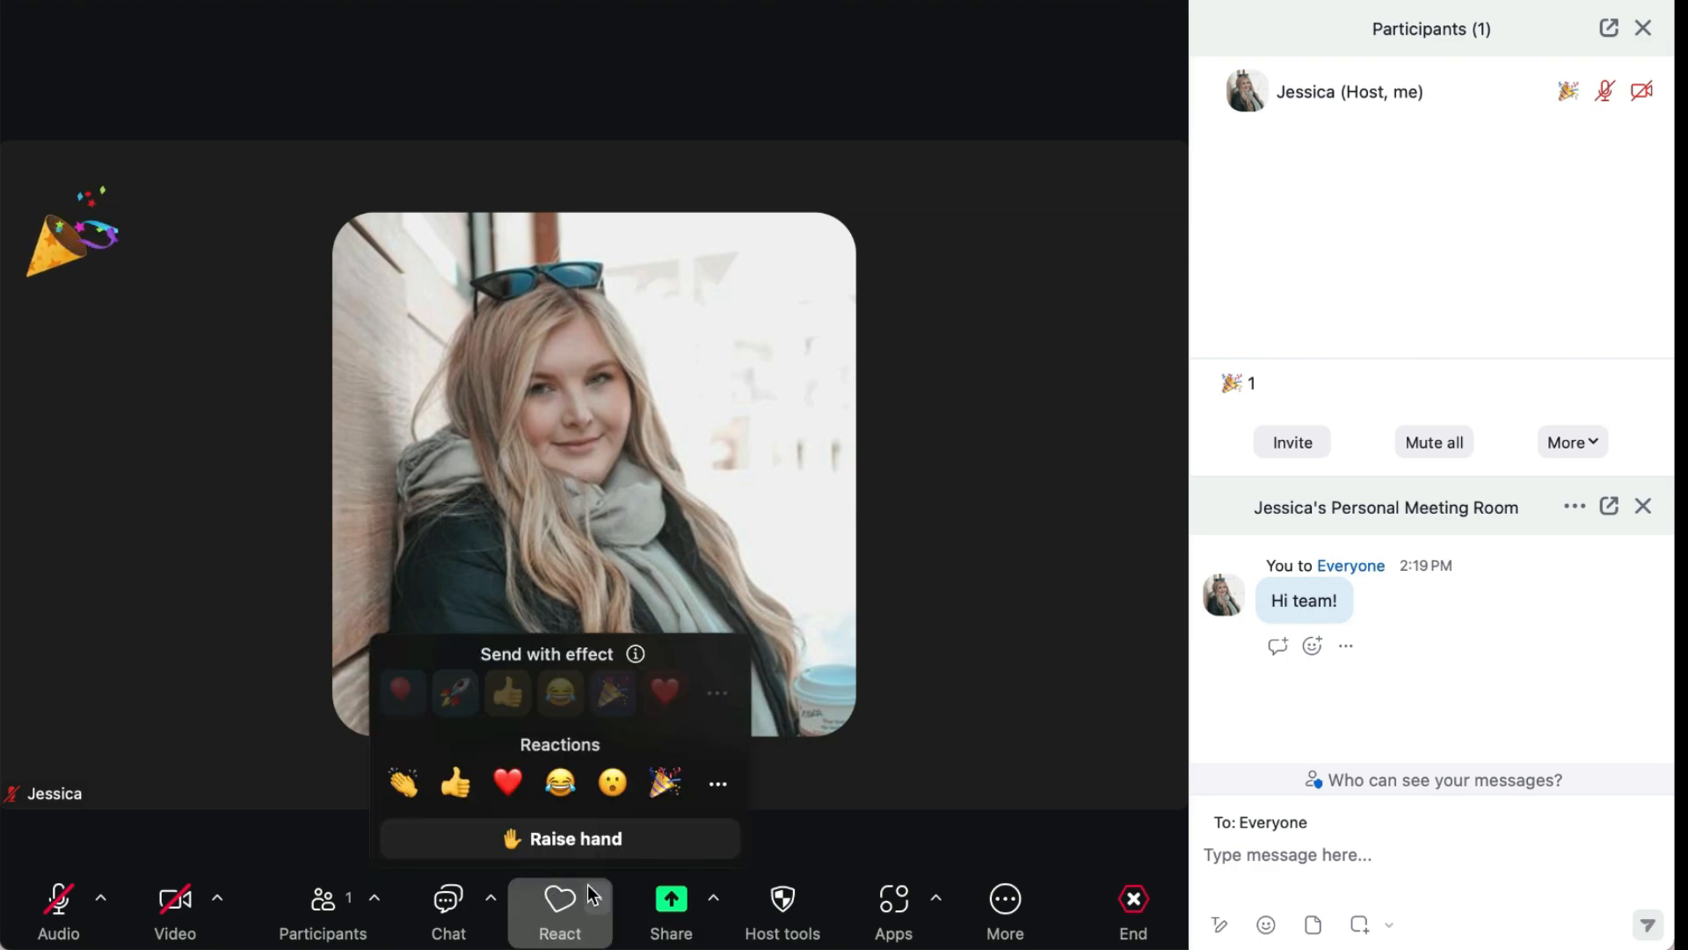
pyautogui.click(559, 839)
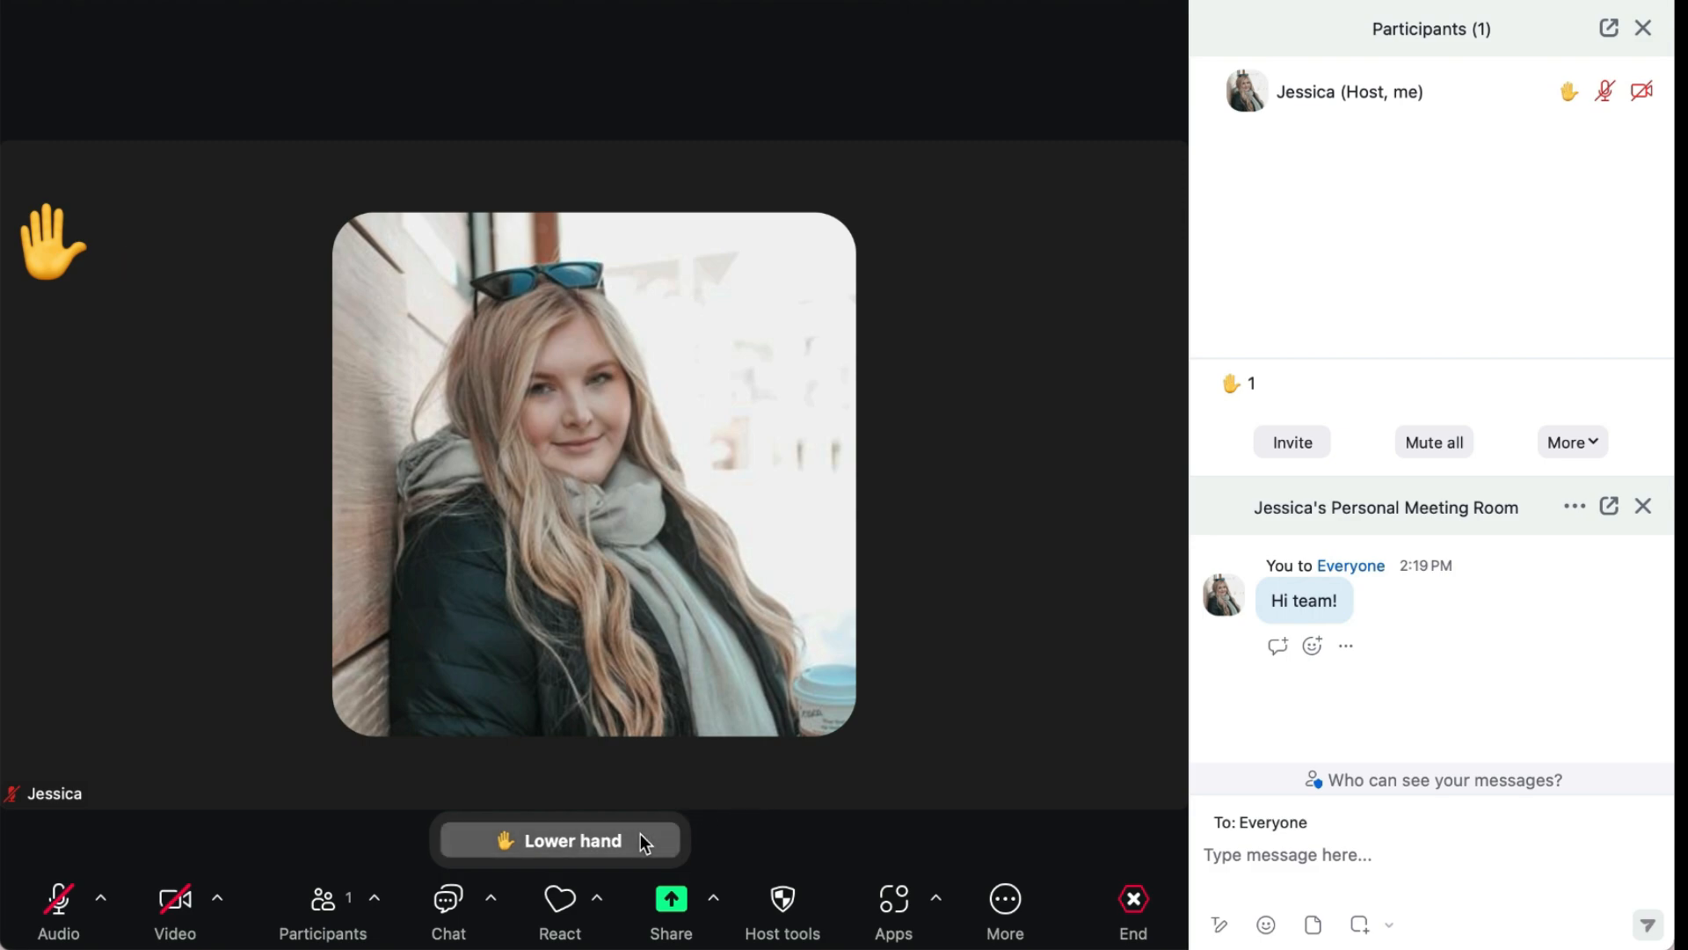
pyautogui.click(559, 841)
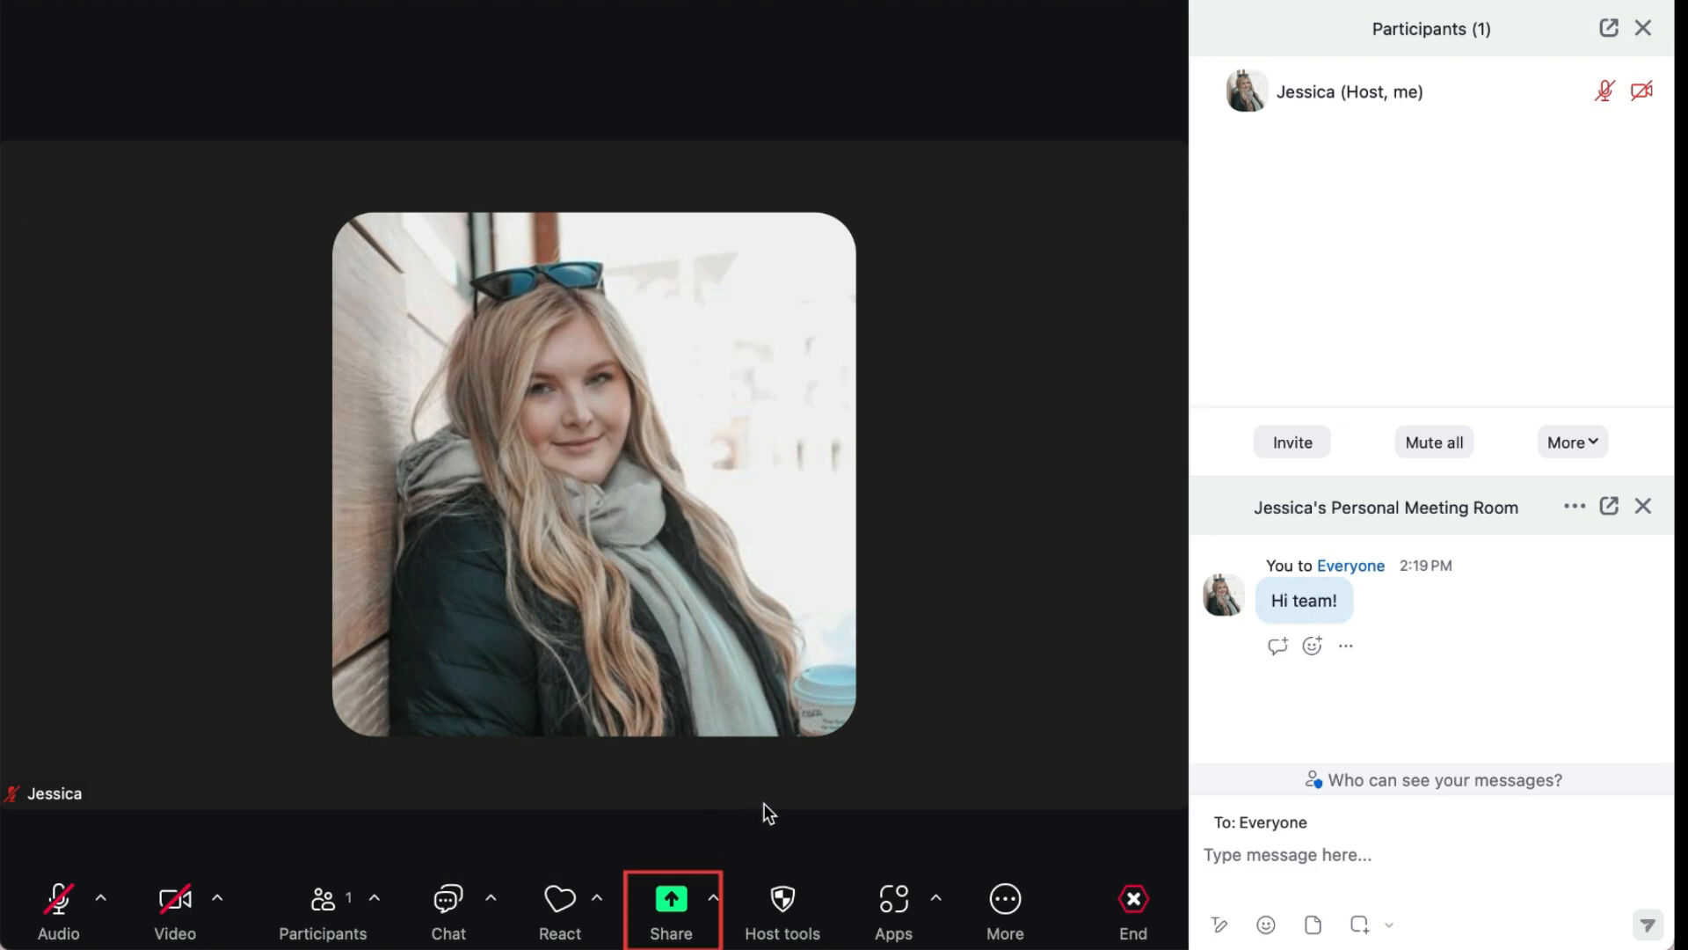
pyautogui.moveTo(670, 898)
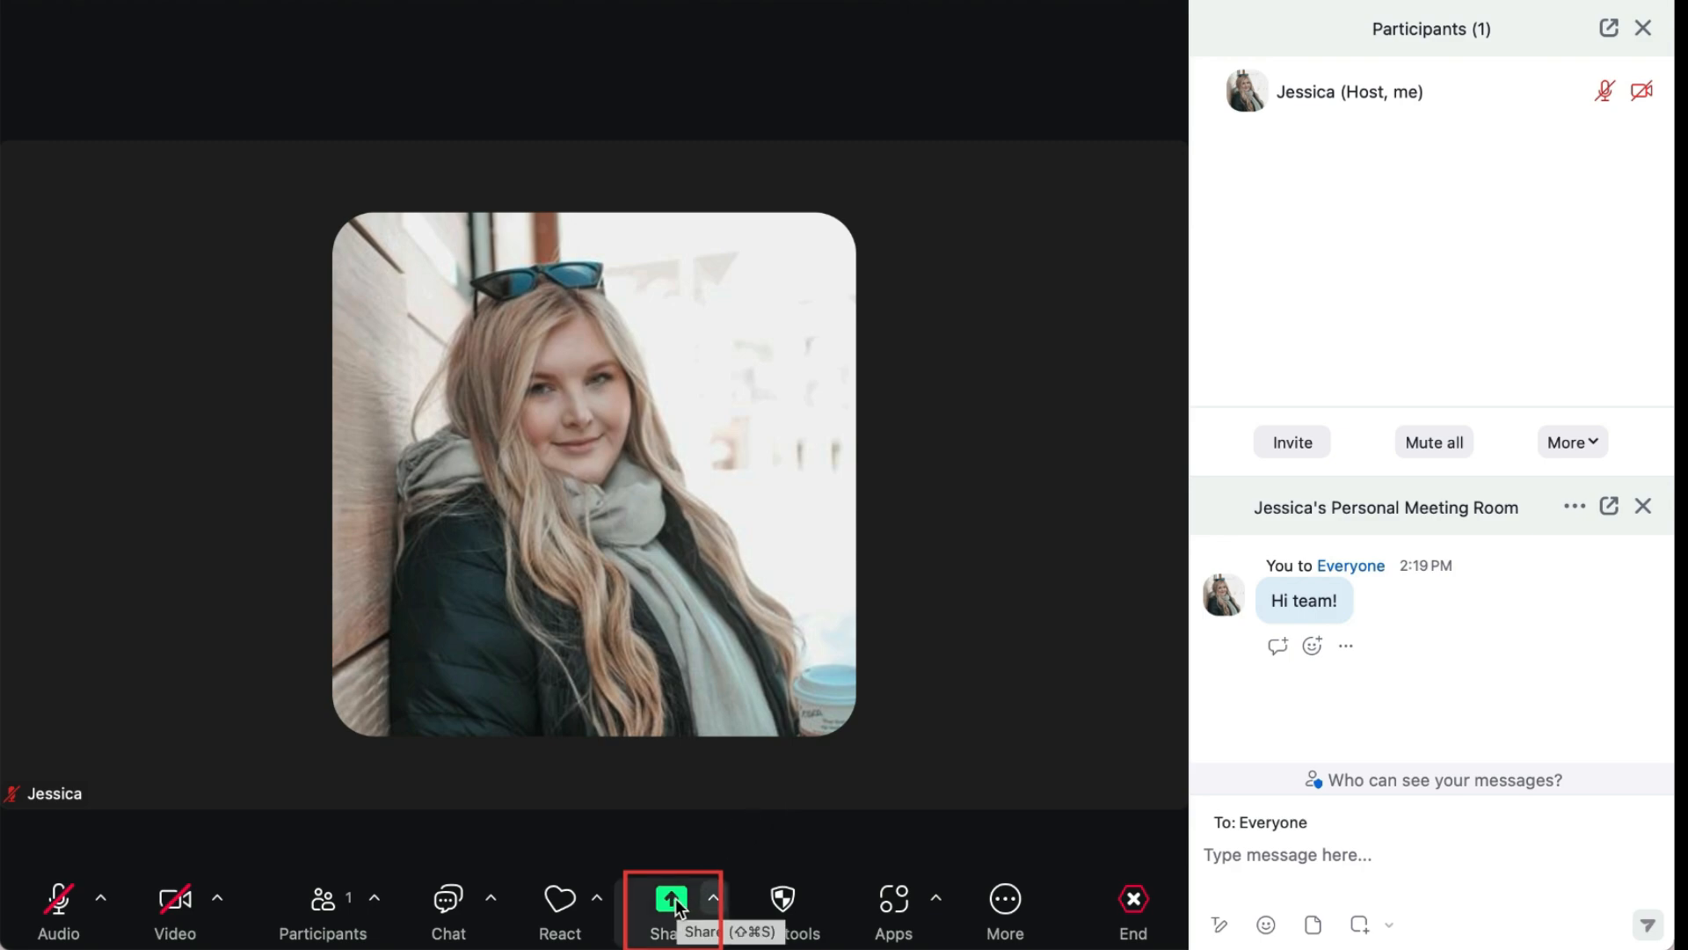
# Share Desktop 1 (after trying Desktop 2) with computer sound included.
pyautogui.click(670, 899)
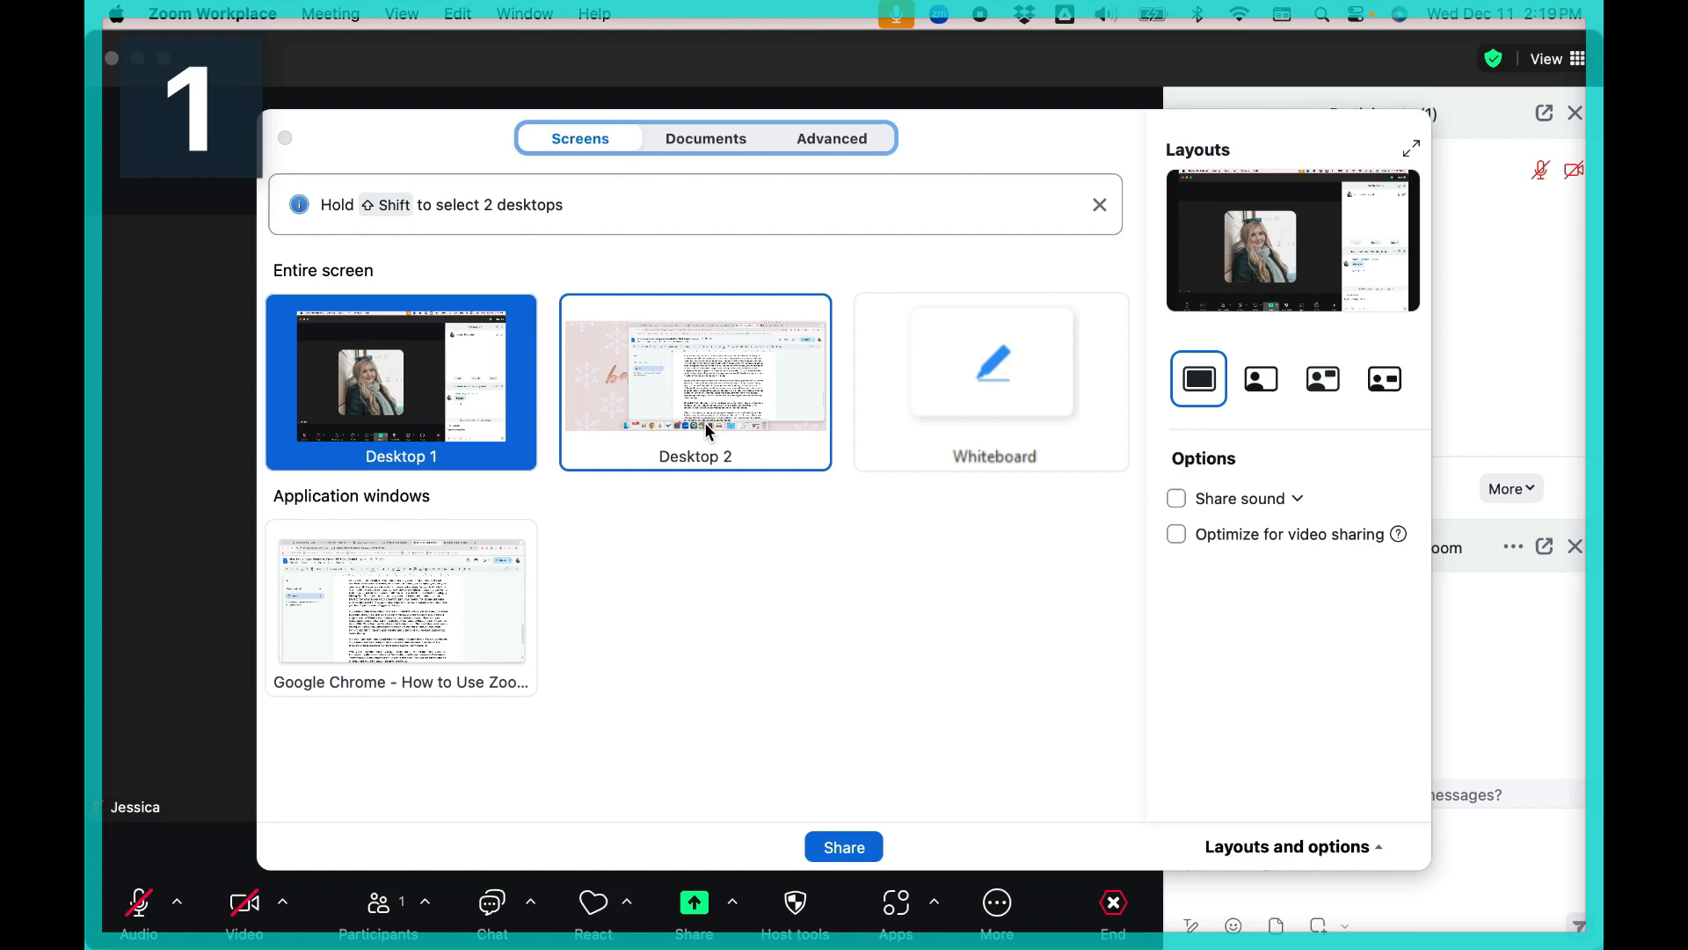
pyautogui.click(694, 382)
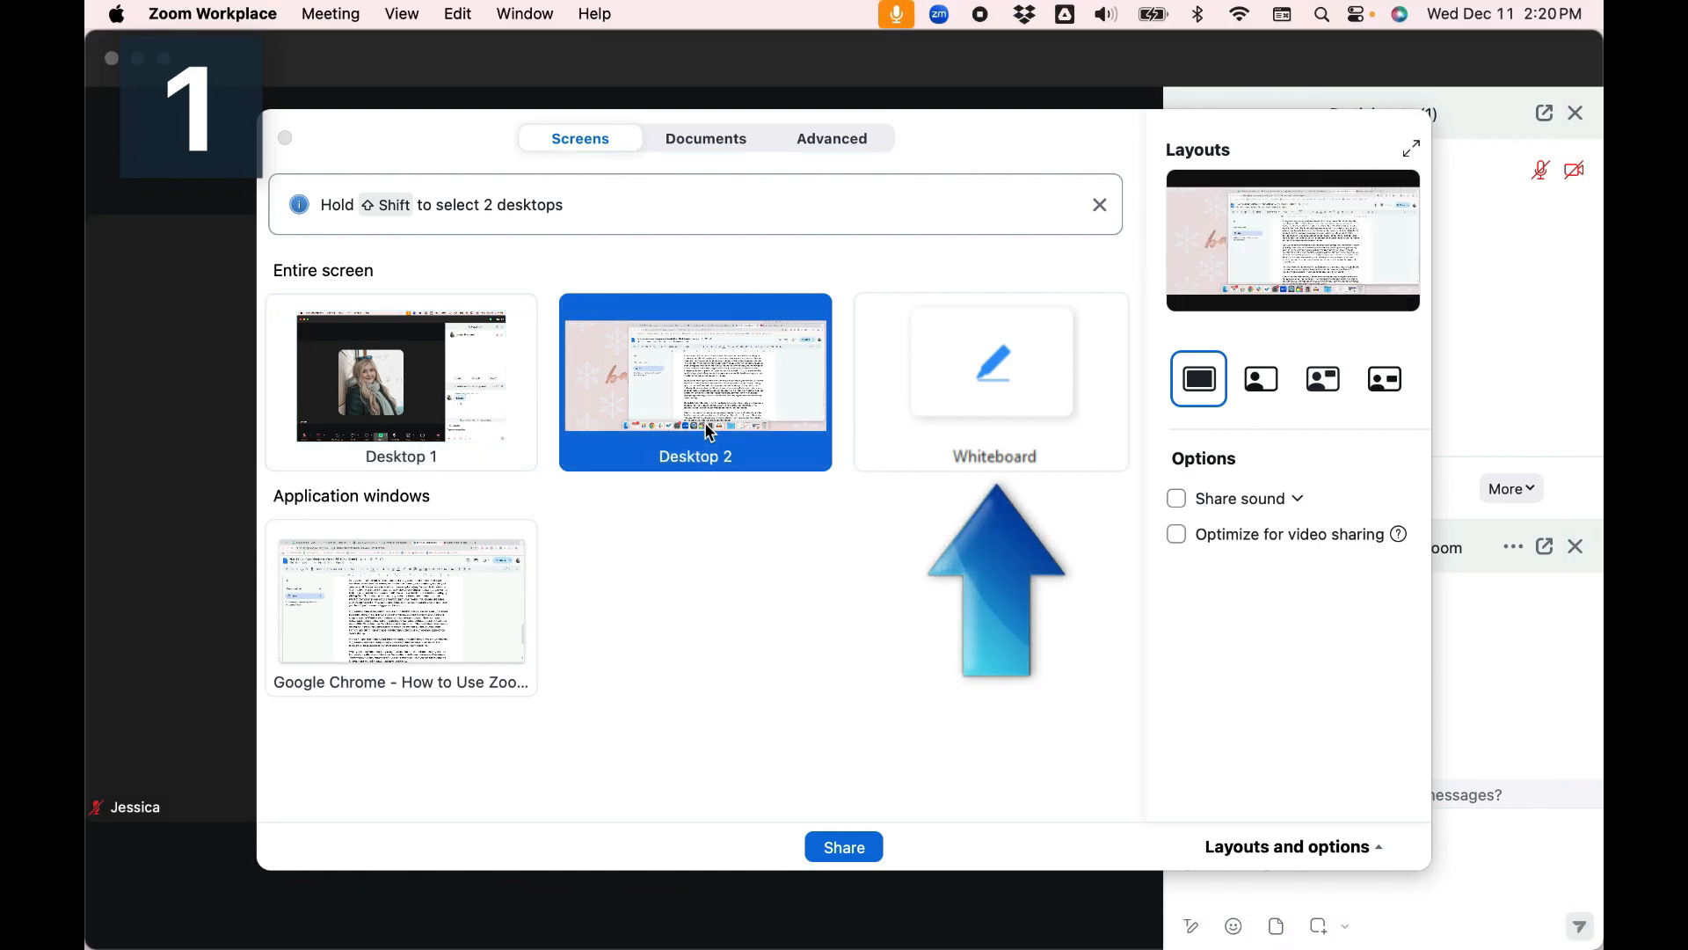
pyautogui.moveTo(696, 445)
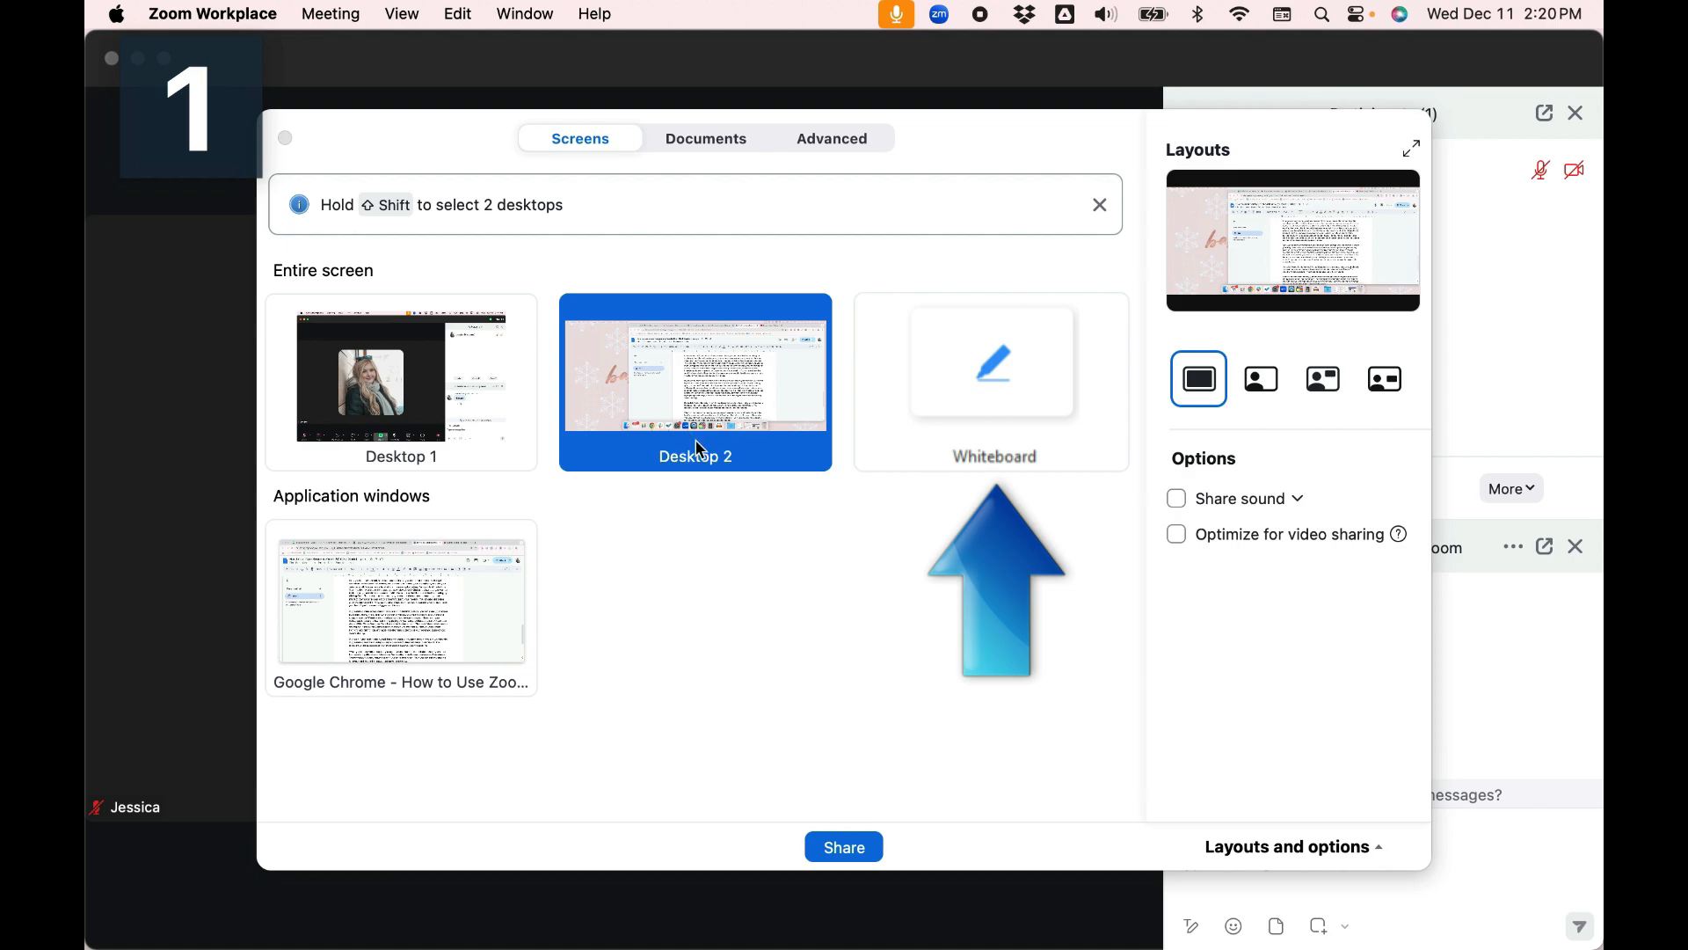
pyautogui.click(401, 374)
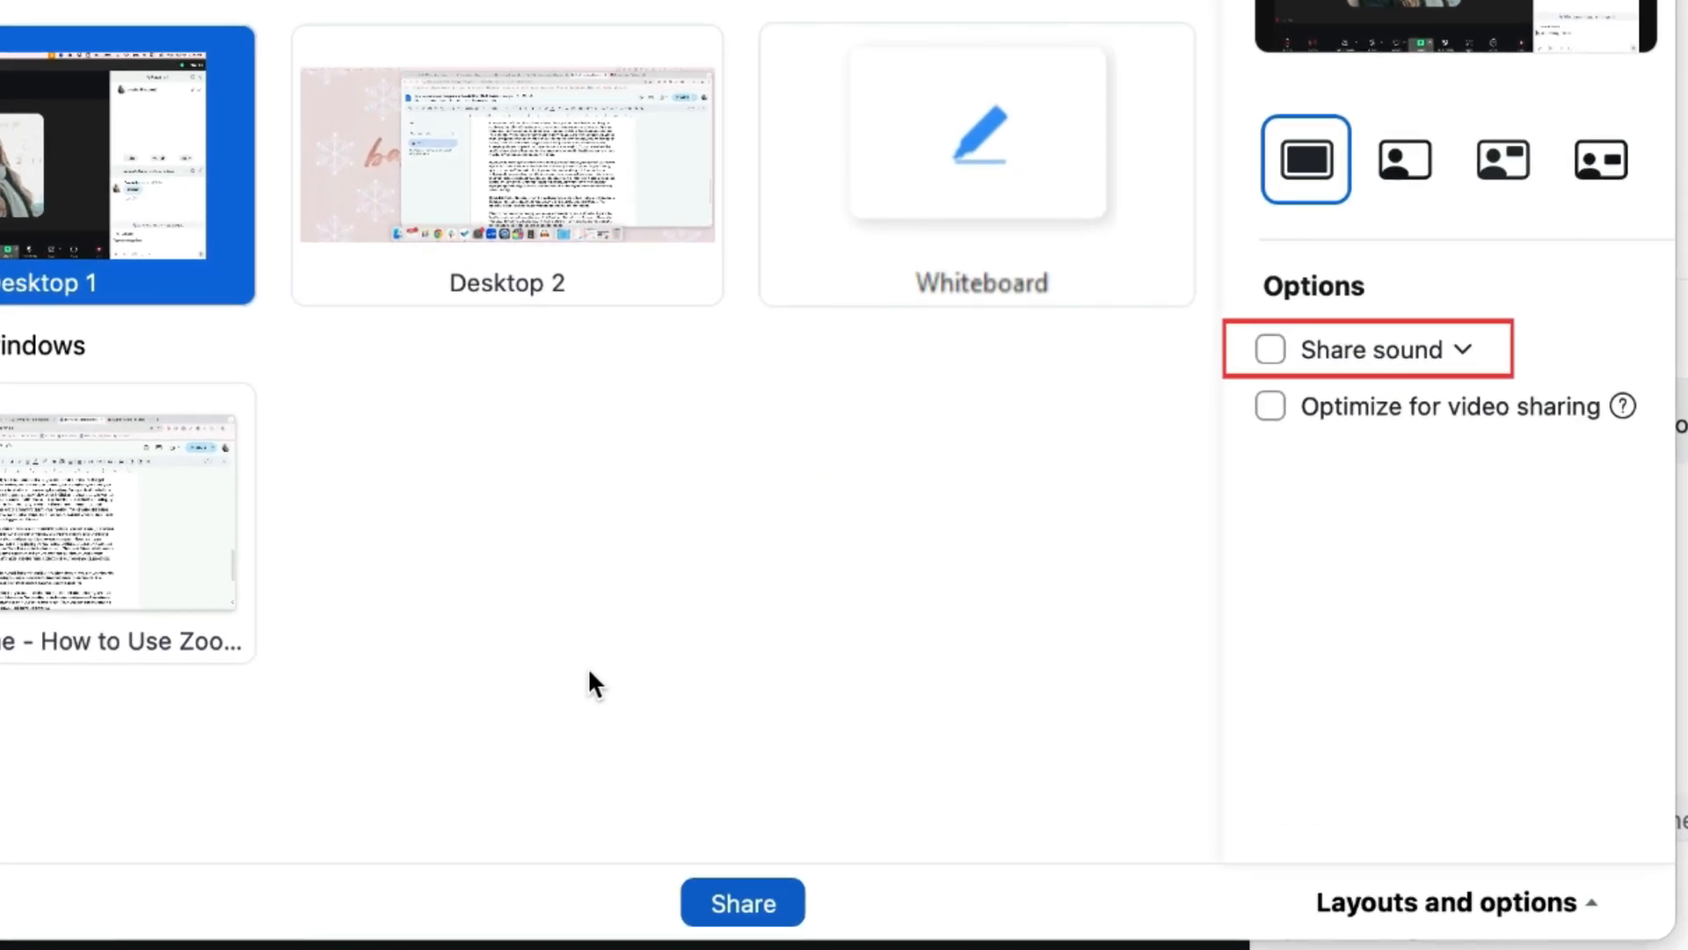
pyautogui.moveTo(1268, 369)
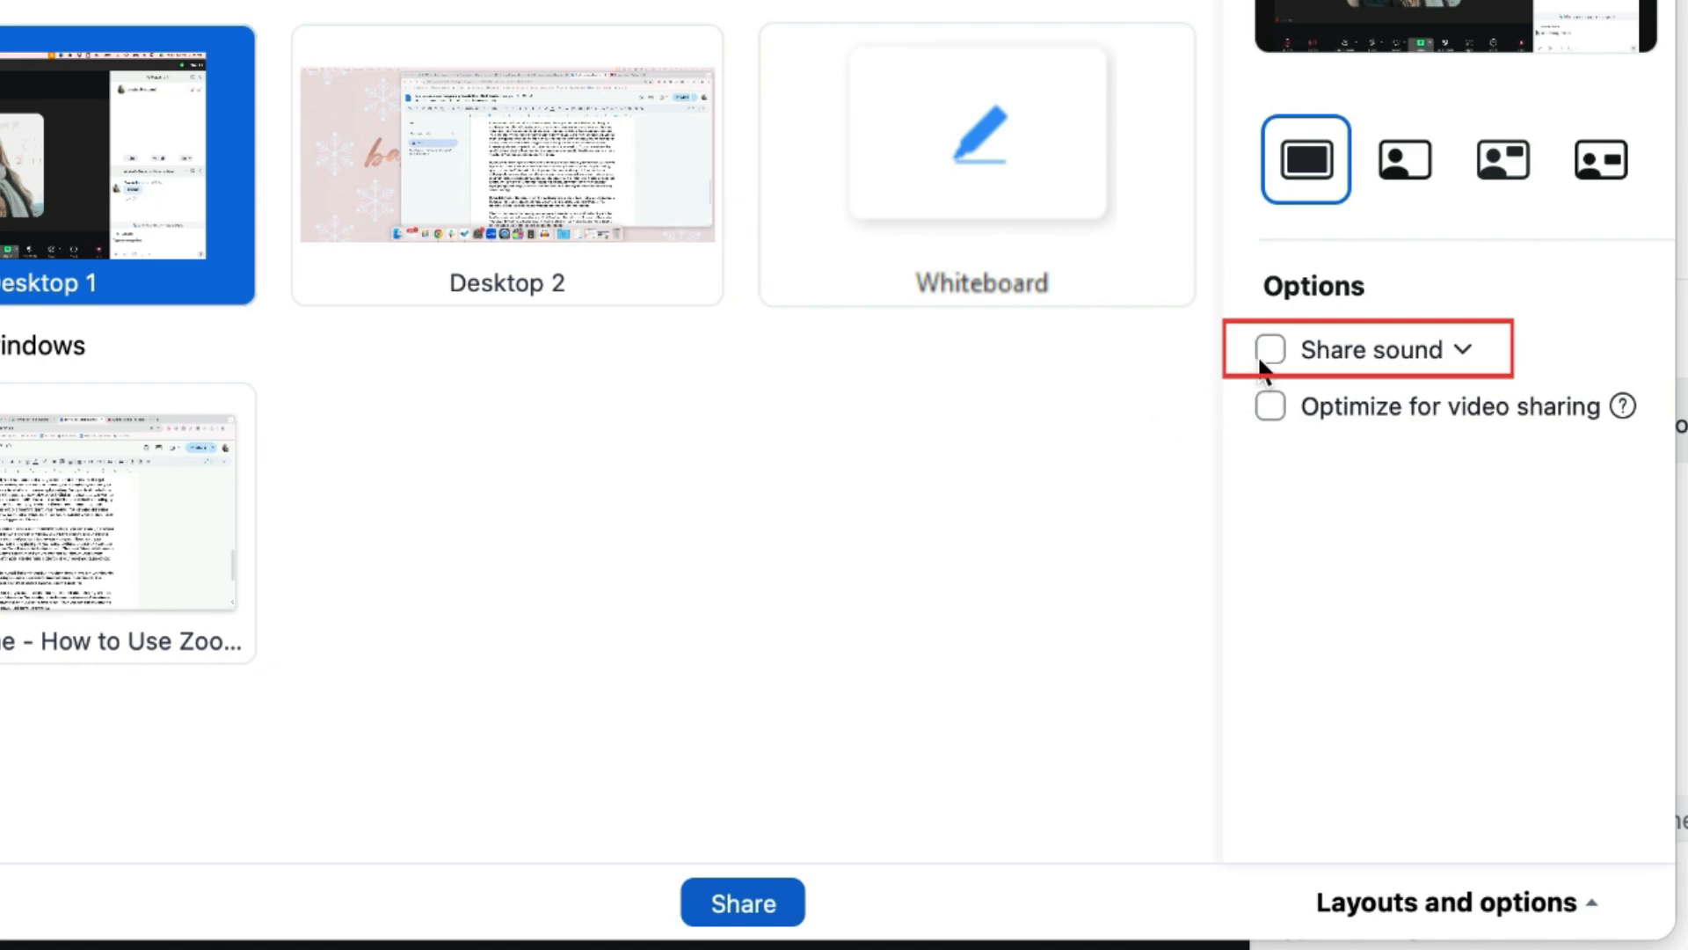
pyautogui.click(1268, 349)
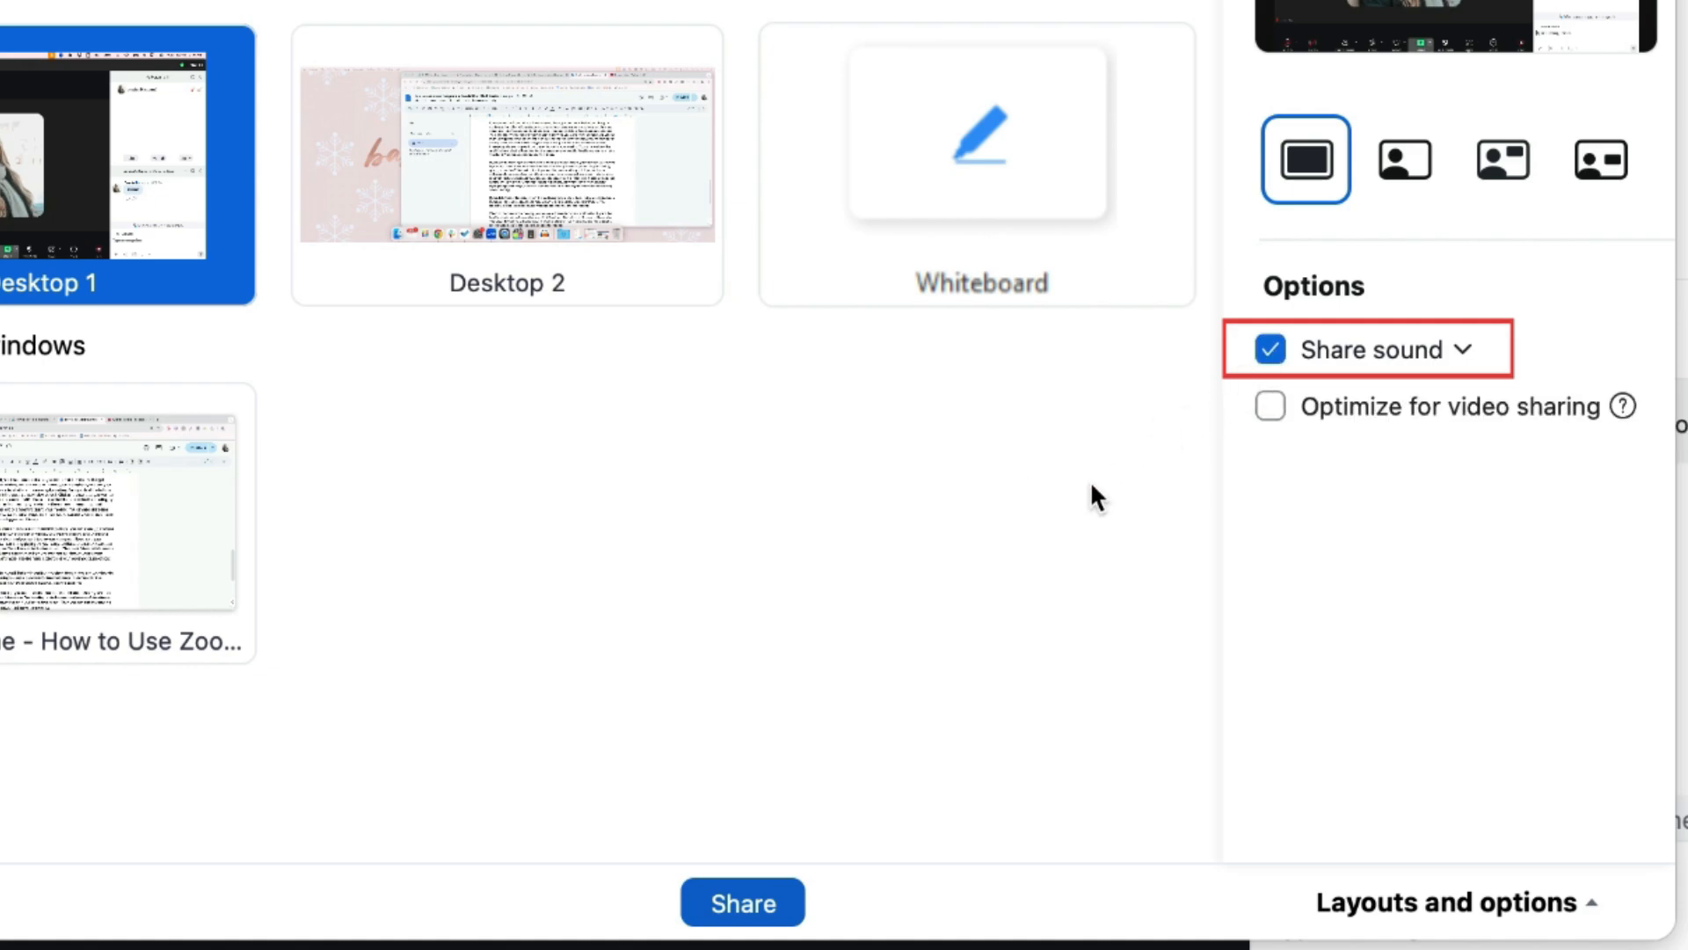
pyautogui.moveTo(966, 587)
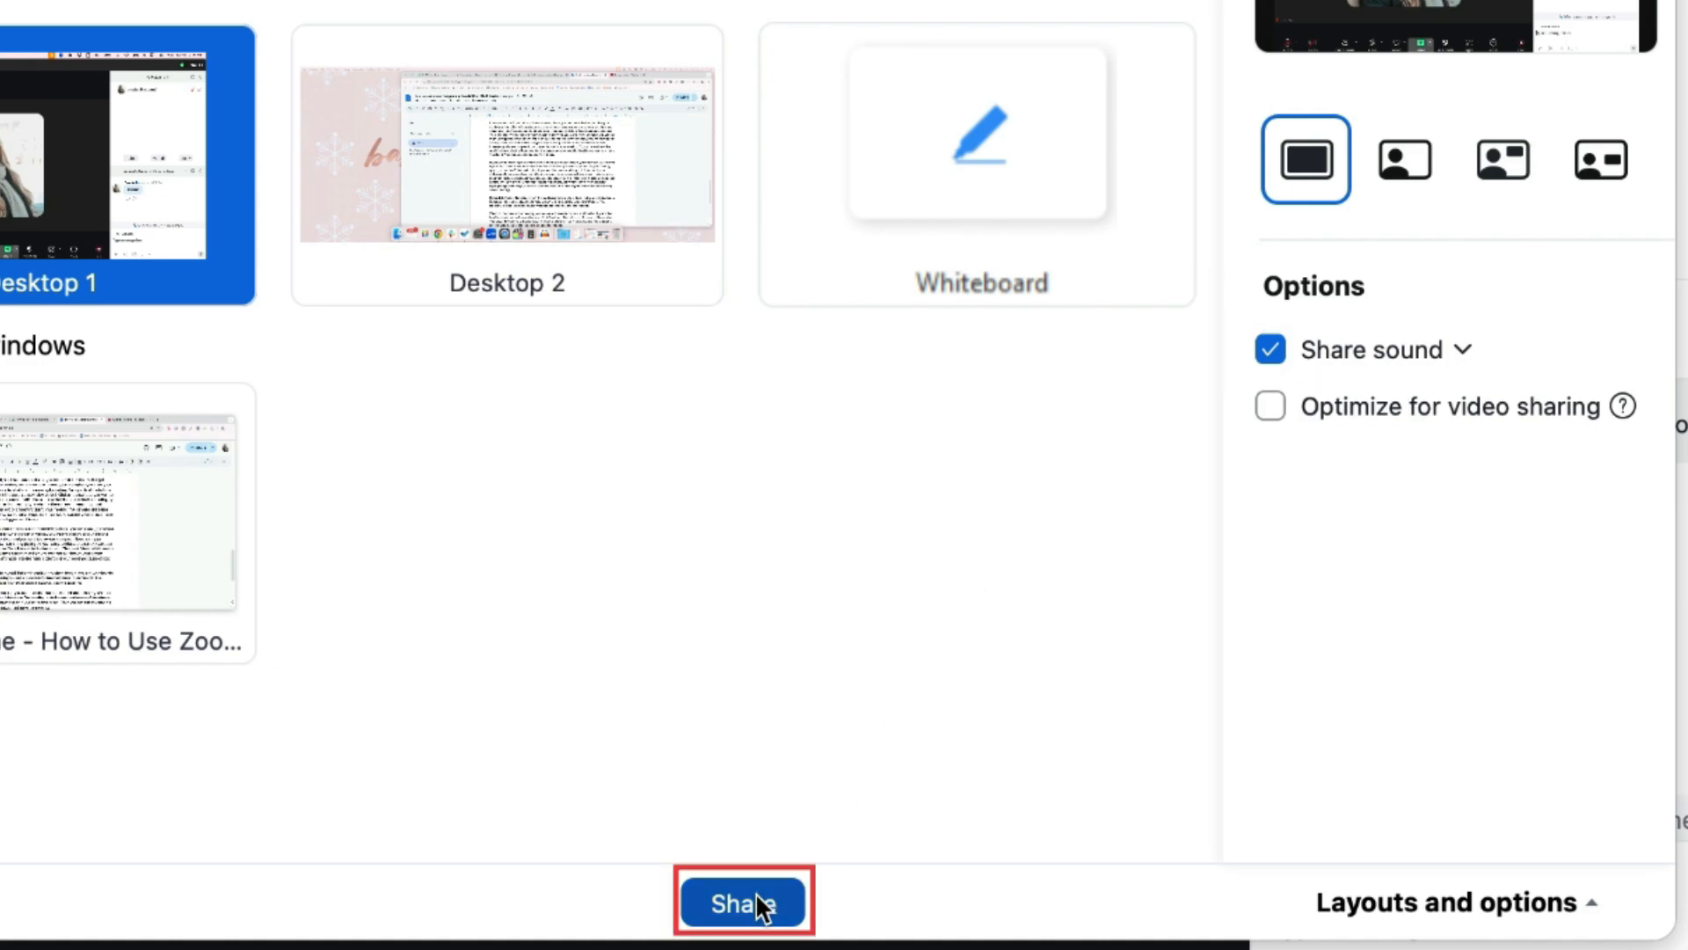
pyautogui.click(740, 902)
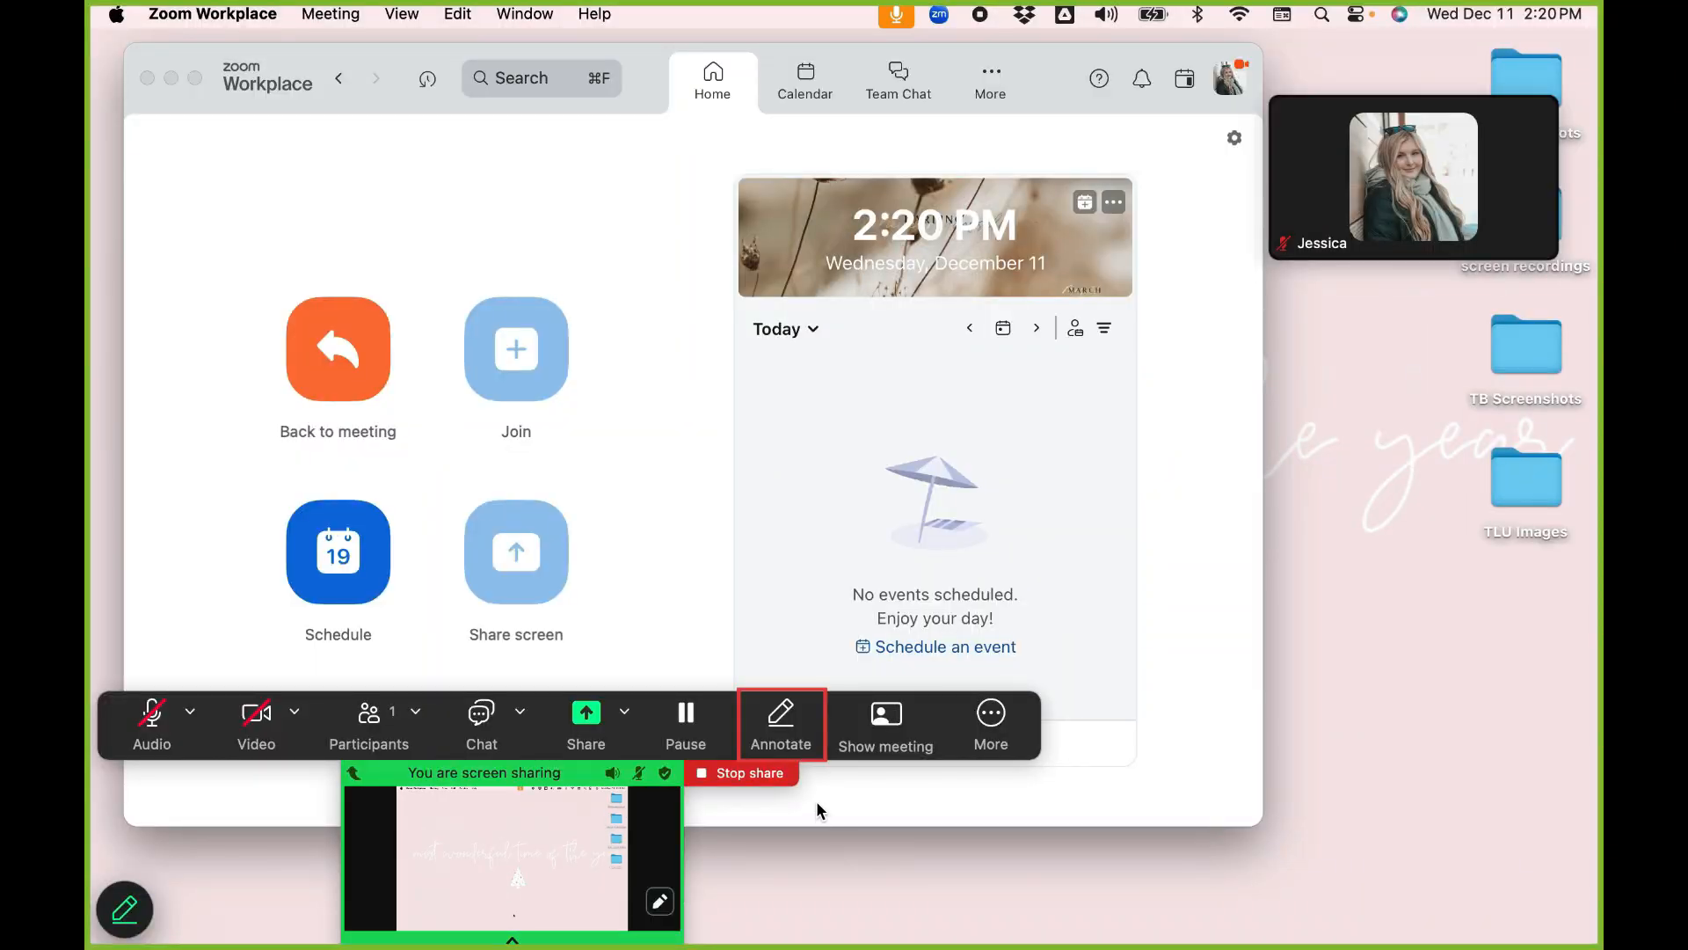
# Annotate a circle on the shared screen, pause and resume, then stop sharing.
pyautogui.click(779, 723)
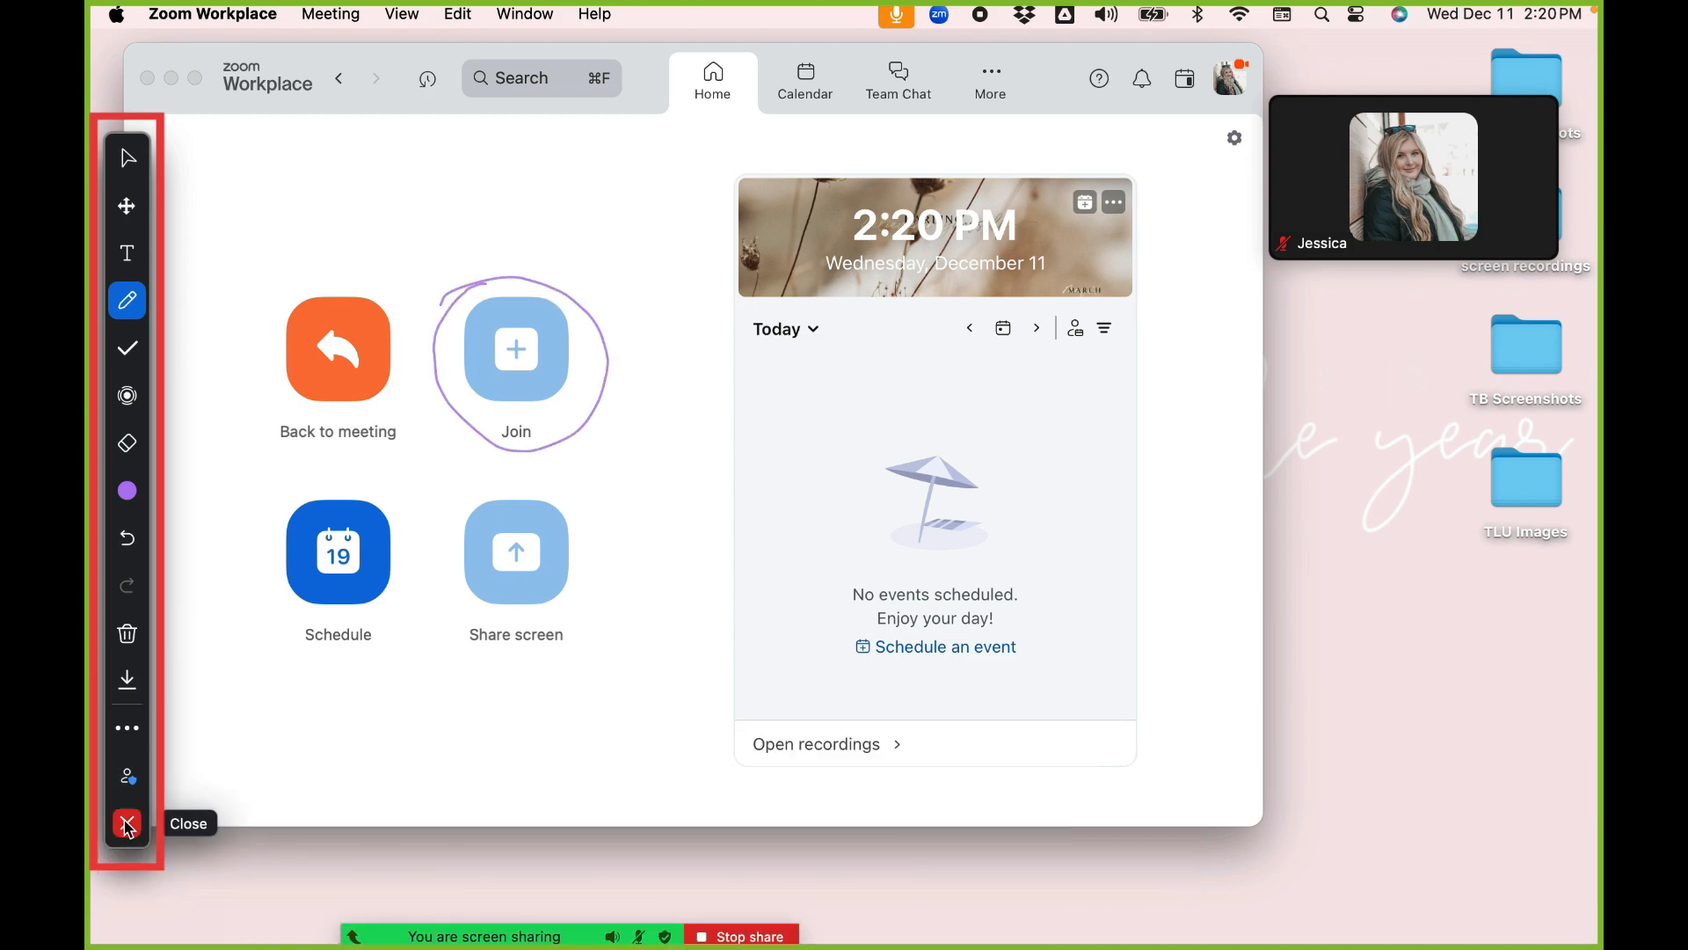
pyautogui.click(127, 823)
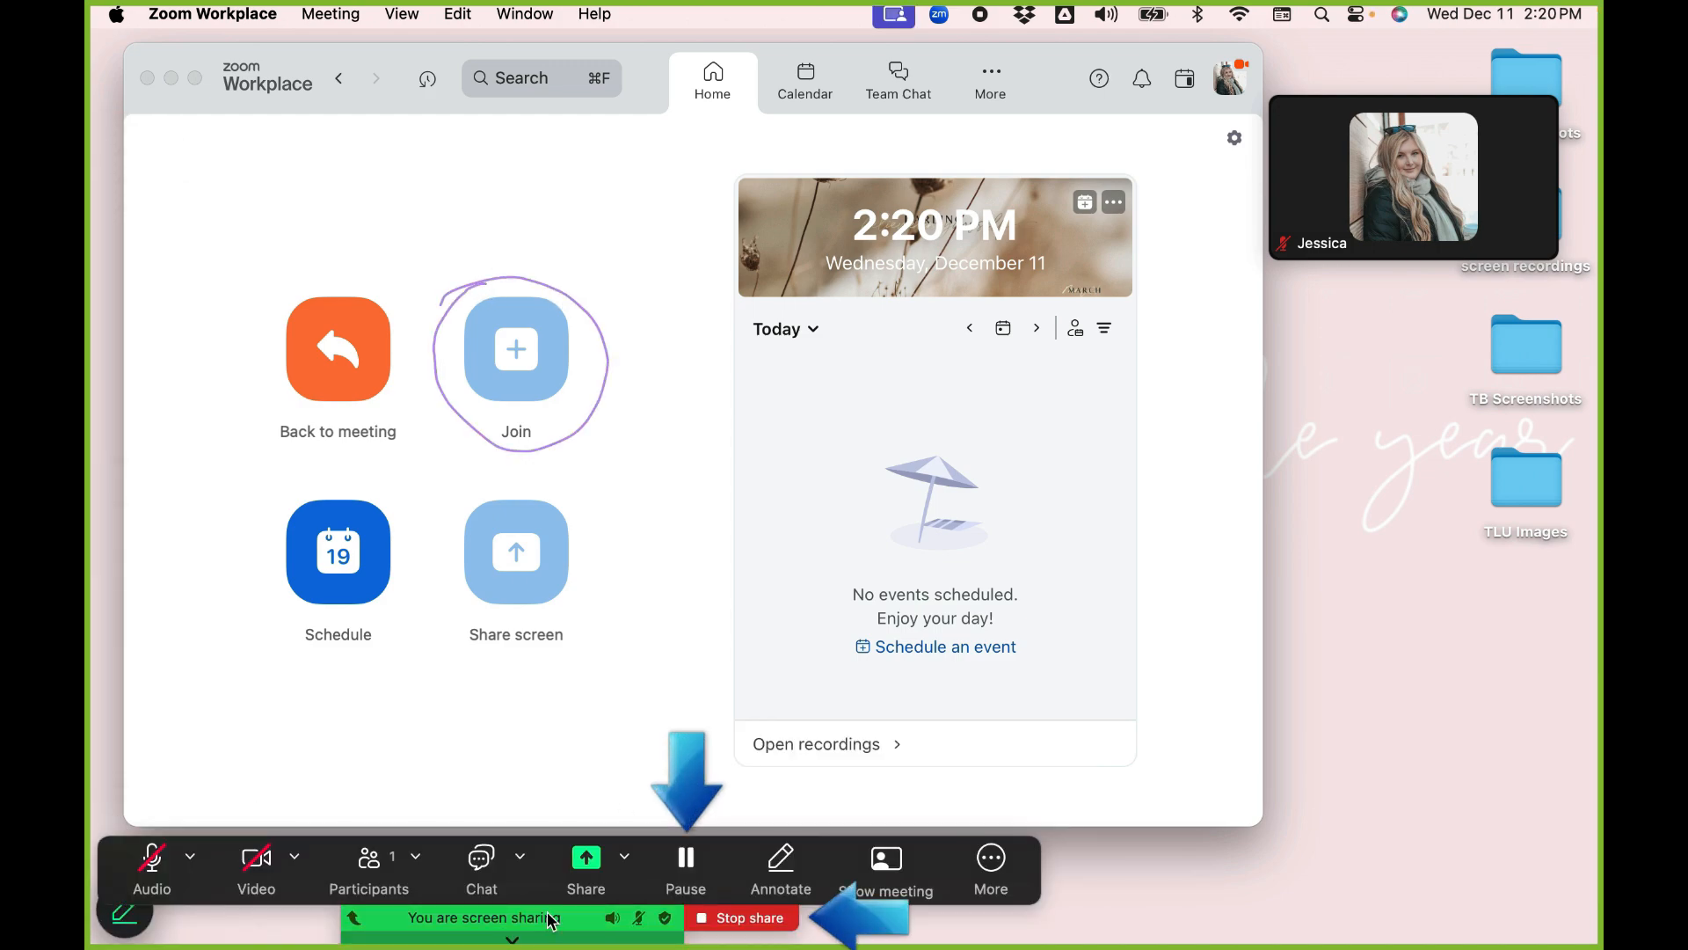
pyautogui.click(686, 867)
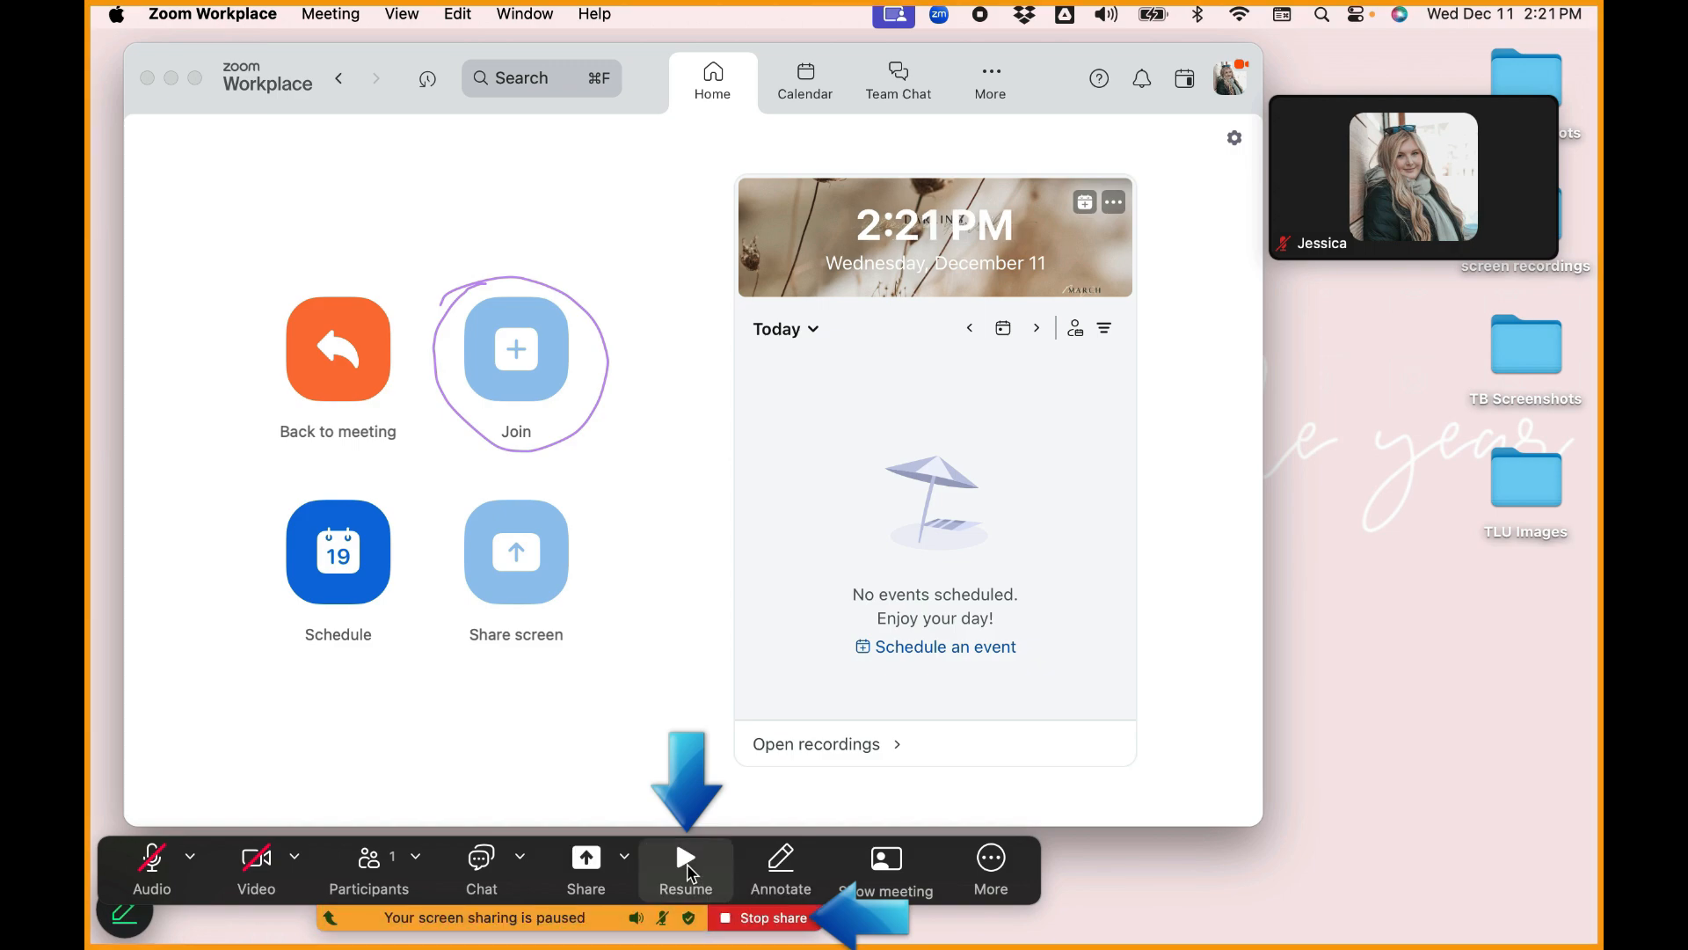
pyautogui.click(686, 867)
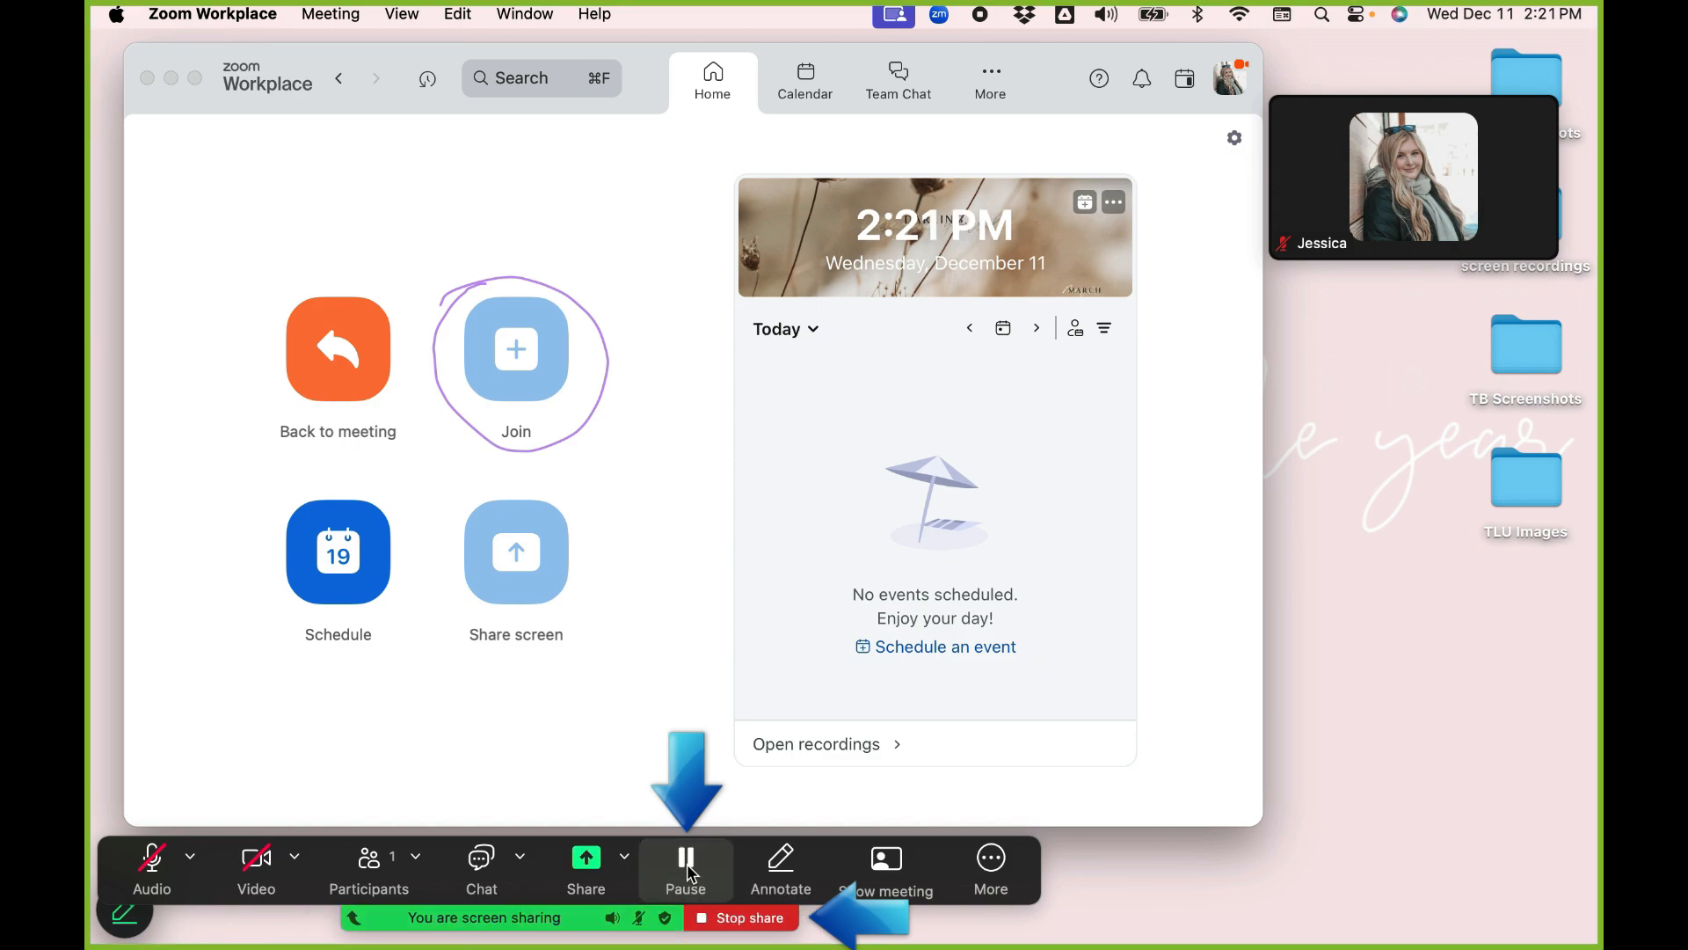
pyautogui.click(741, 918)
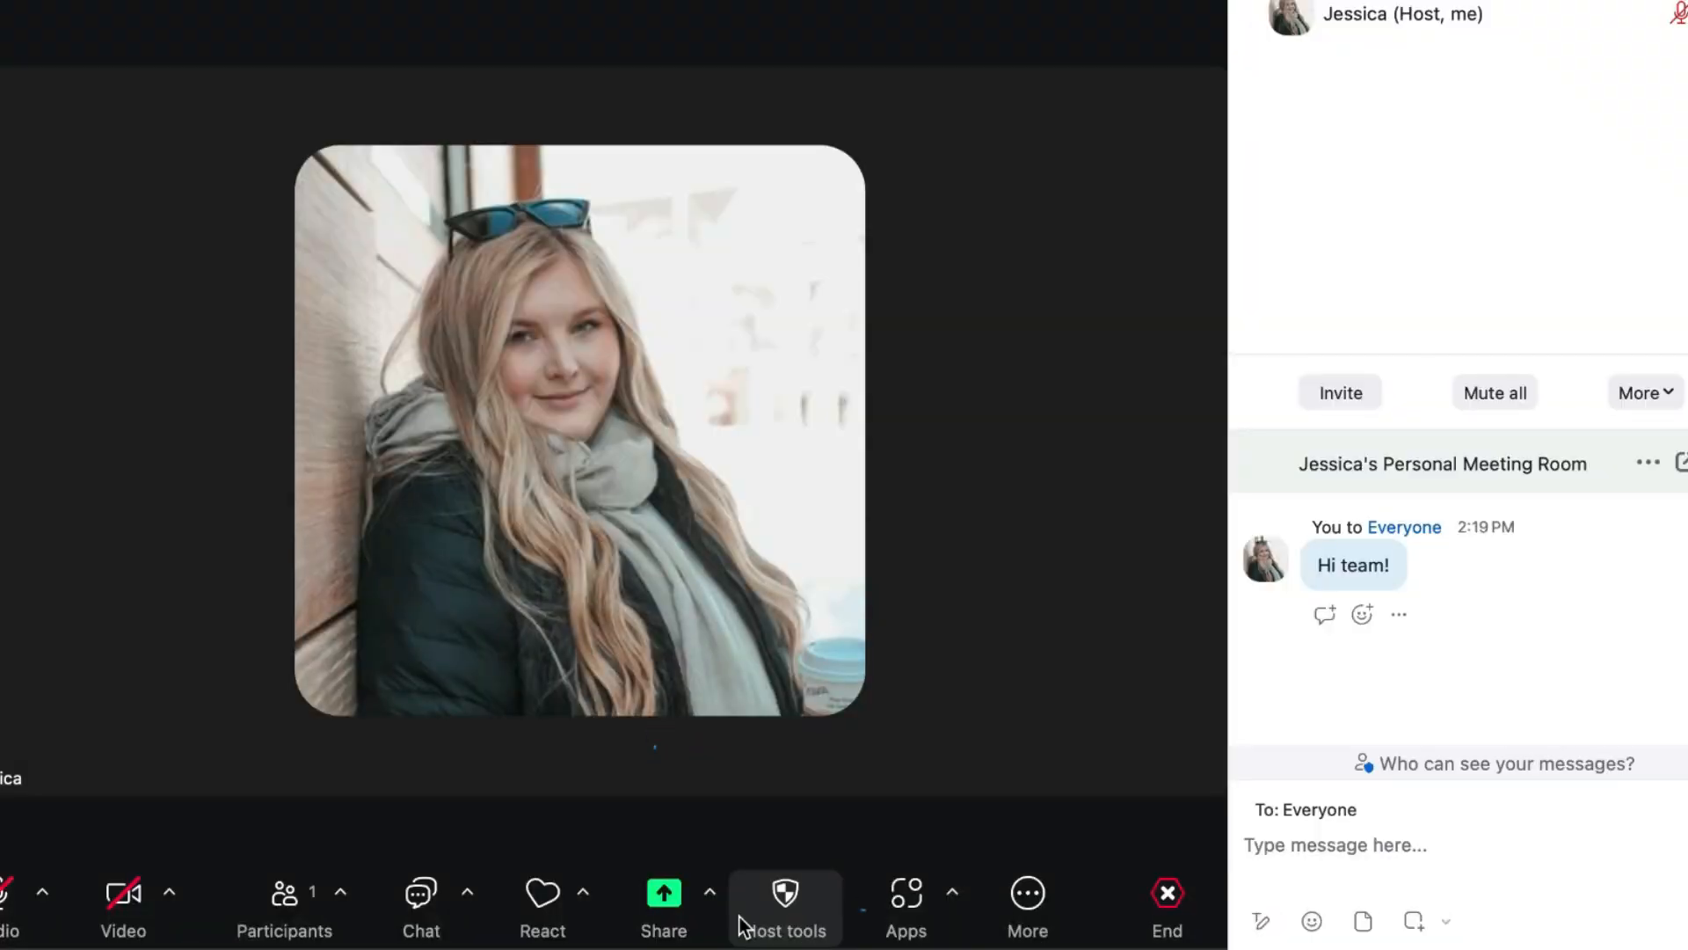
pyautogui.moveTo(1025, 904)
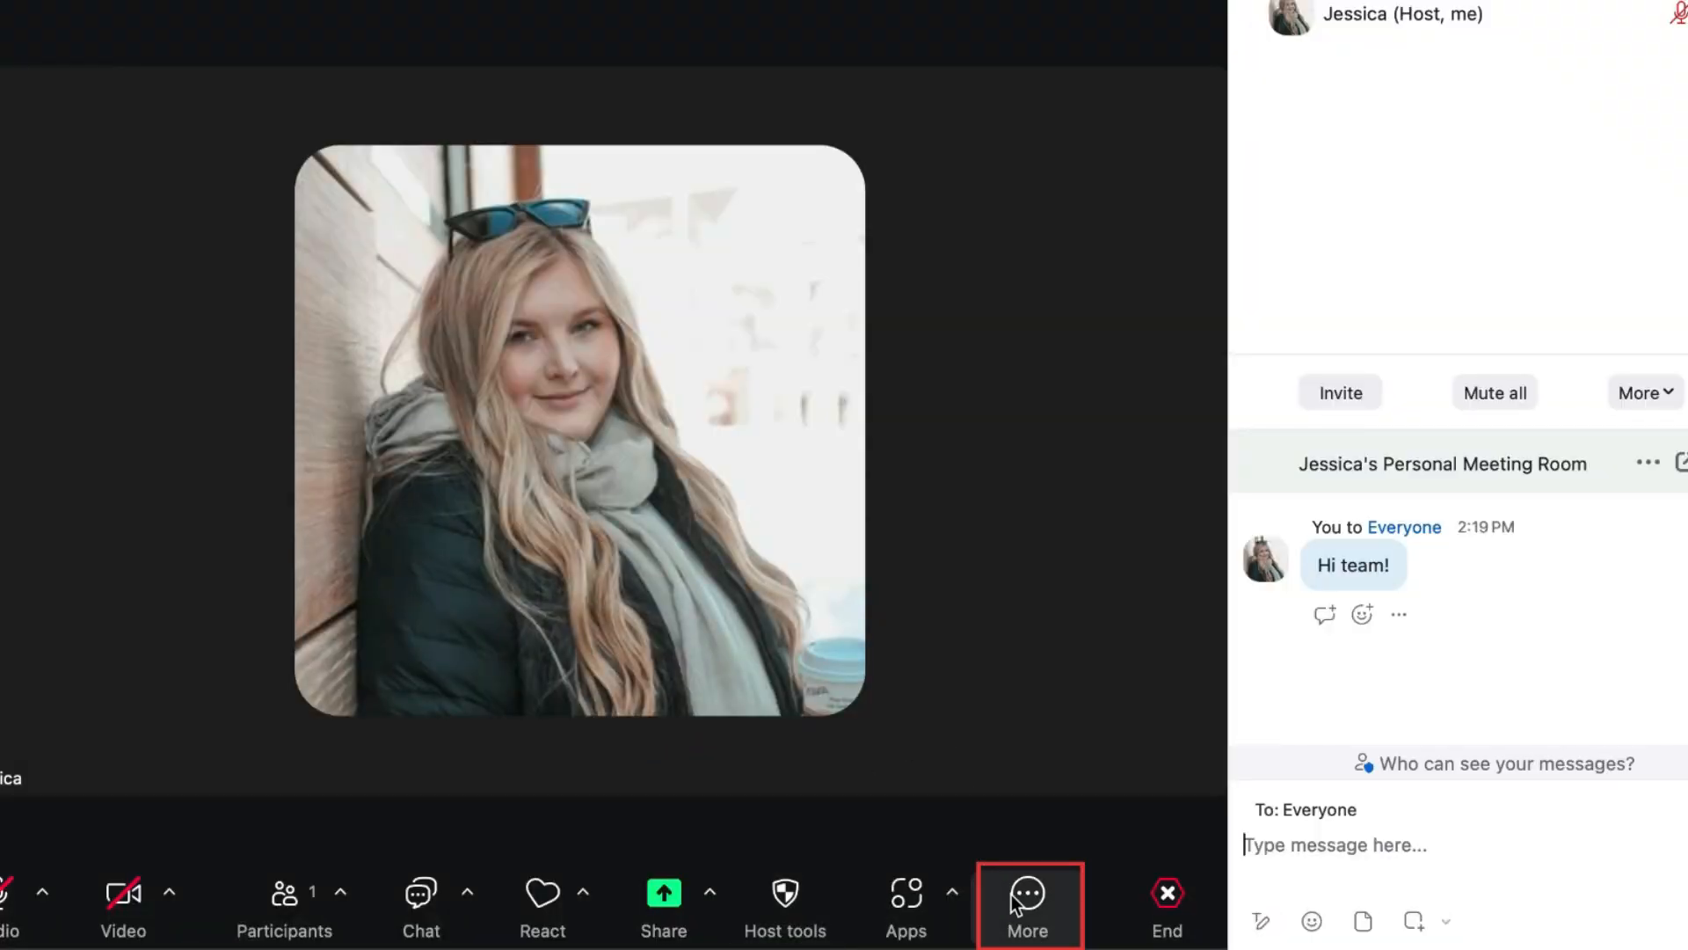
# Glance at More (Record, Docs, Notes, Whiteboards), then bring up End for All / Leave.
pyautogui.click(1025, 904)
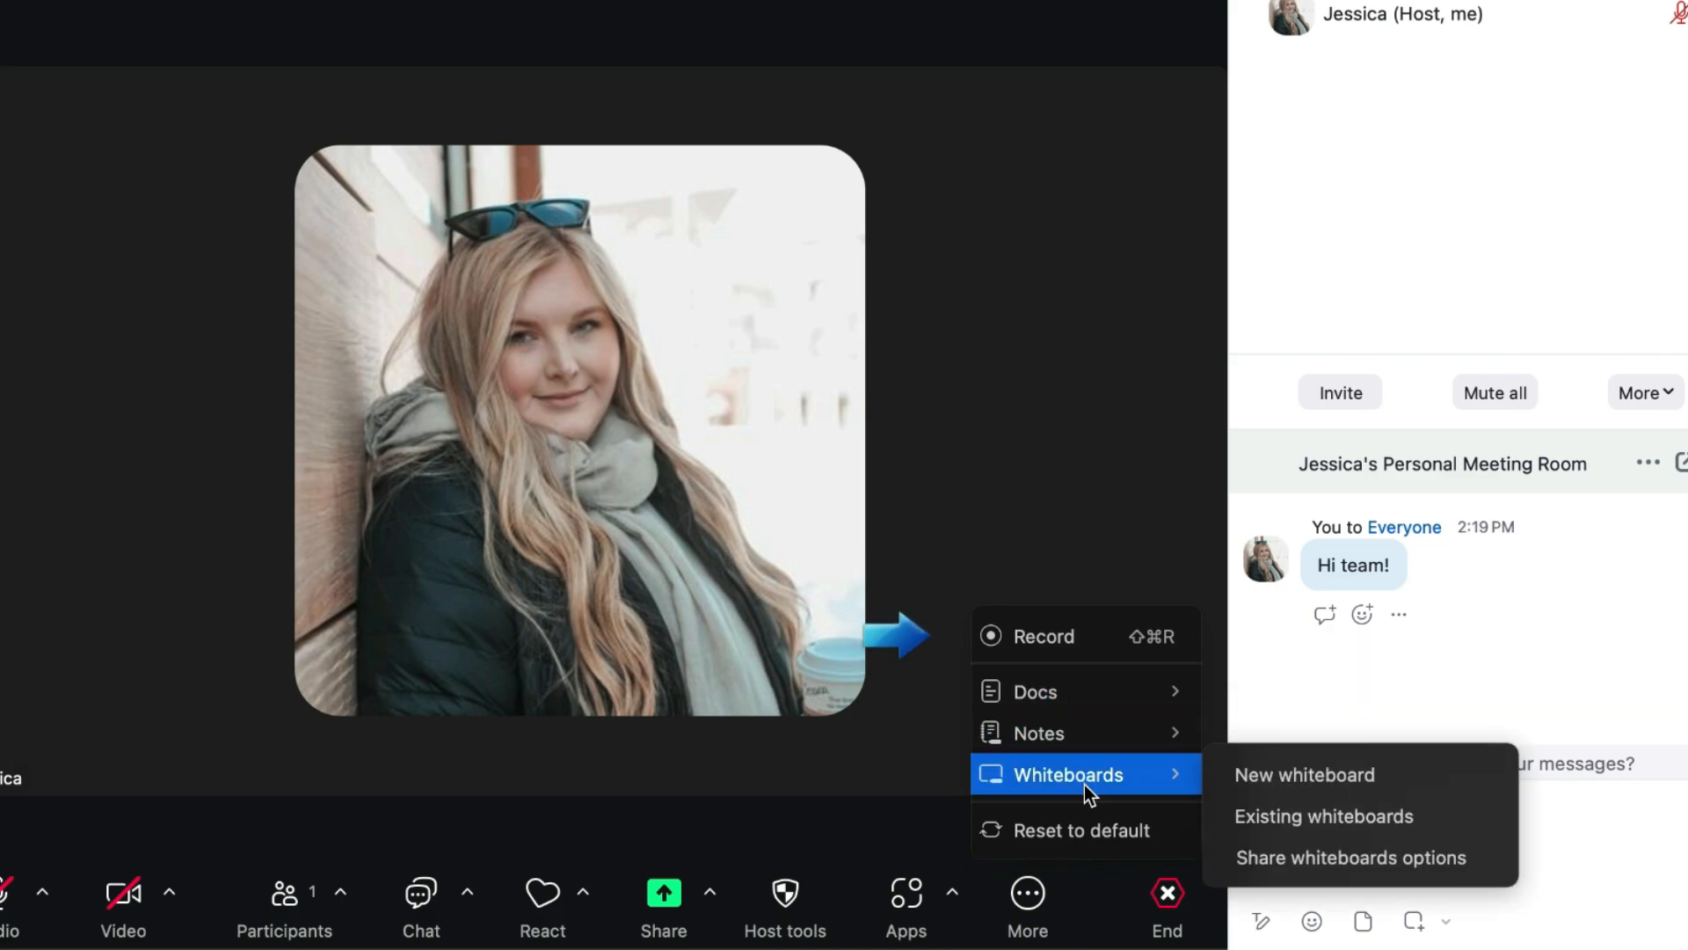
pyautogui.moveTo(1087, 634)
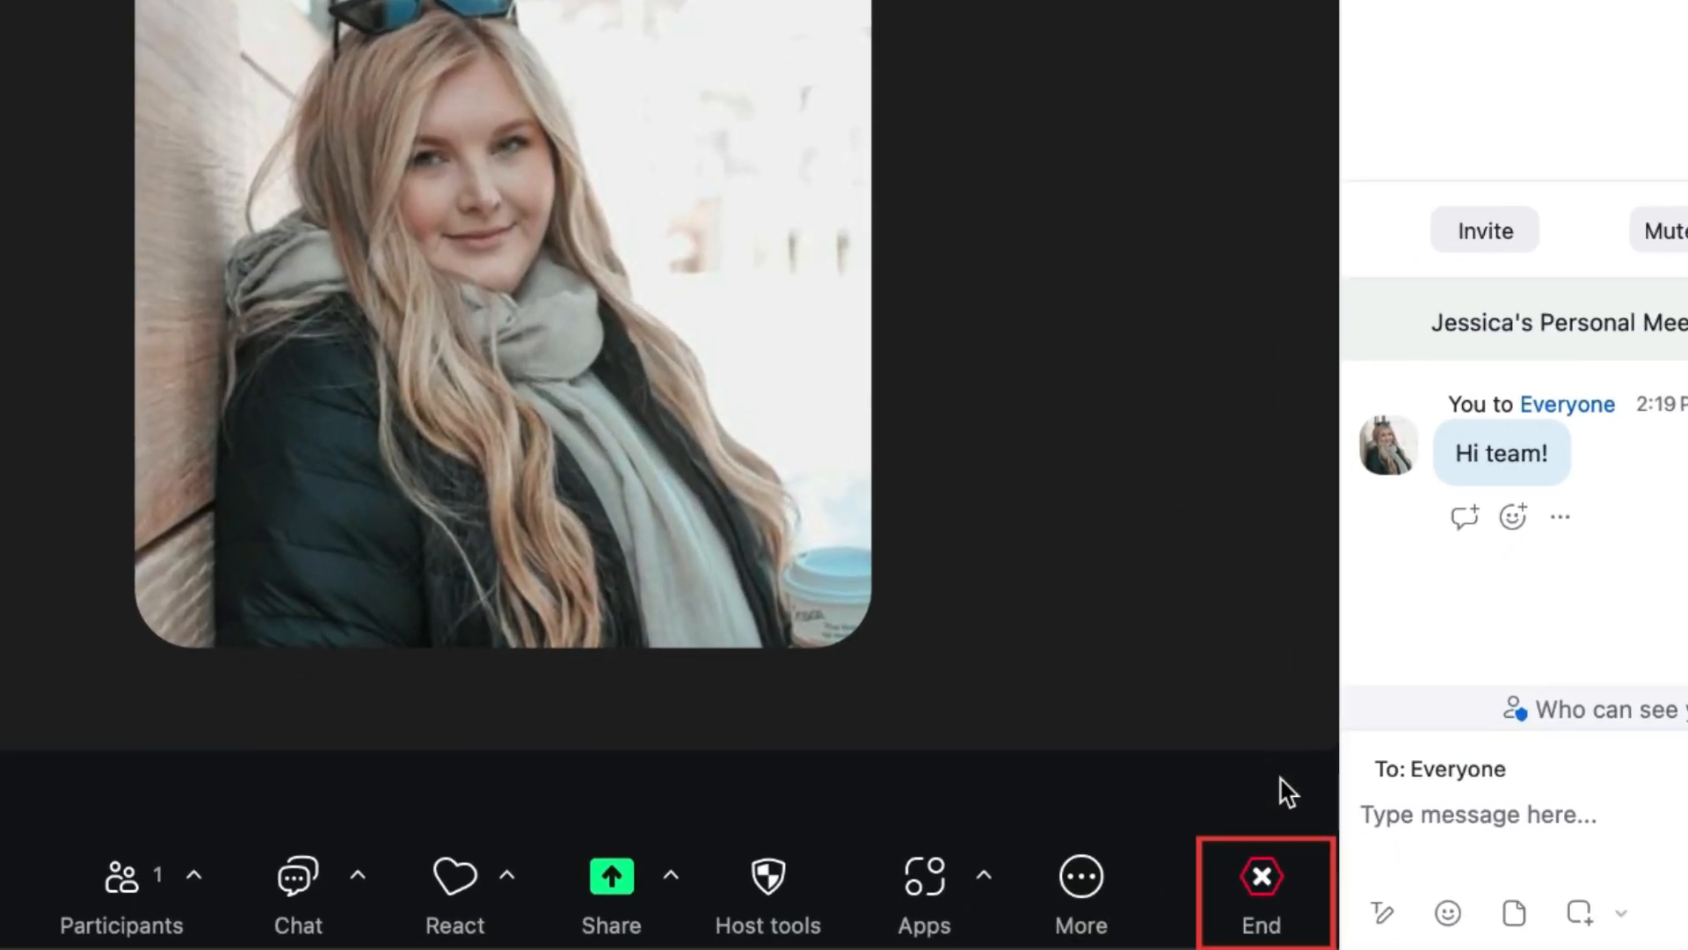
pyautogui.click(1260, 888)
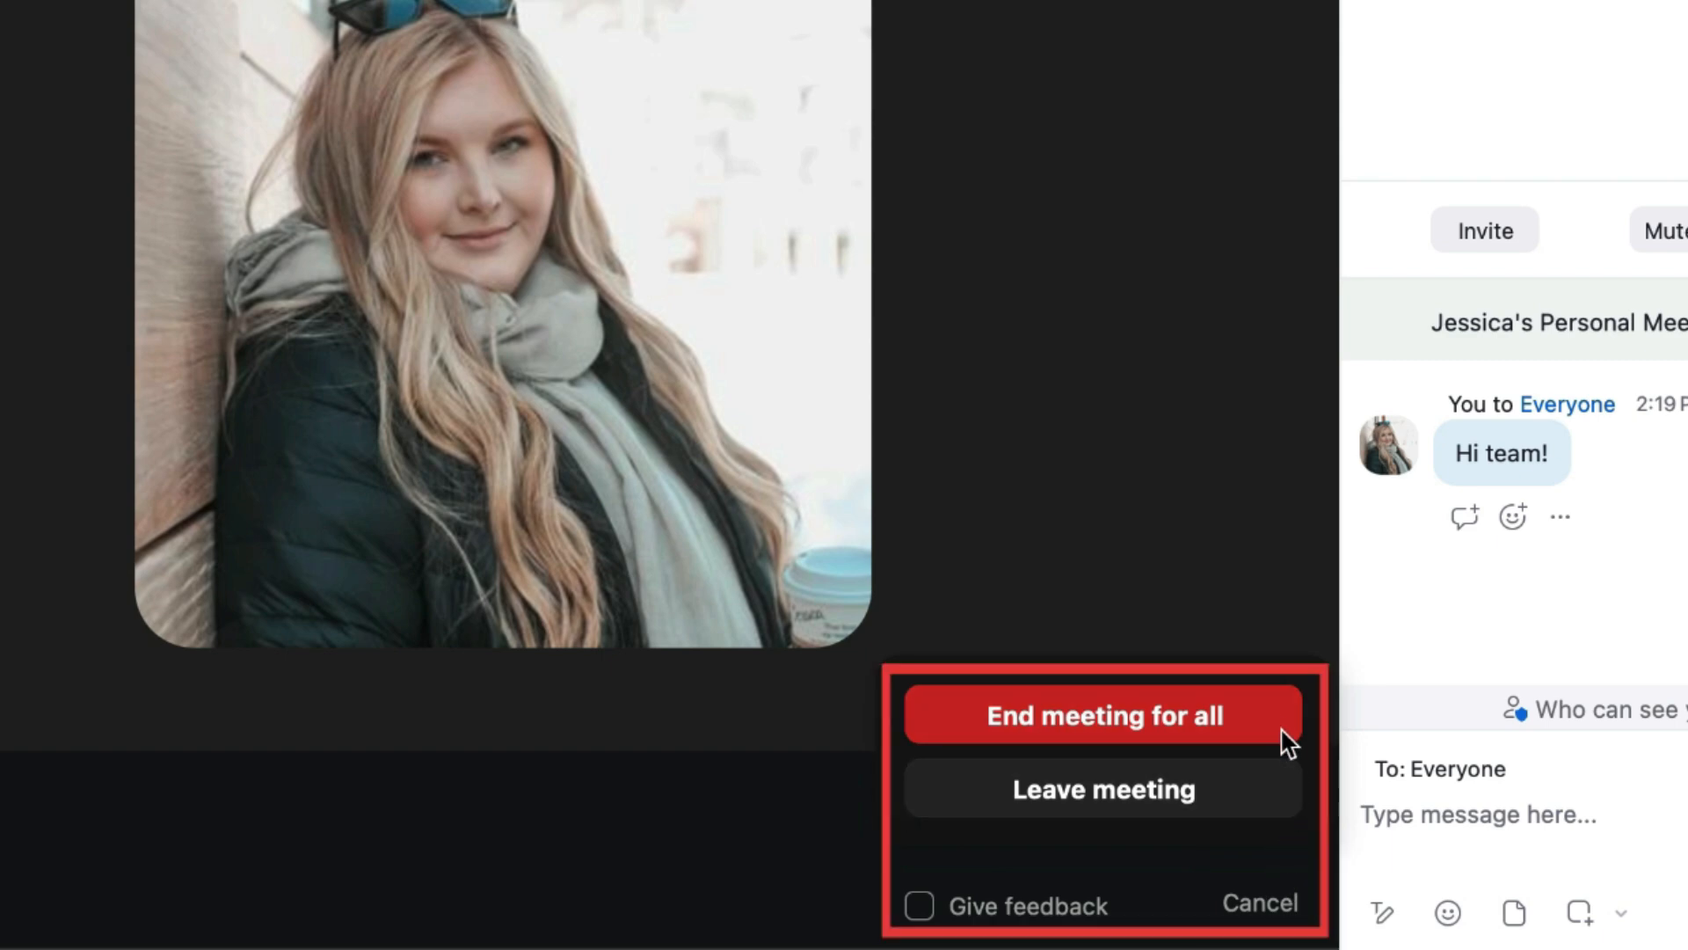